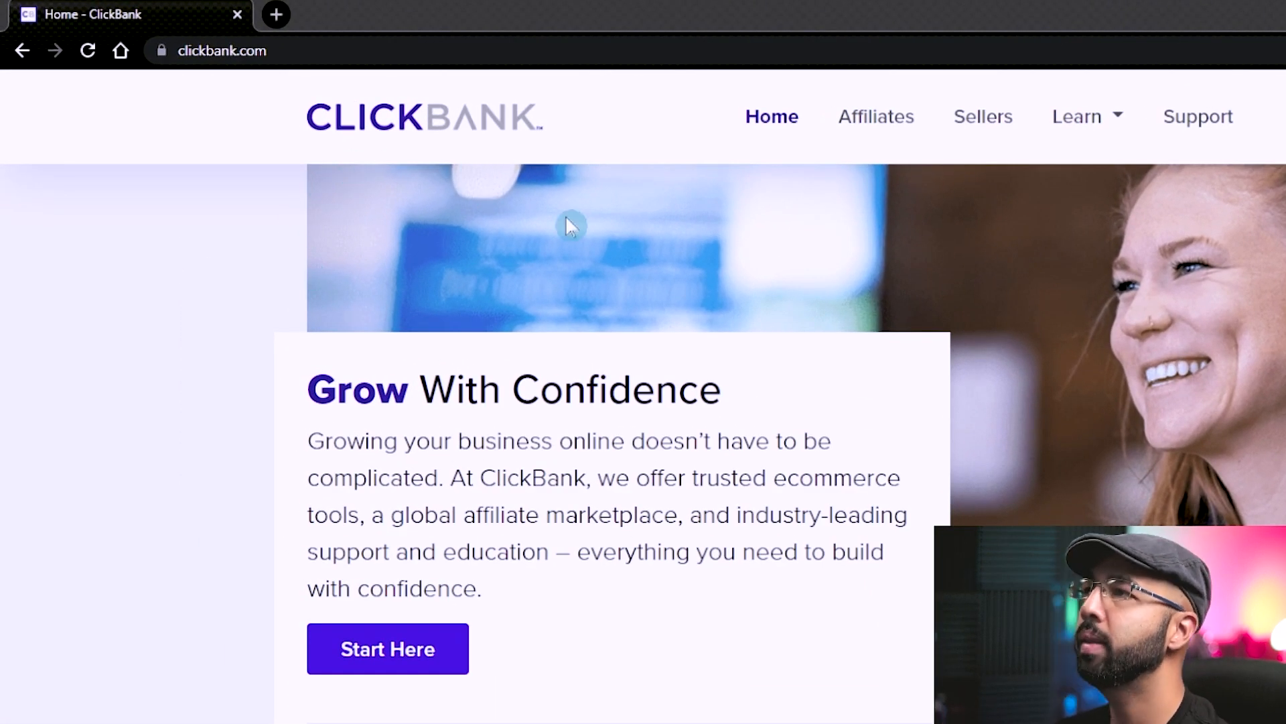
- Go from the ClickBank home into the Marketplace and show the Top Offers list
{"action": "scroll", "scroll_direction": "down", "scroll_amount": 3}
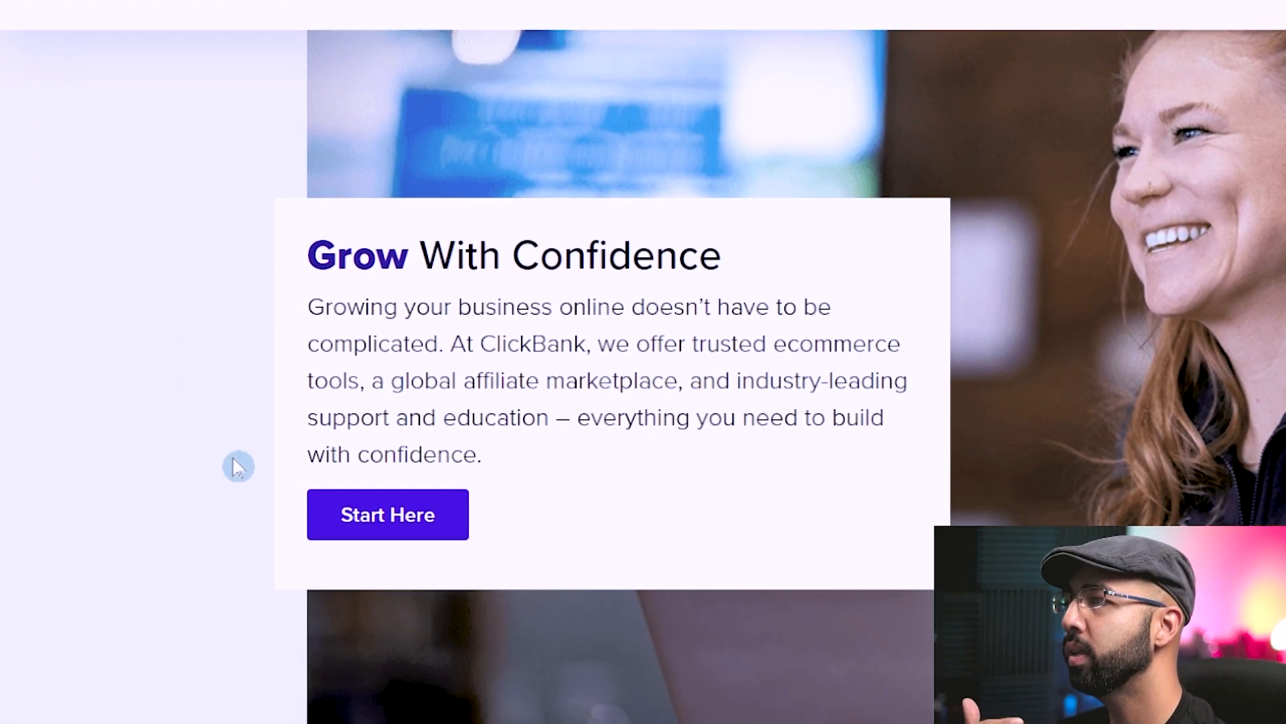
{"action": "scroll", "scroll_direction": "down", "scroll_amount": 3}
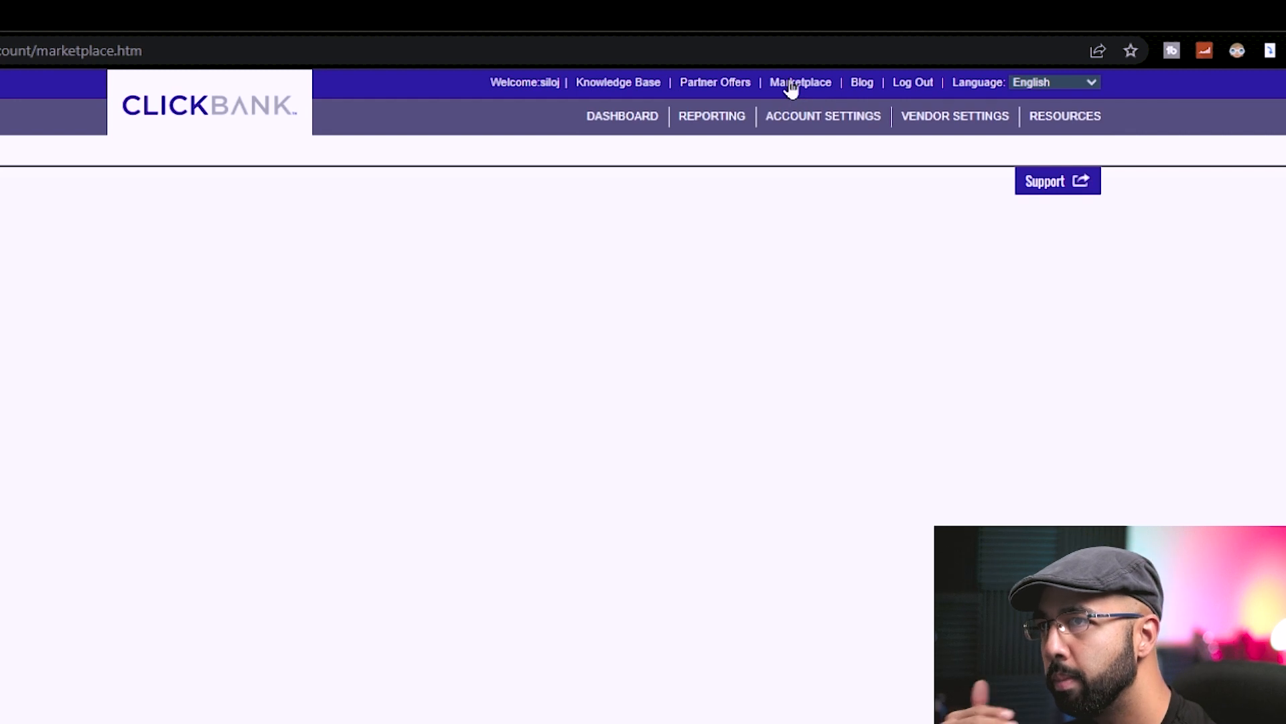
{"action": "left_click", "coordinate": [800, 83]}
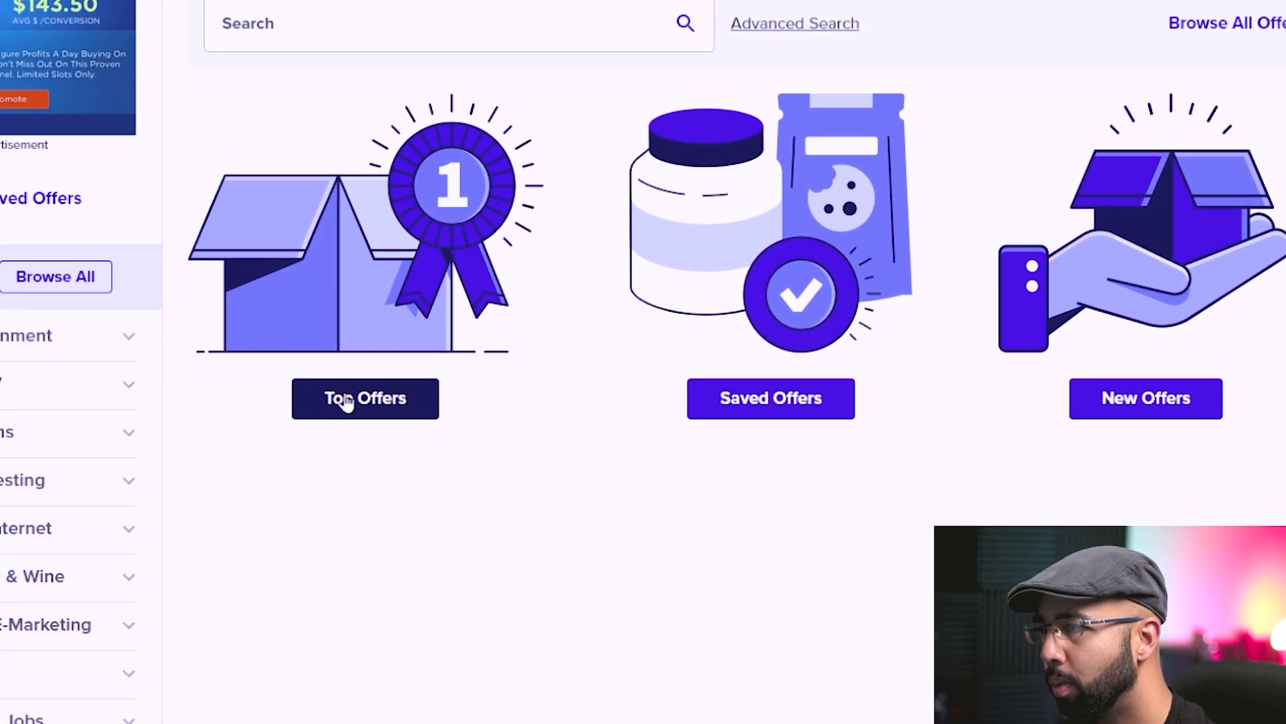
{"action": "left_click", "coordinate": [366, 398]}
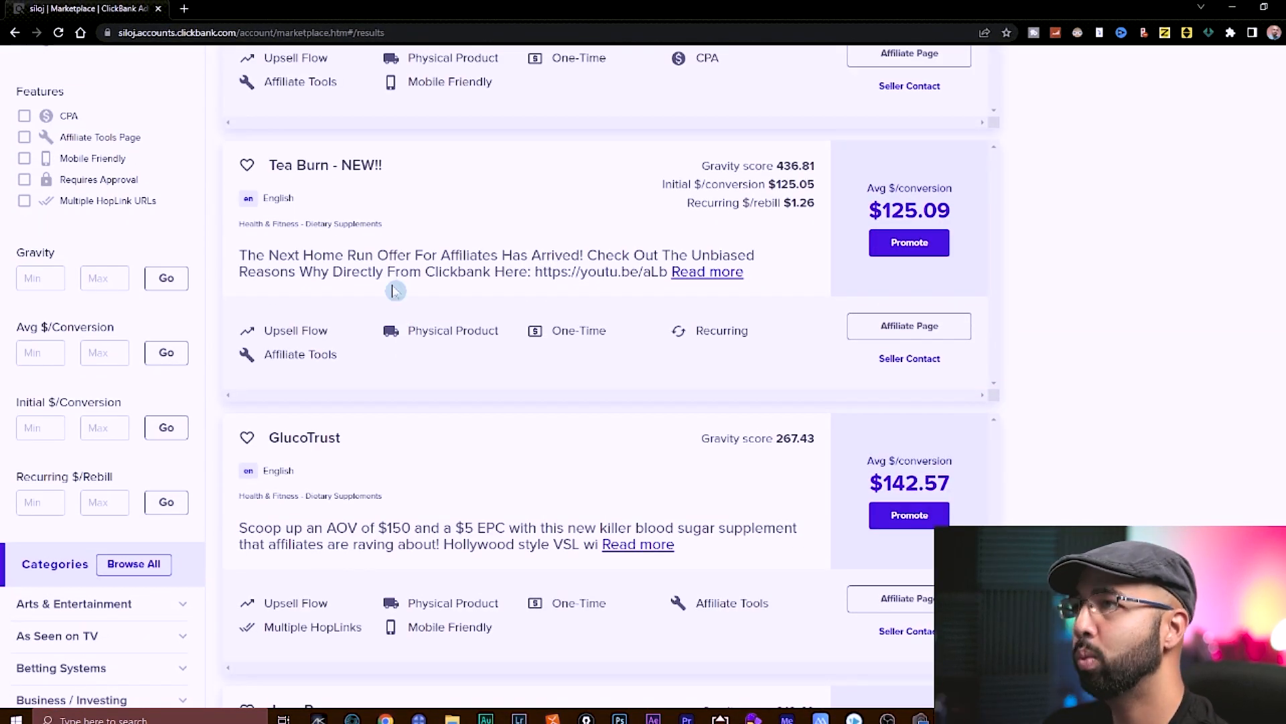
- Browse the top offers and move to page 2 to locate the Moon Reading offer
{"action": "scroll", "scroll_direction": "up", "scroll_amount": 3}
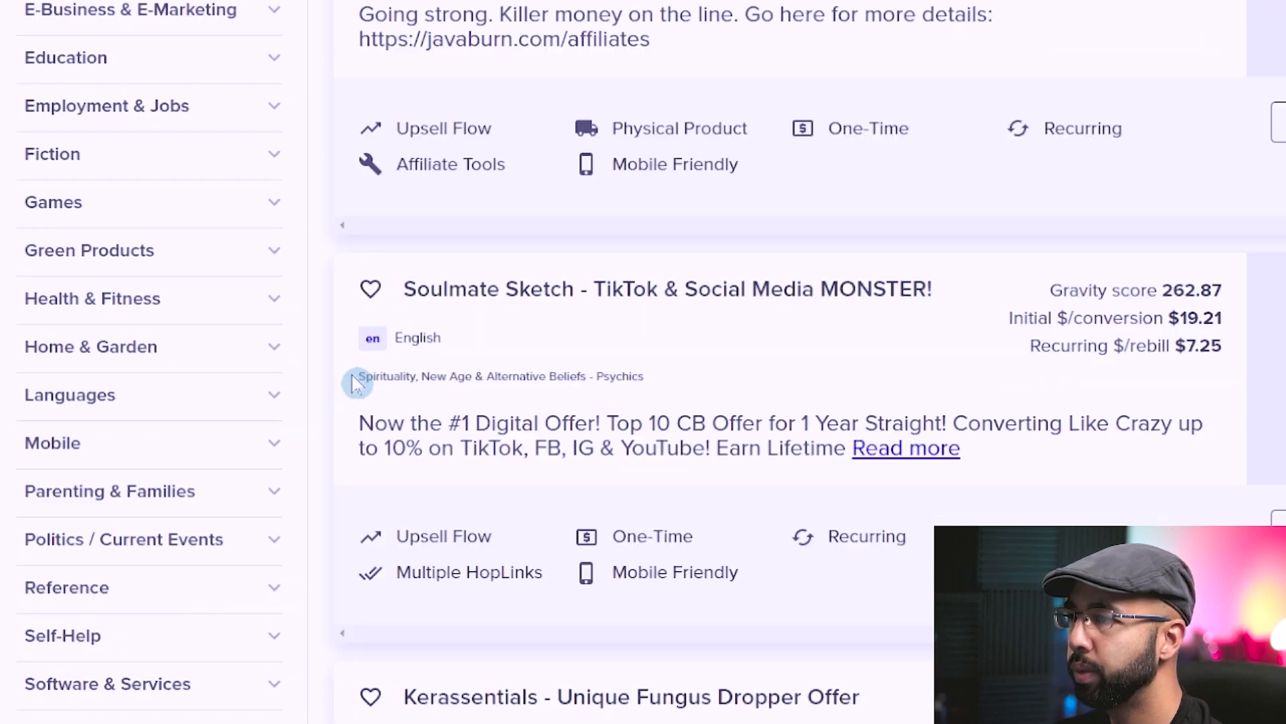
{"action": "scroll", "scroll_direction": "down", "scroll_amount": 3}
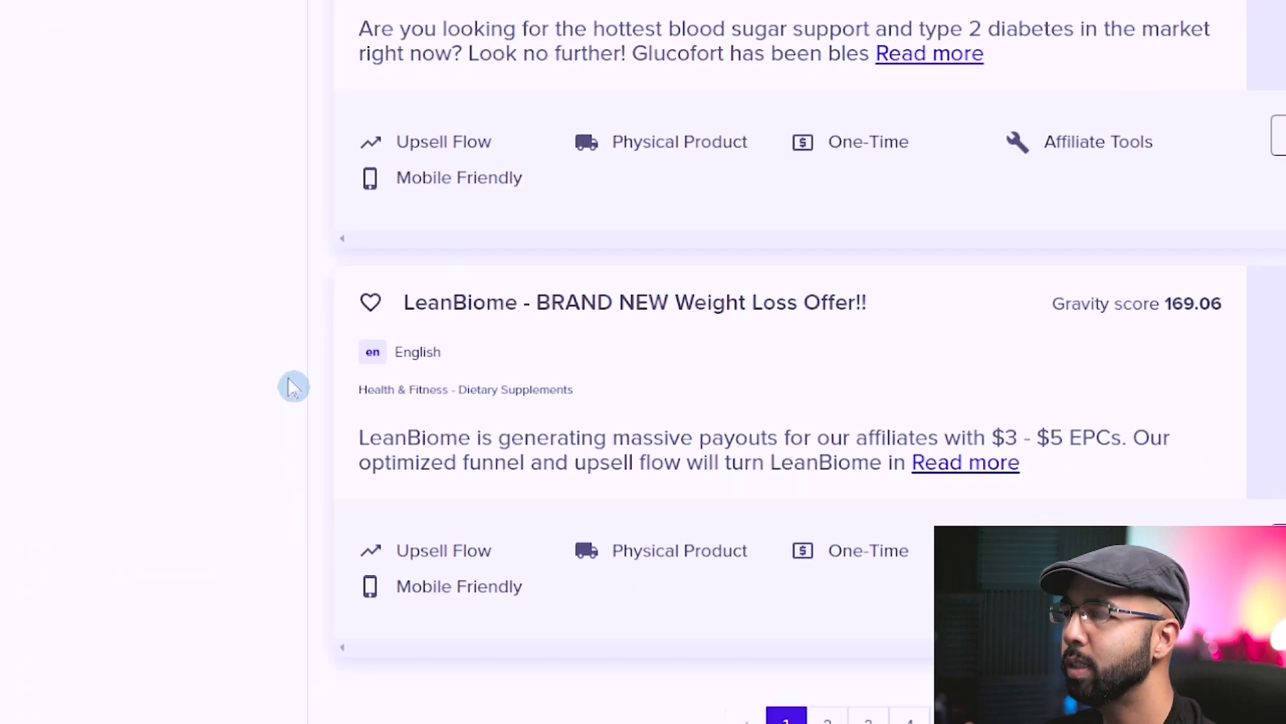
{"action": "left_click", "coordinate": [827, 592]}
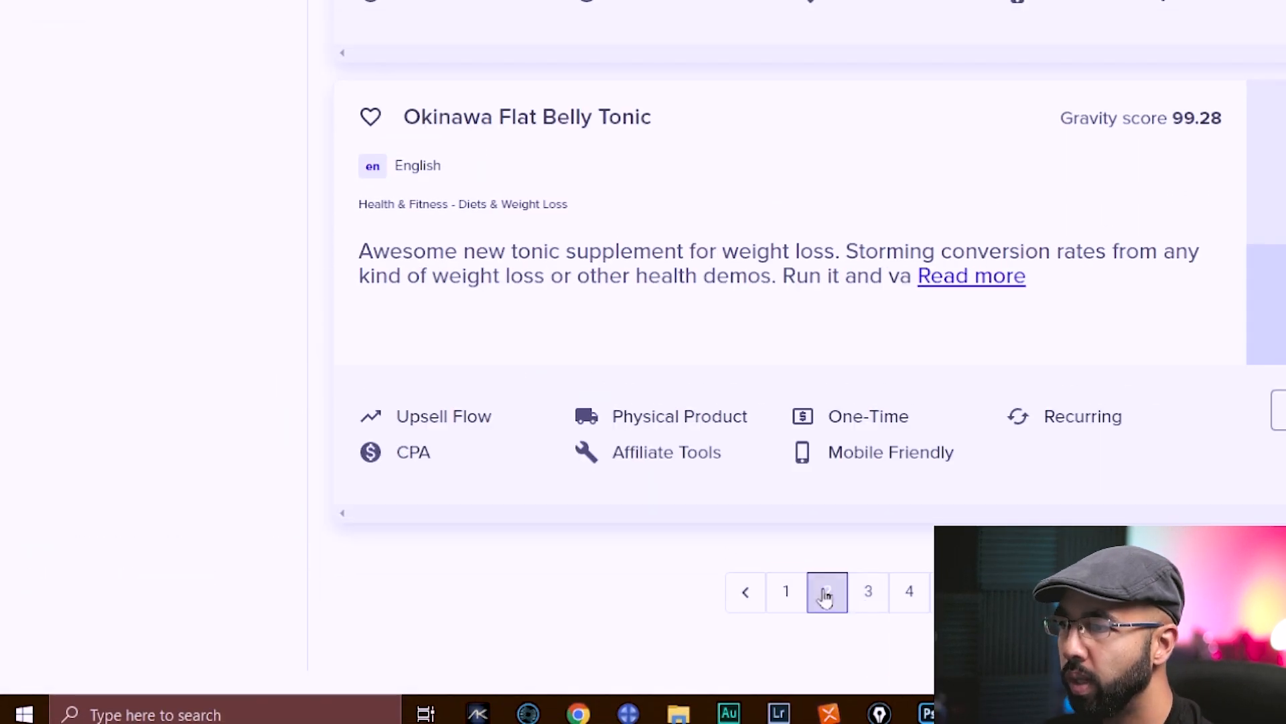
{"action": "left_click", "coordinate": [827, 592]}
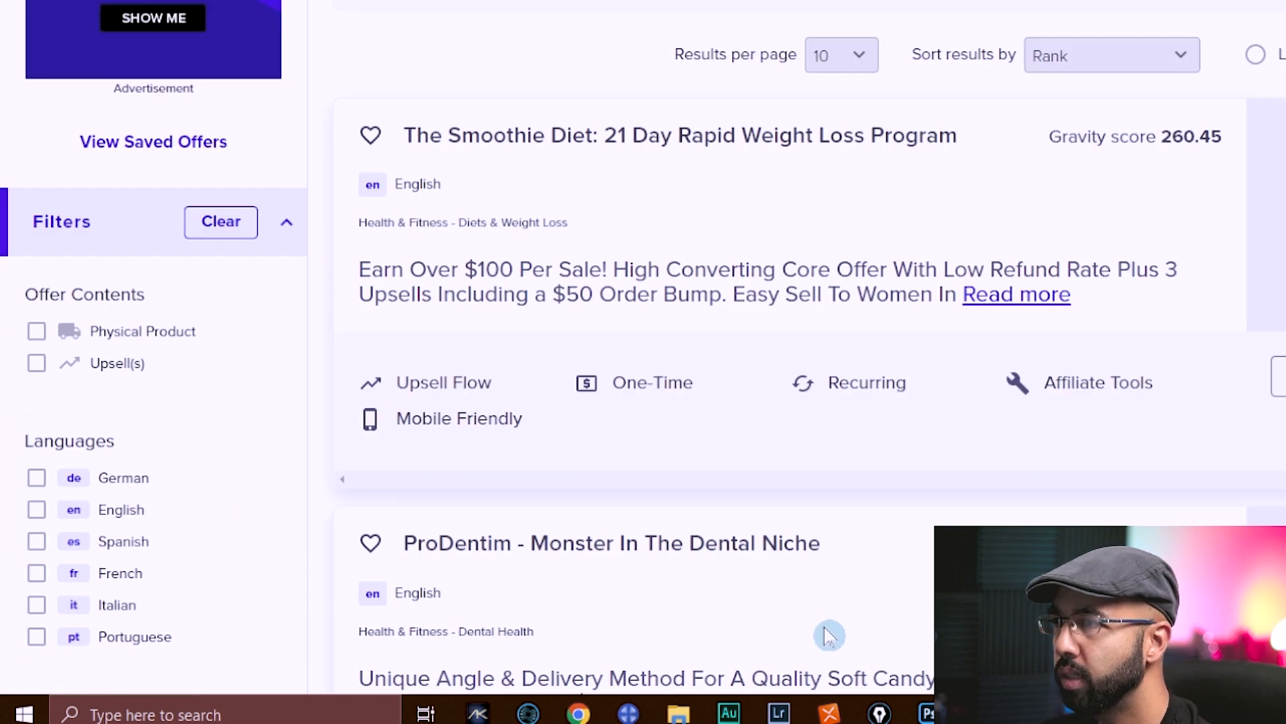
{"action": "scroll", "scroll_direction": "down", "scroll_amount": 3}
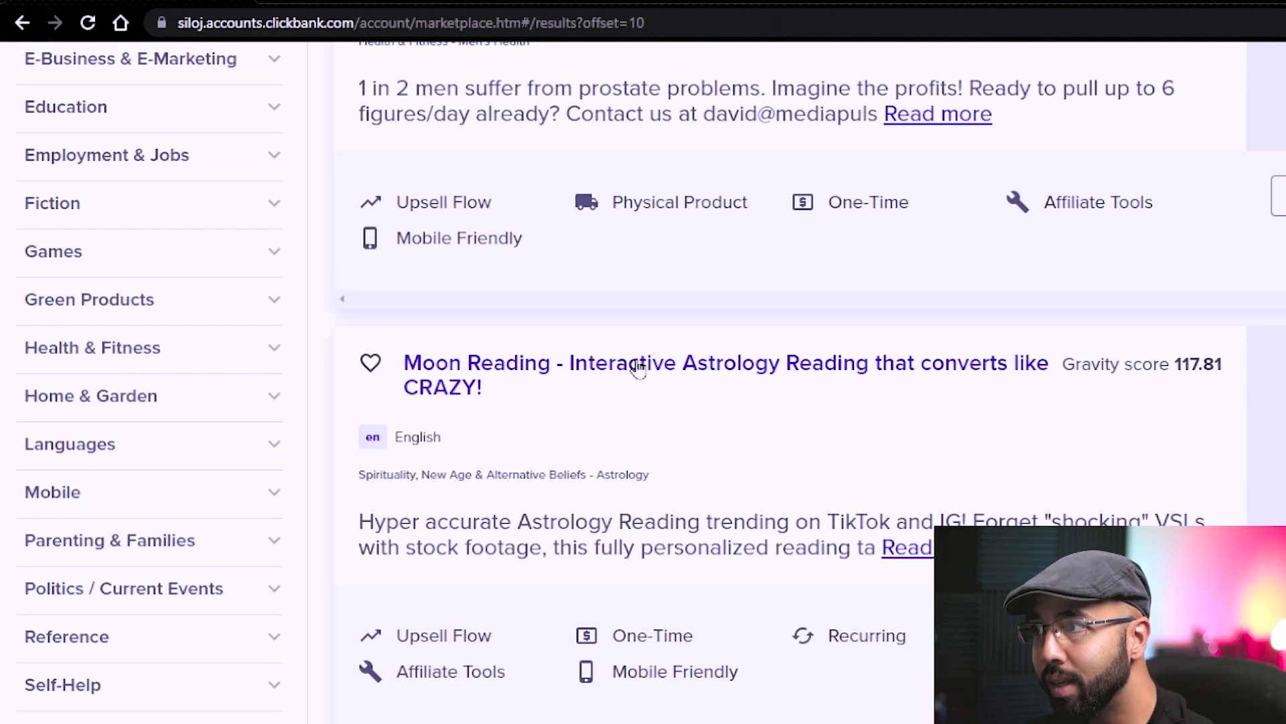
- Google 'what is moon reading?' and highlight part of the featured explanation
{"action": "left_click", "coordinate": [638, 362]}
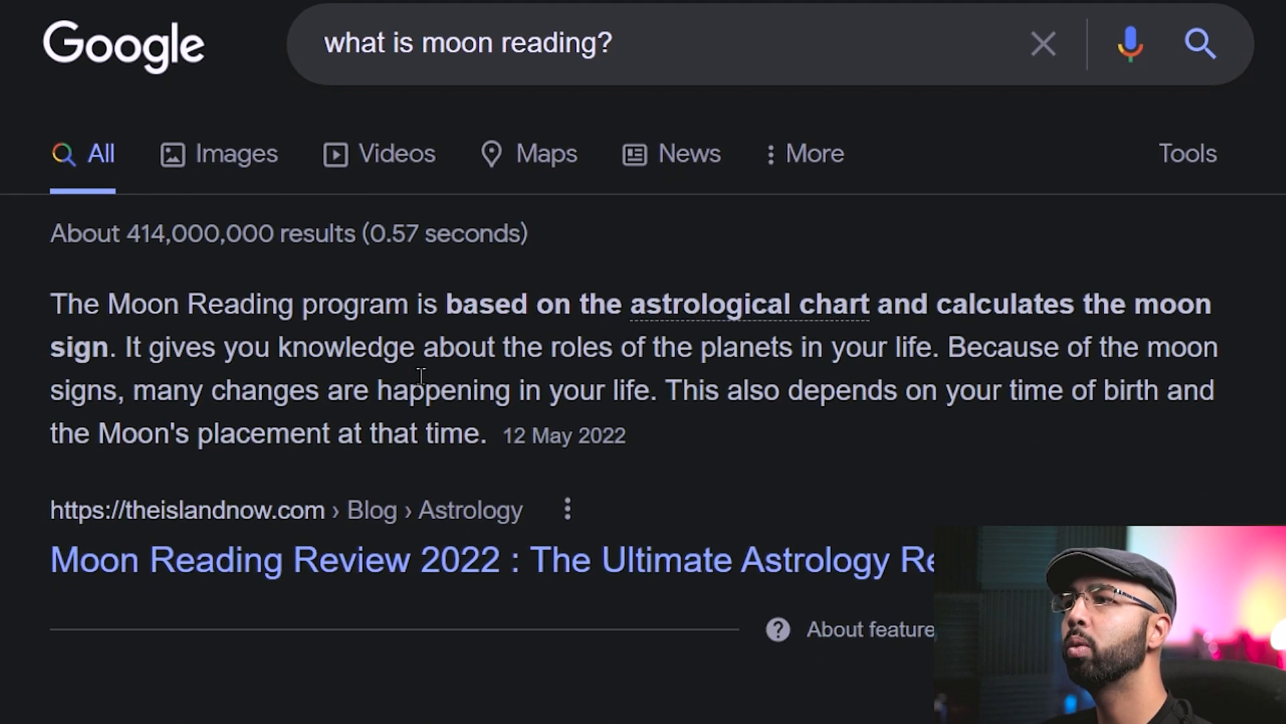
{"action": "left_click_drag", "start_coordinate": [1139, 335], "coordinate": [96, 378]}
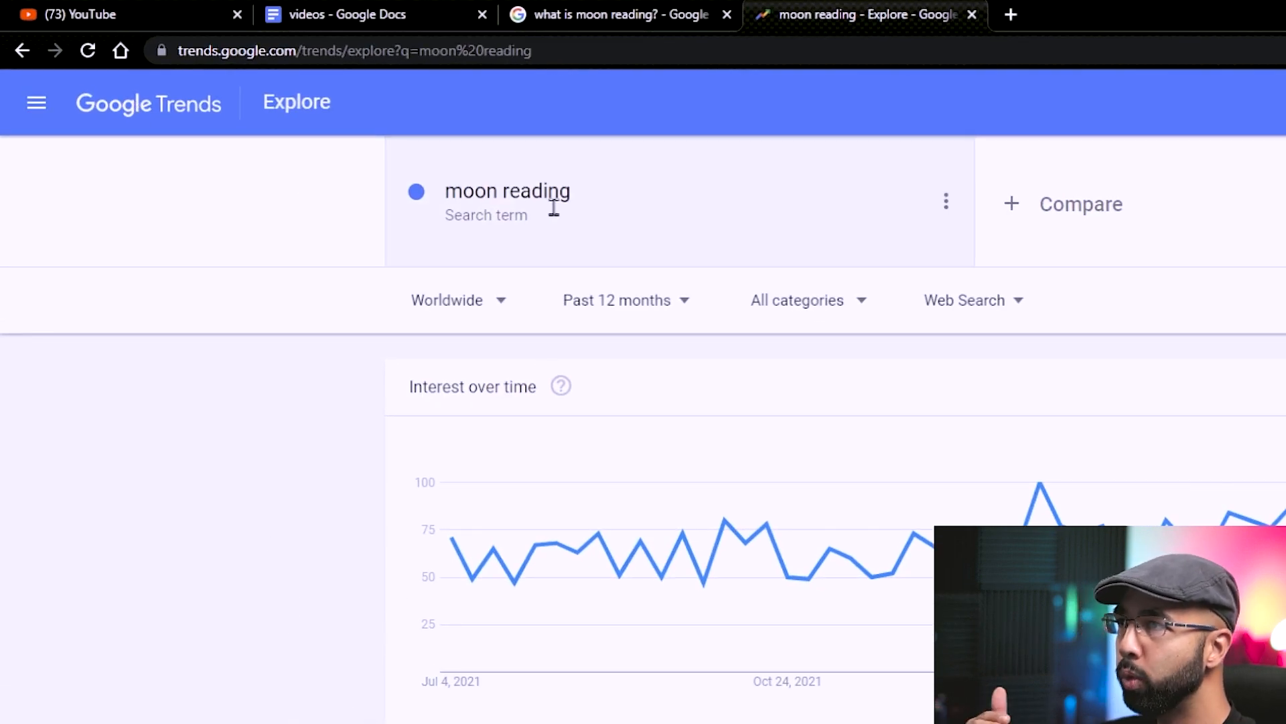
- Scroll the Trends chart, then return to the Moon Reading ClickBank listing
{"action": "scroll", "scroll_direction": "down", "scroll_amount": 3}
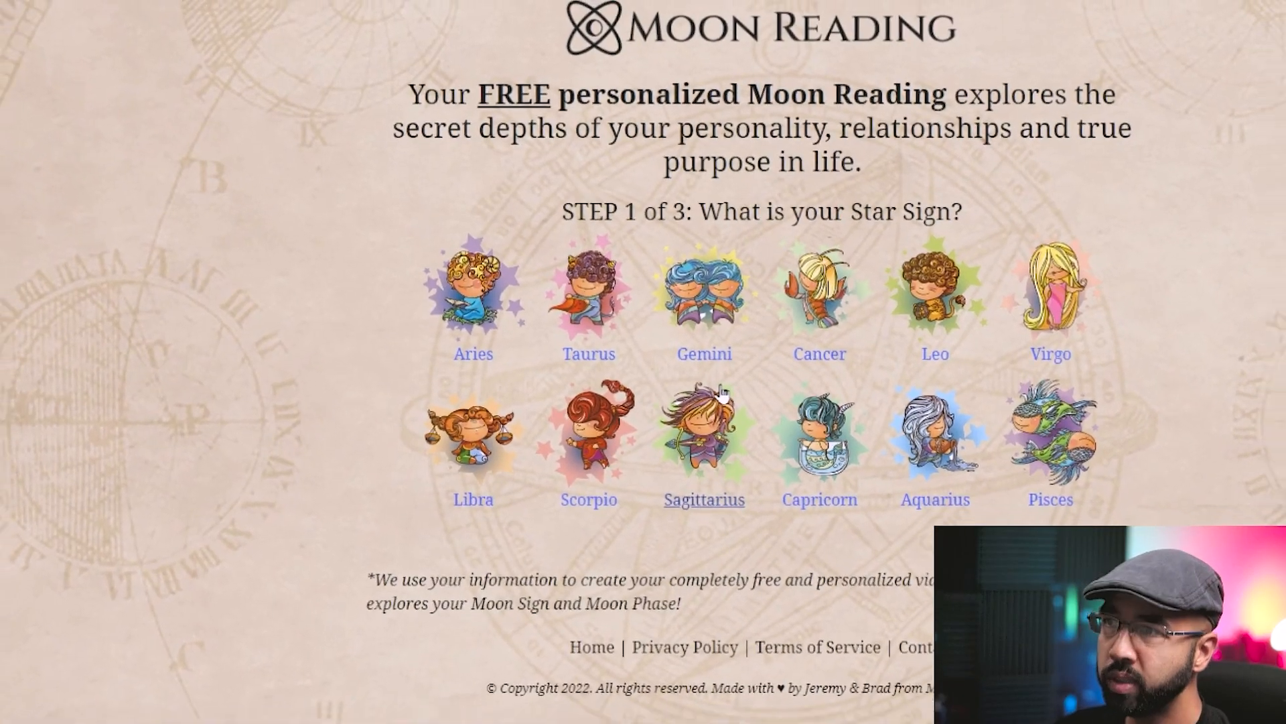
{"action": "left_click", "coordinate": [88, 11]}
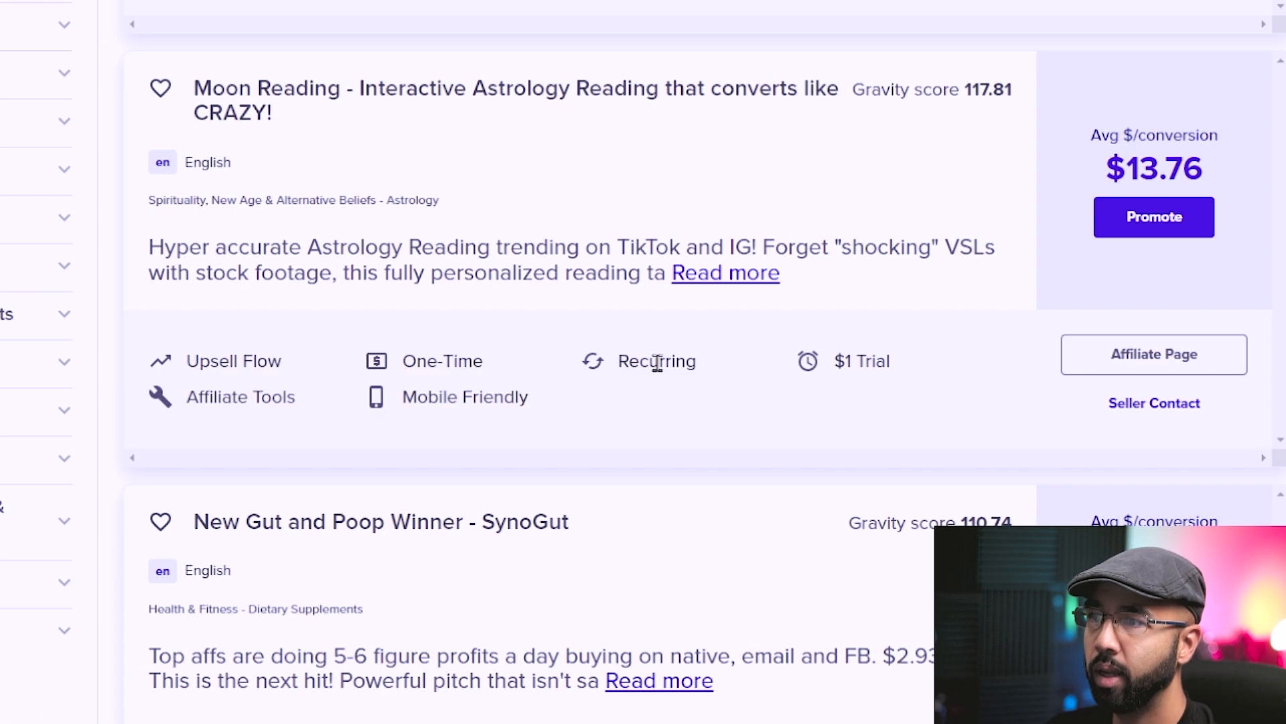
- Note the Recurring billing on the listing and review the Moon Reading affiliate page
{"action": "double_click", "coordinate": [870, 362]}
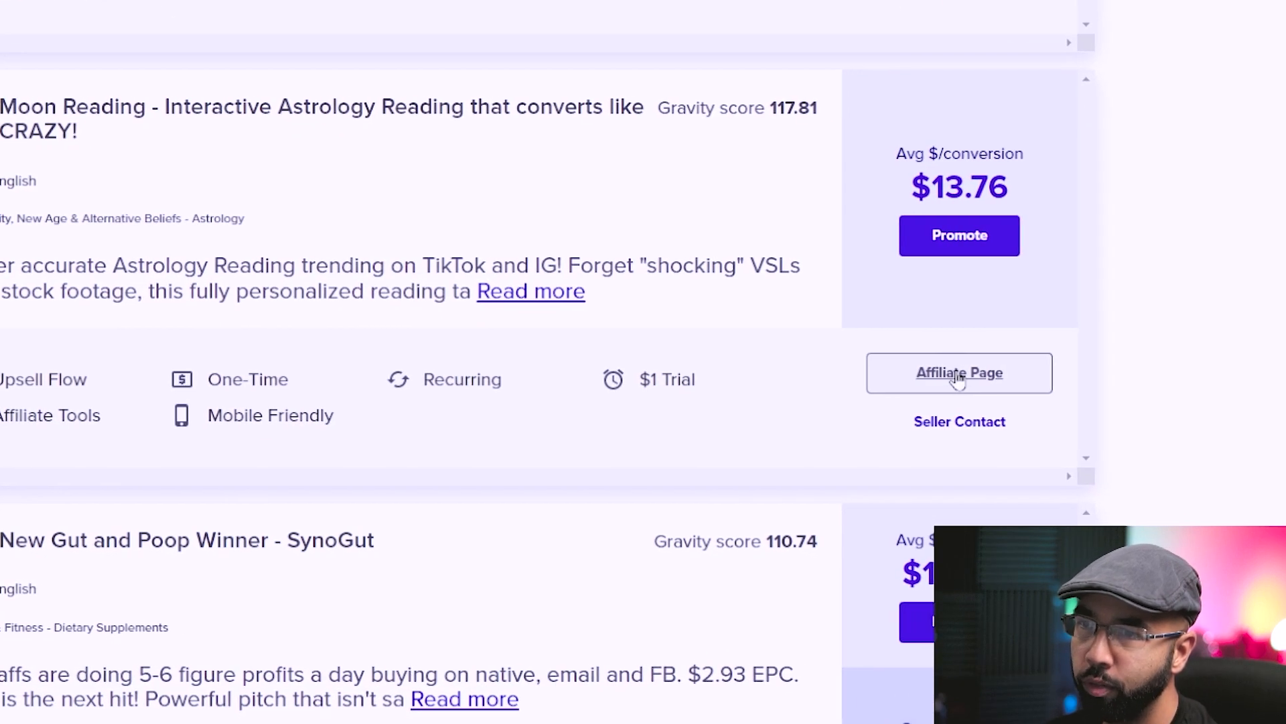
{"action": "left_click", "coordinate": [960, 372]}
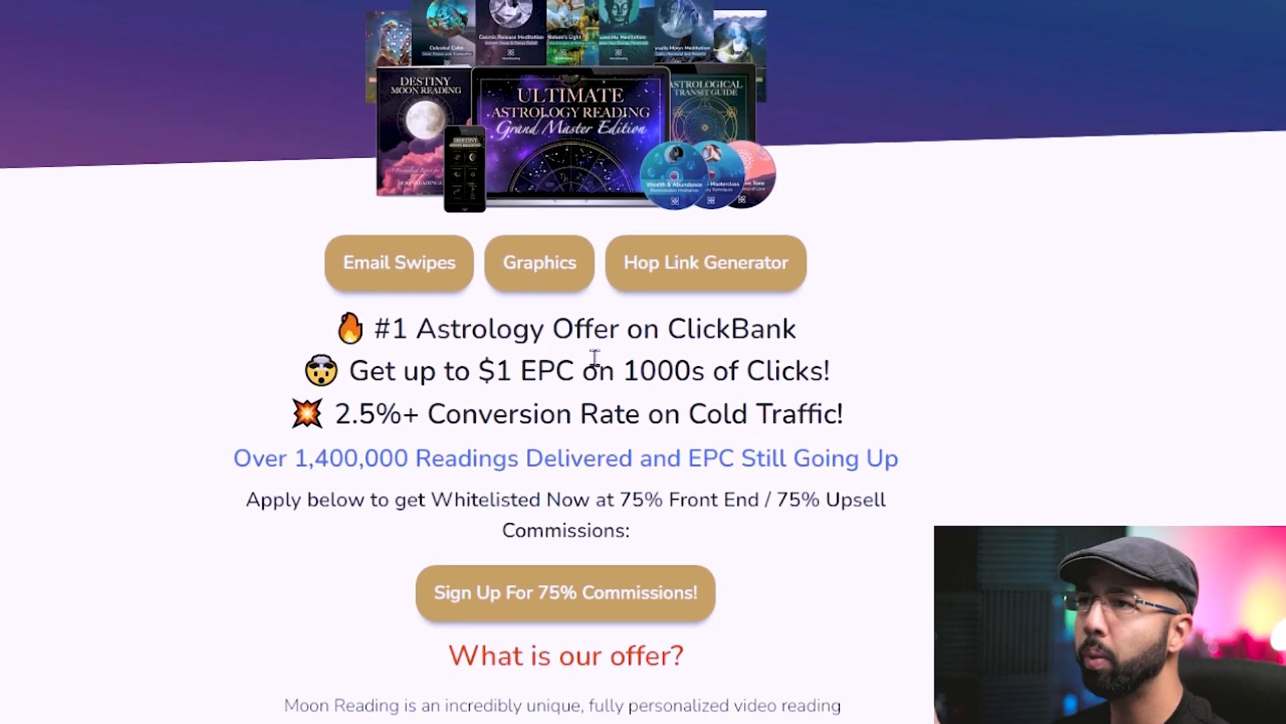
{"action": "scroll", "scroll_direction": "down", "scroll_amount": 3}
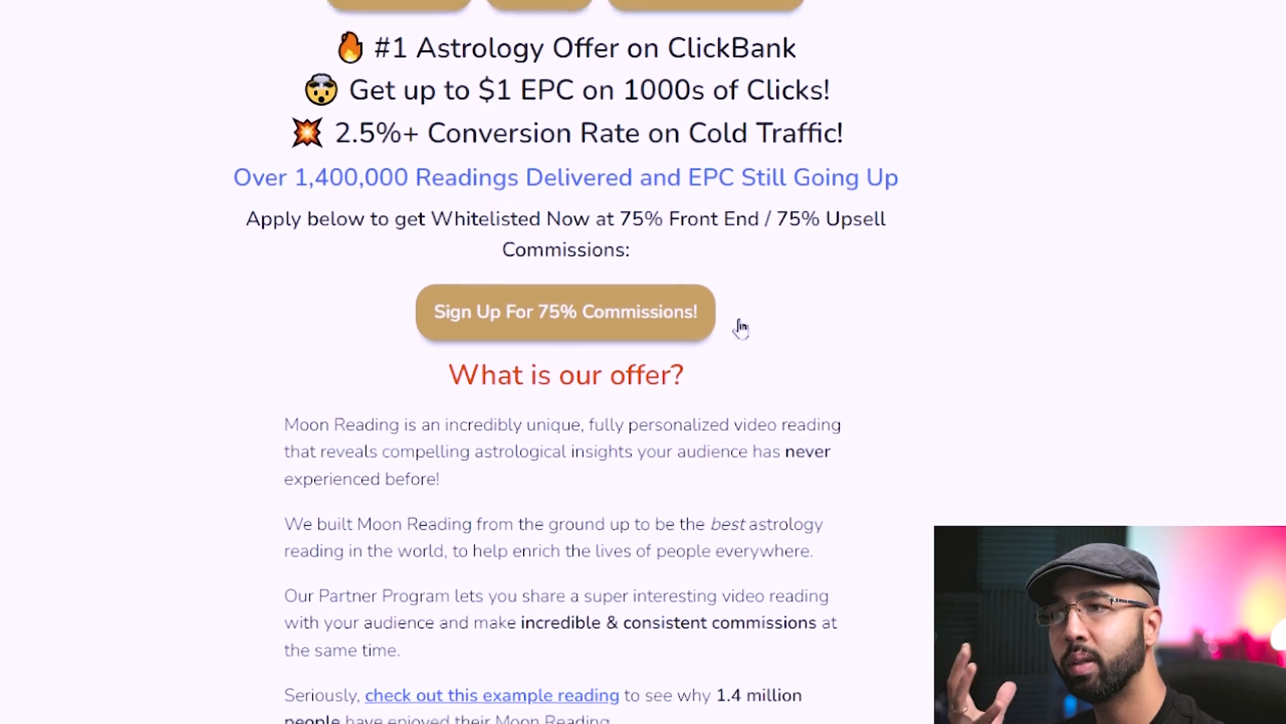
{"action": "scroll", "scroll_direction": "up", "scroll_amount": 3}
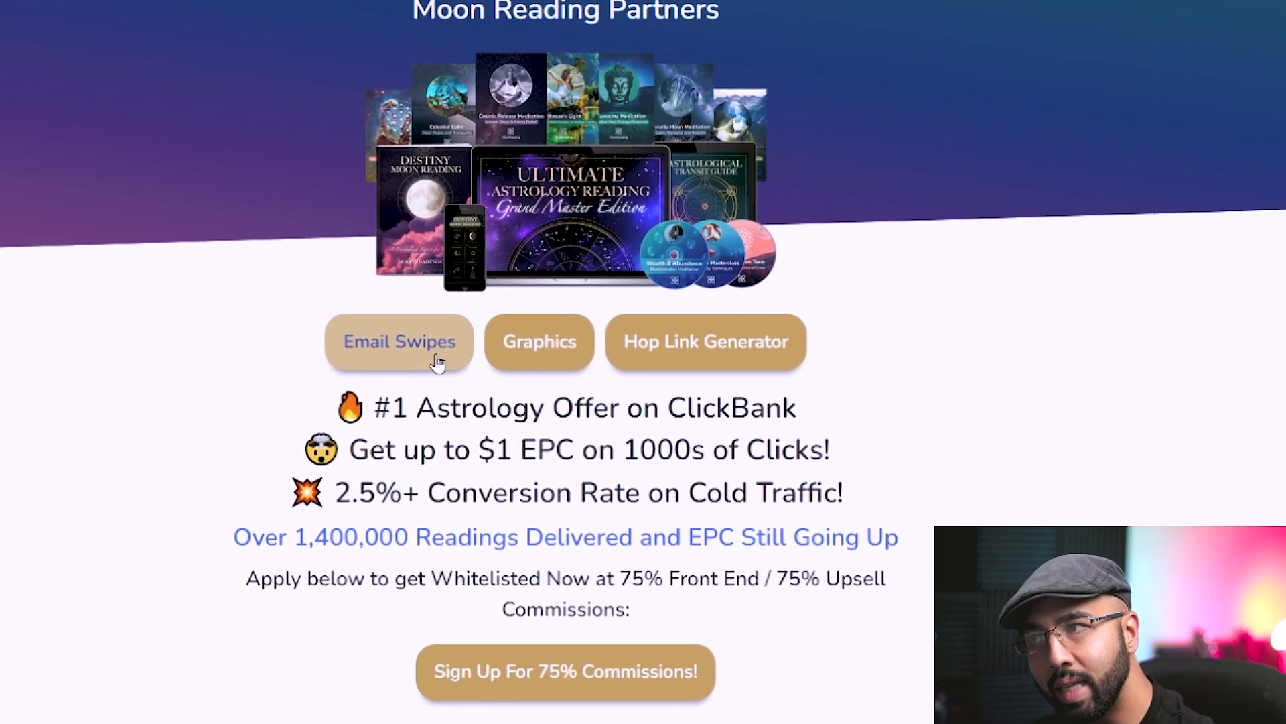
- Review the Moon Reading email swipes document
{"action": "left_click", "coordinate": [400, 341]}
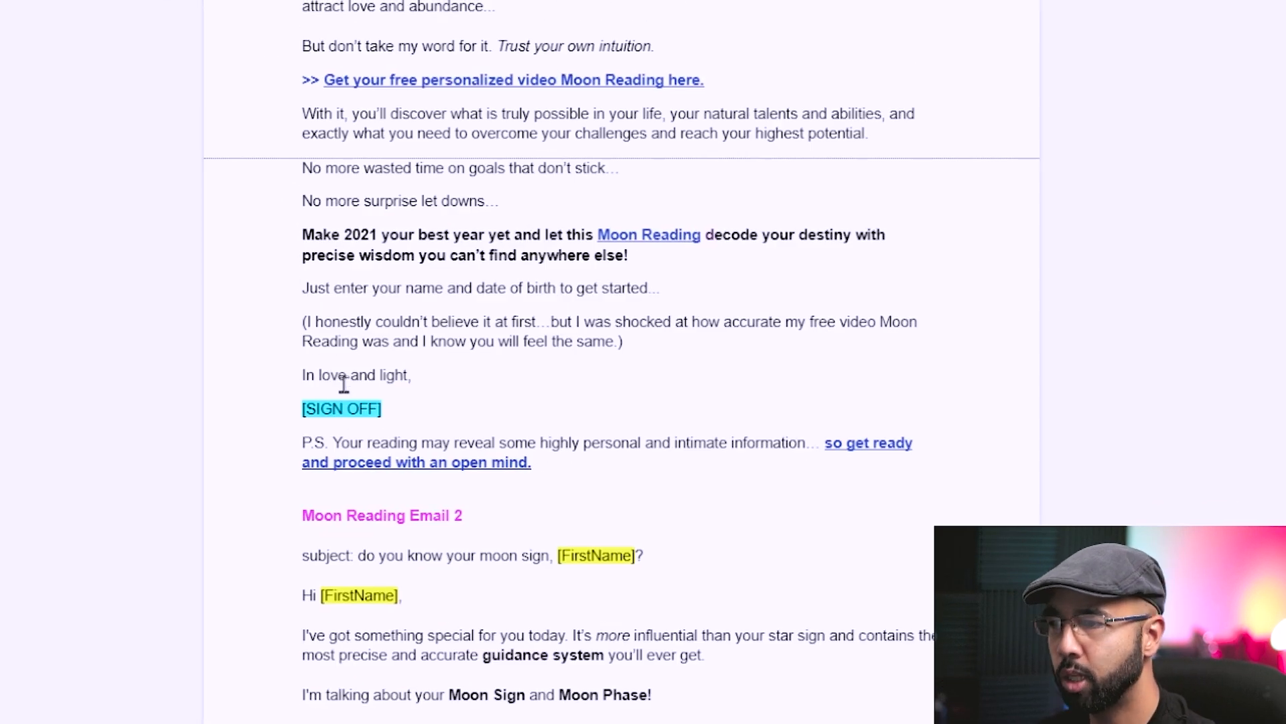
{"action": "scroll", "scroll_direction": "down", "scroll_amount": 3}
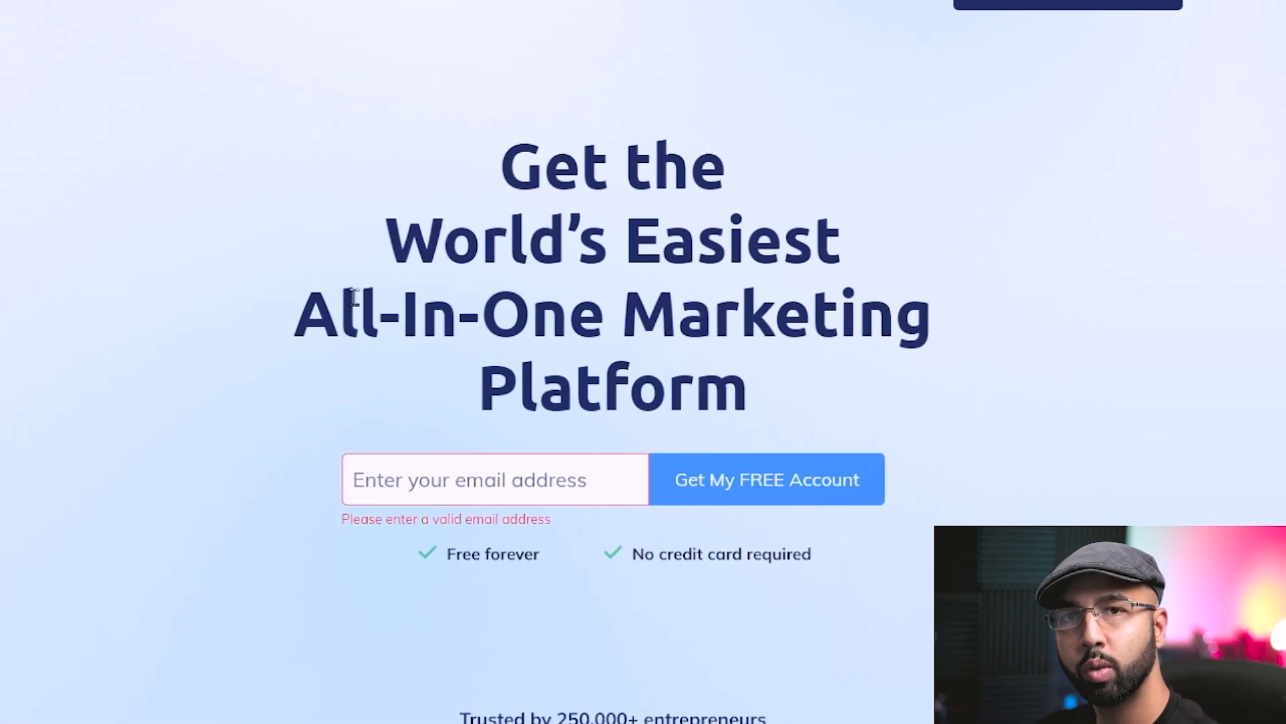
- Review the pricing table, noting the free plan's unlimited emails sent
{"action": "scroll", "scroll_direction": "down", "scroll_amount": 3}
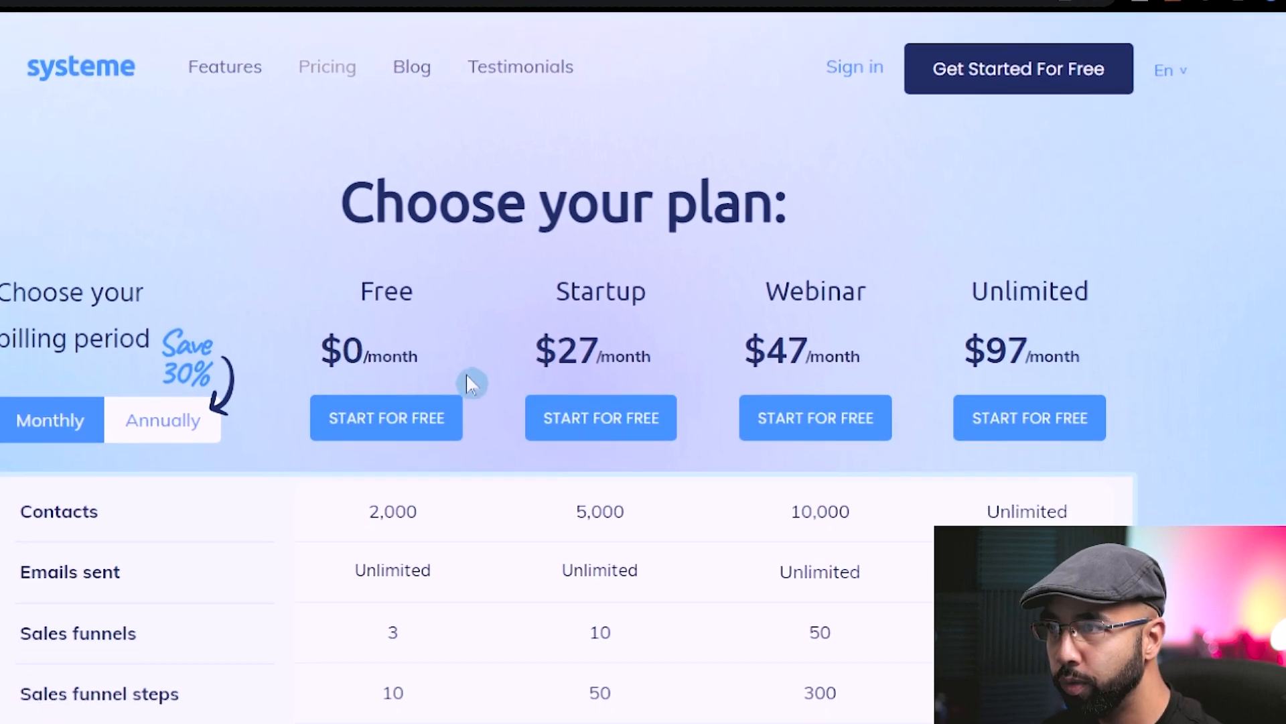
{"action": "double_click", "coordinate": [340, 356]}
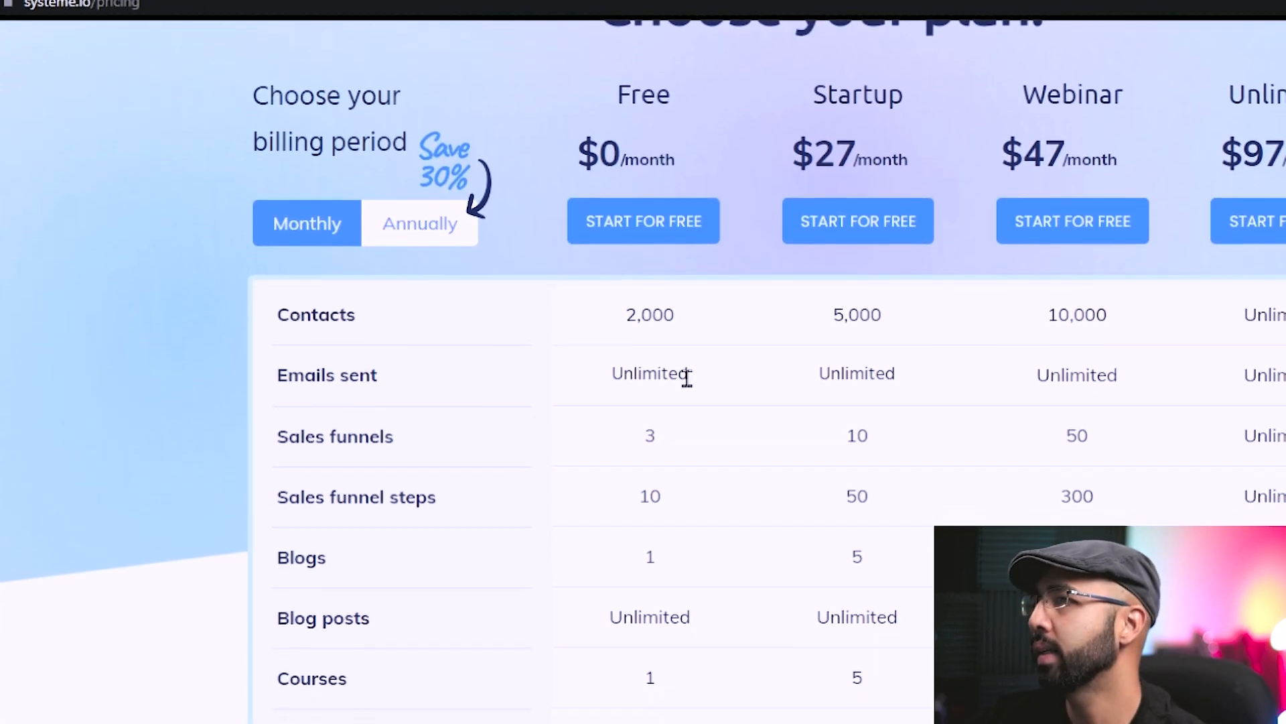
{"action": "double_click", "coordinate": [650, 383]}
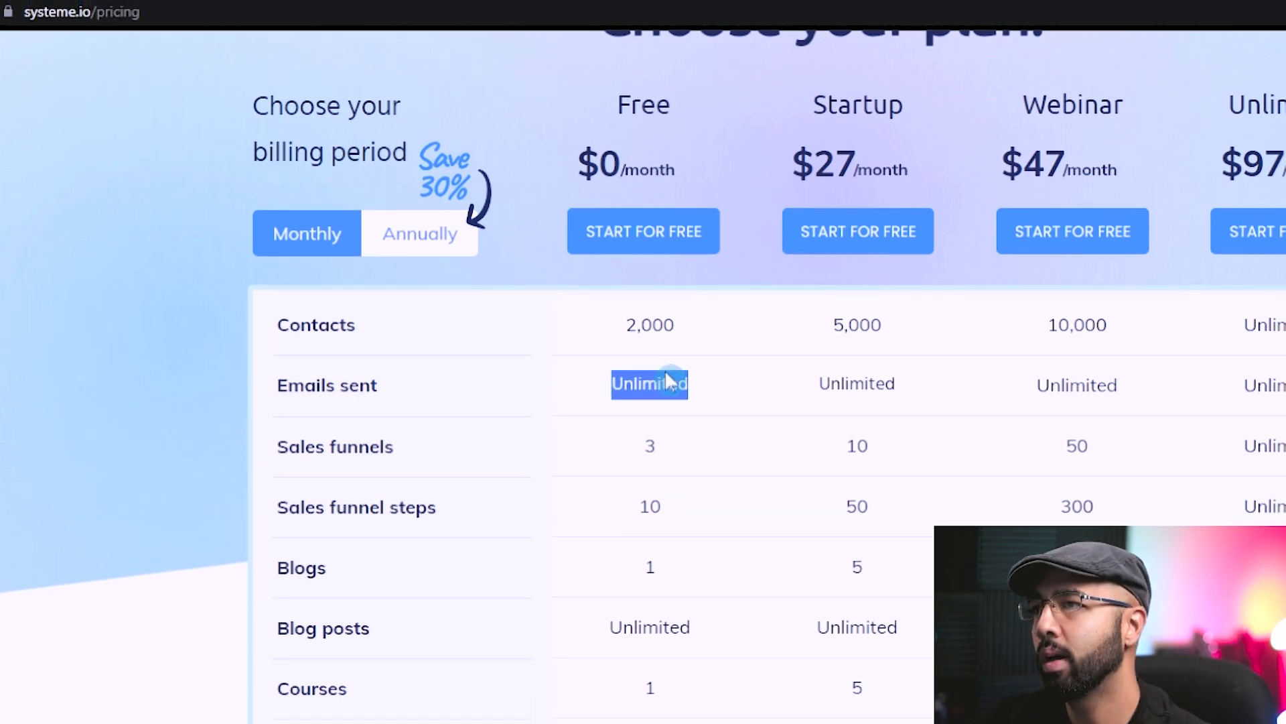
{"action": "scroll", "scroll_direction": "down", "scroll_amount": 3}
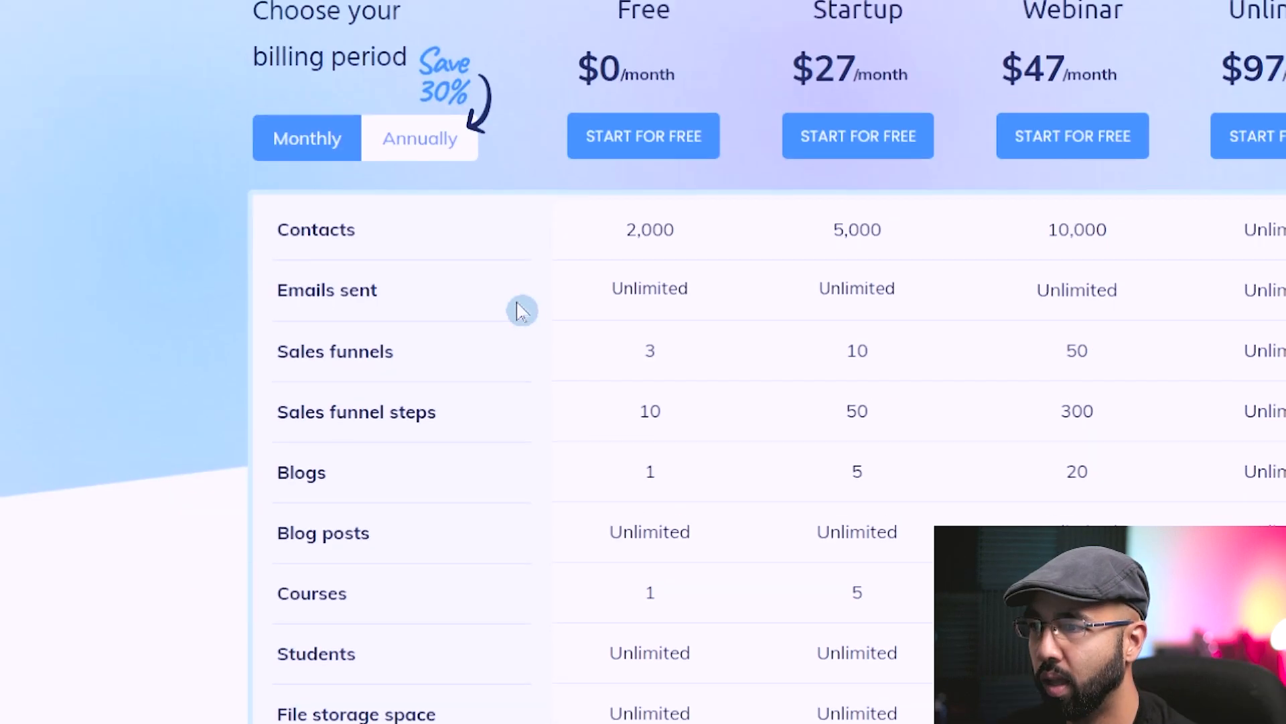
{"action": "scroll", "scroll_direction": "down", "scroll_amount": 3}
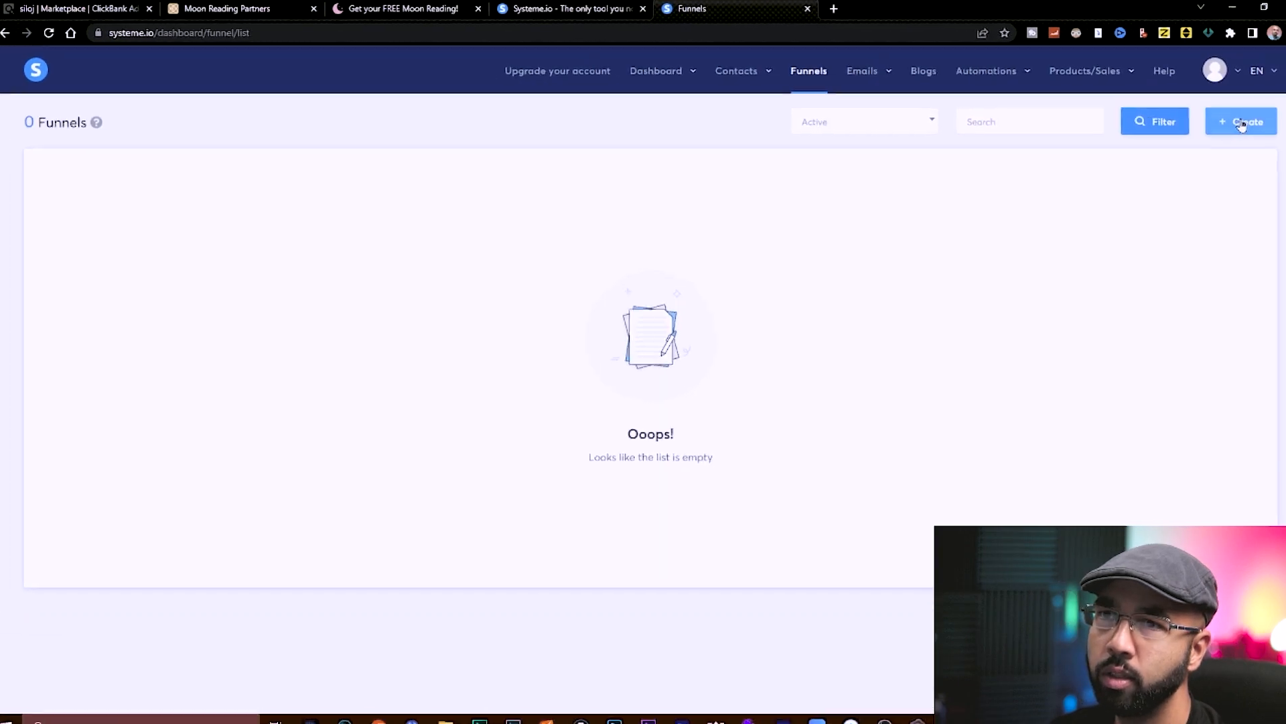
- Start creating a new funnel and check the Moon Reading email swipes document
{"action": "left_click", "coordinate": [1240, 121]}
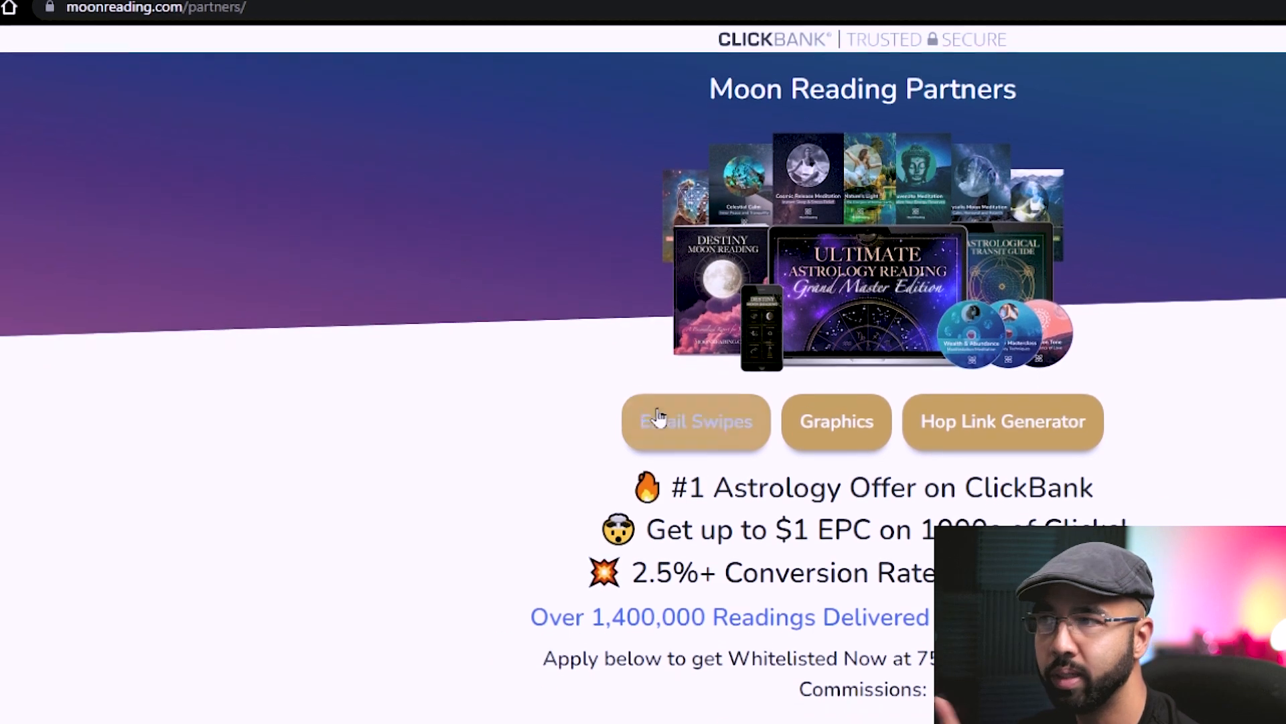
{"action": "left_click", "coordinate": [695, 421]}
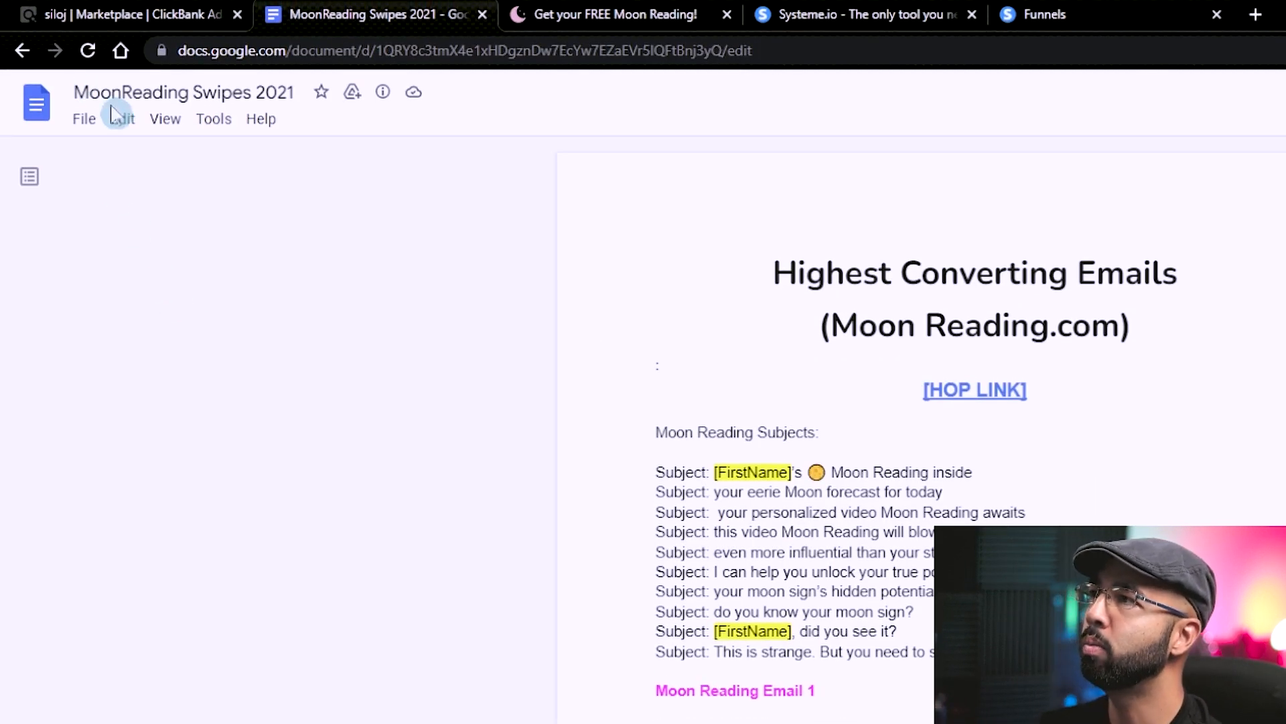
{"action": "scroll", "scroll_direction": "down", "scroll_amount": 3}
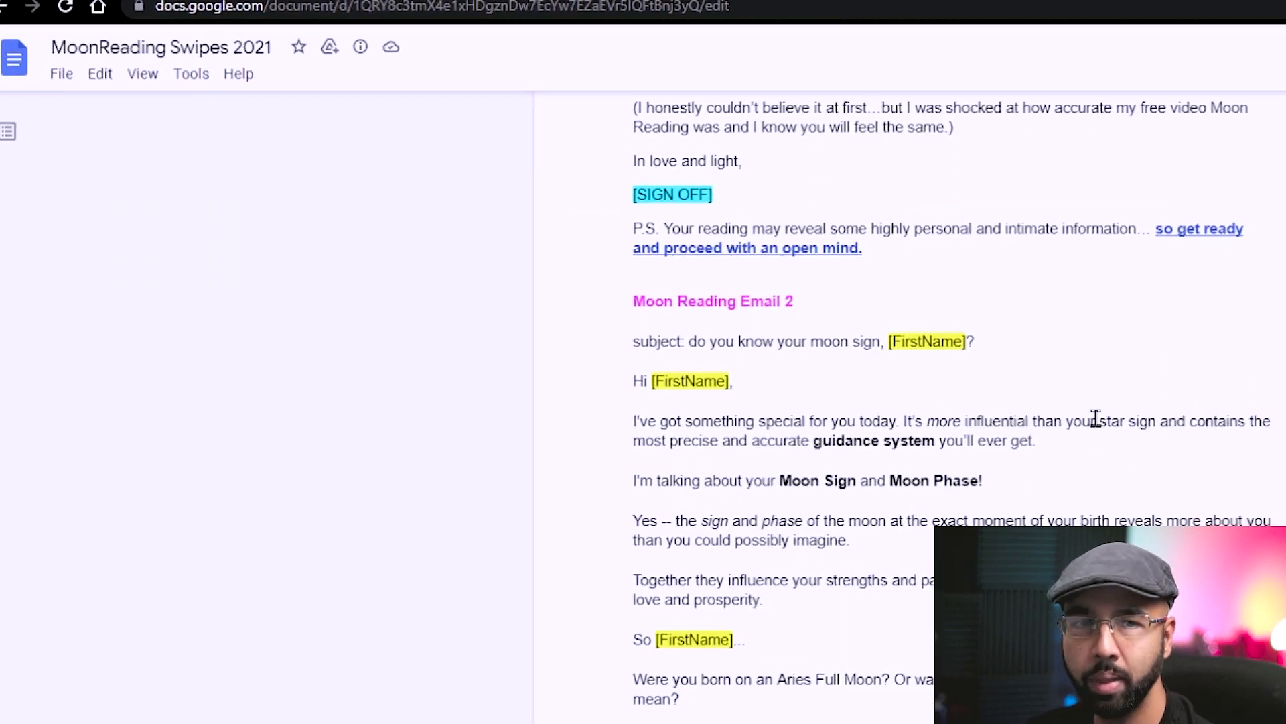
{"action": "scroll", "scroll_direction": "down", "scroll_amount": 3}
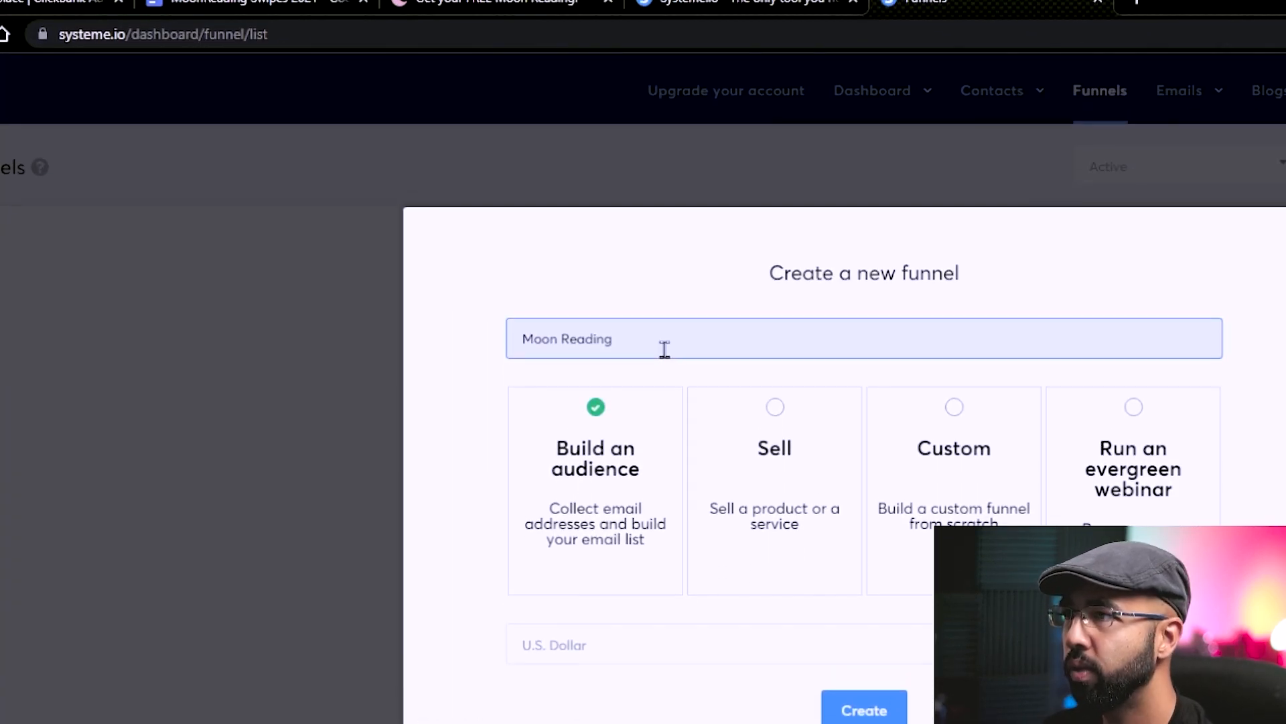
- Create the Moon Reading funnel with the Build an audience goal in U.S. Dollars
{"action": "left_click", "coordinate": [862, 711]}
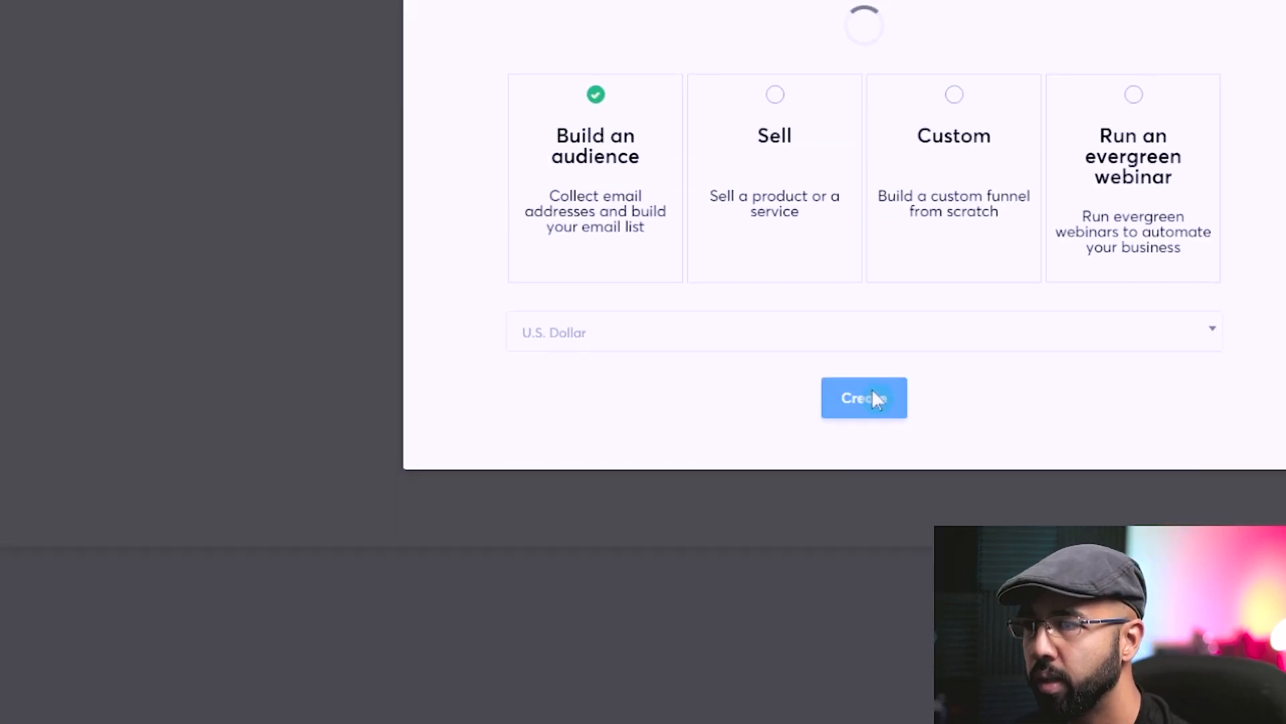
{"action": "left_click", "coordinate": [864, 398]}
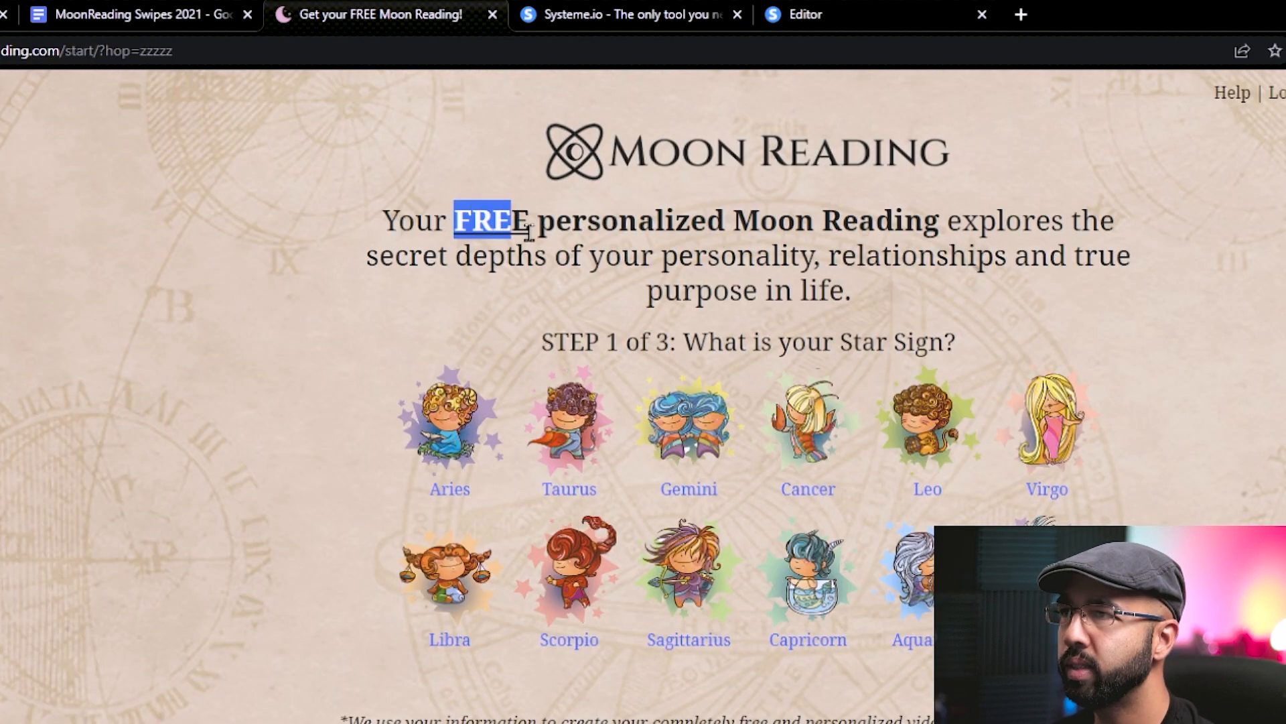
- Rewrite the headline to 'Would You Like To Get Your FREE Personalized Moon Reading?'
{"action": "left_click", "coordinate": [807, 13]}
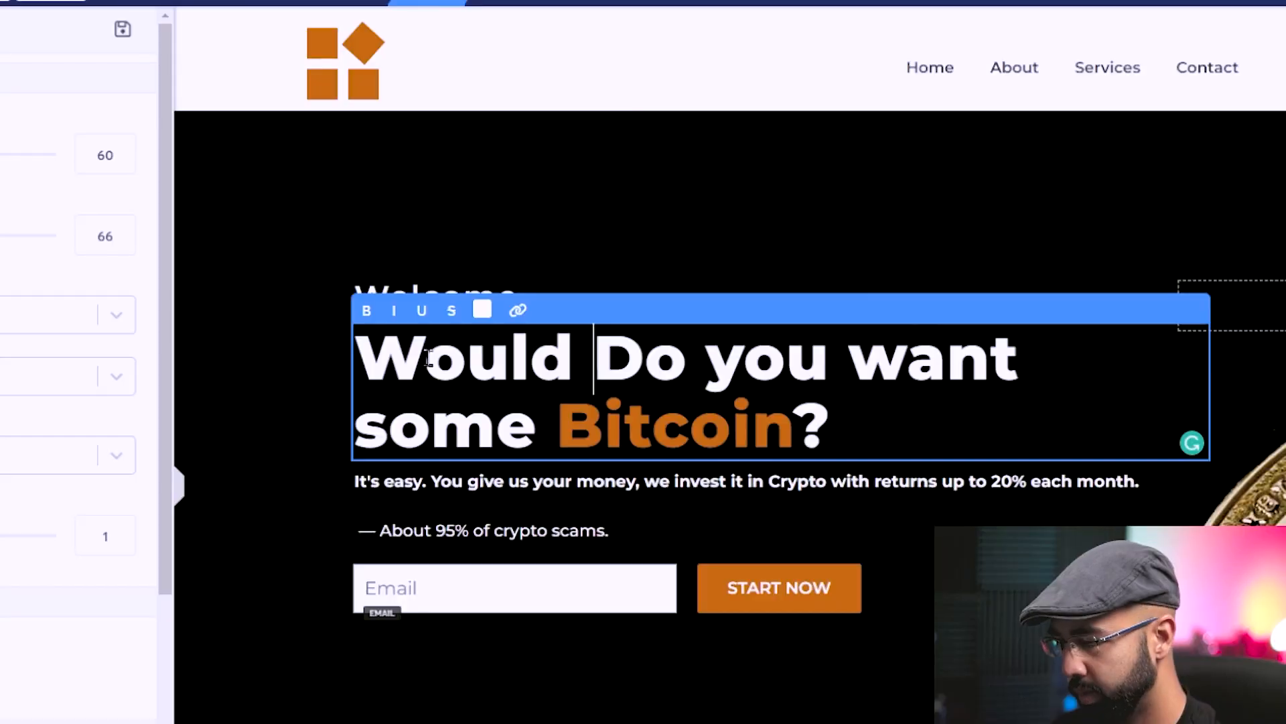
{"action": "type", "text": "You Like To Get Your Personalized"}
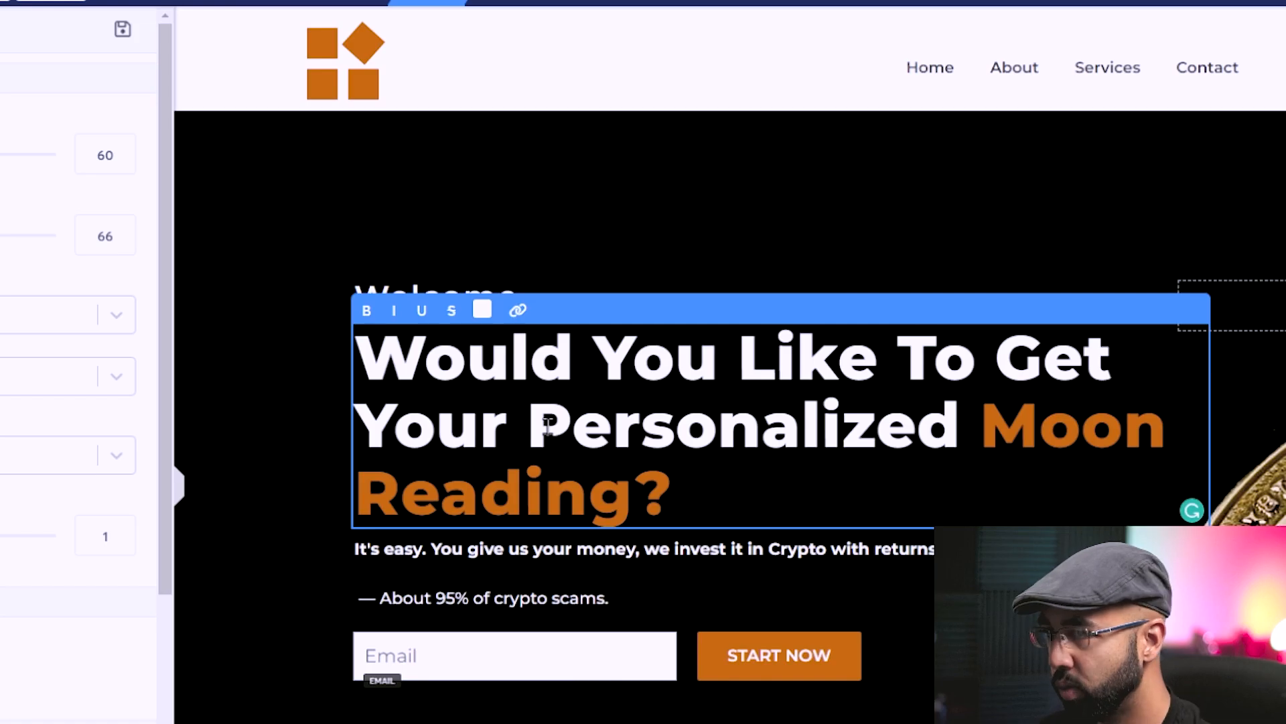
{"action": "type", "text": "FREE"}
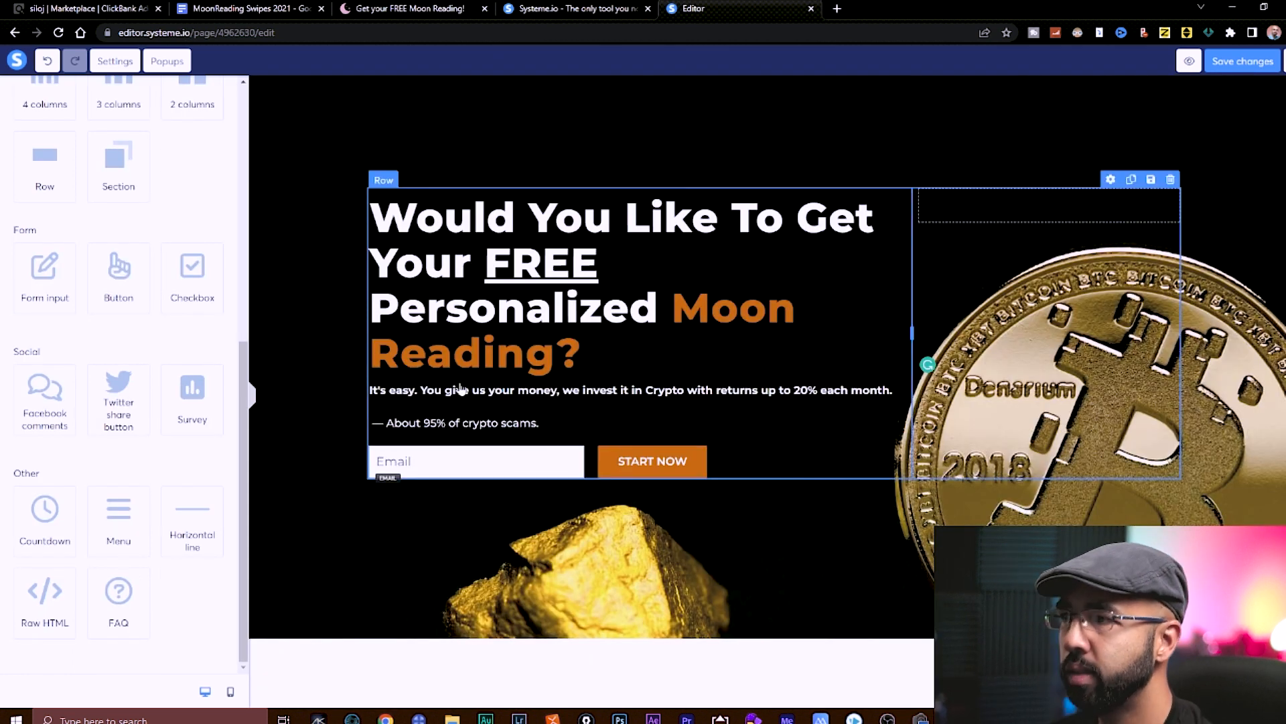
{"action": "left_click", "coordinate": [663, 407]}
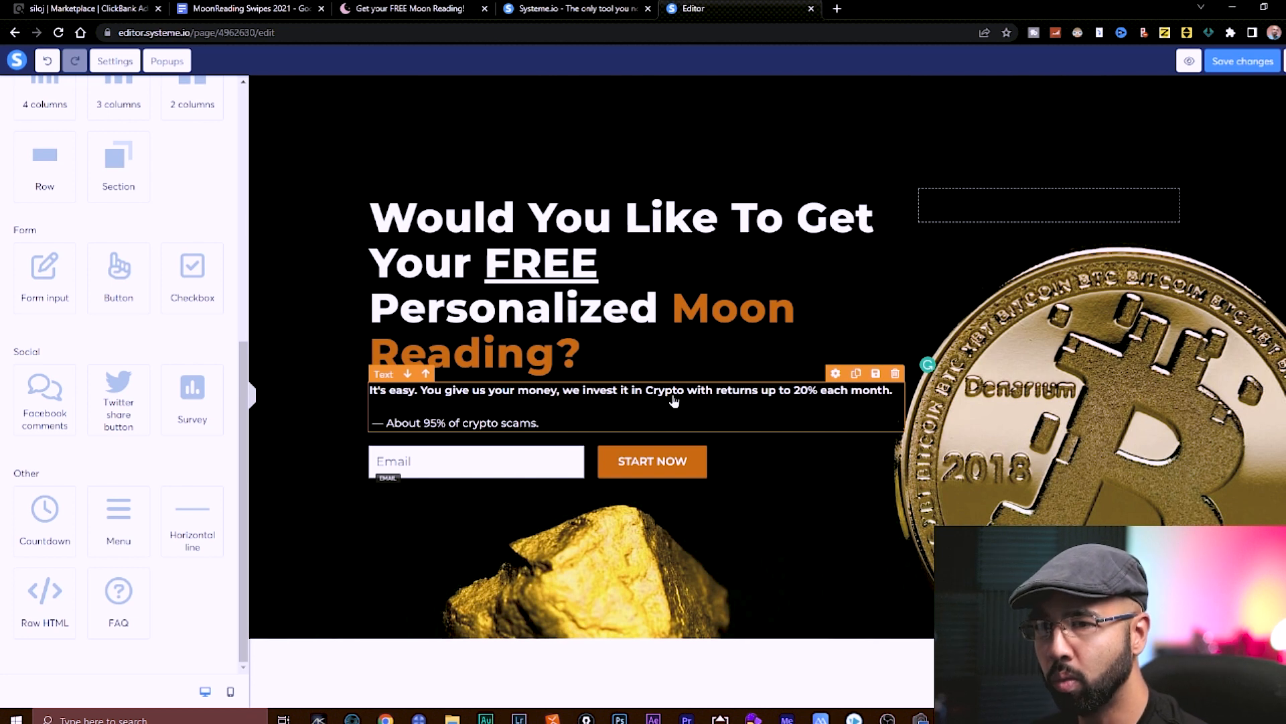
{"action": "mouse_move", "coordinate": [811, 493]}
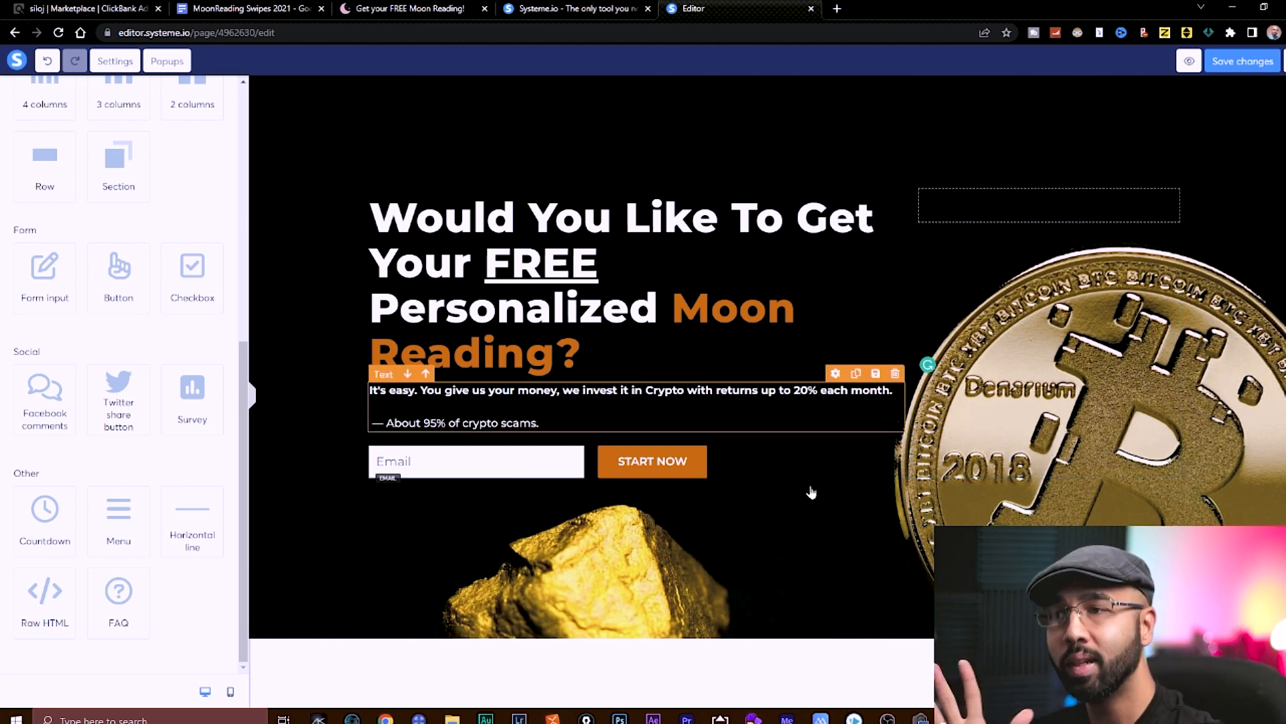
{"action": "left_click", "coordinate": [408, 10]}
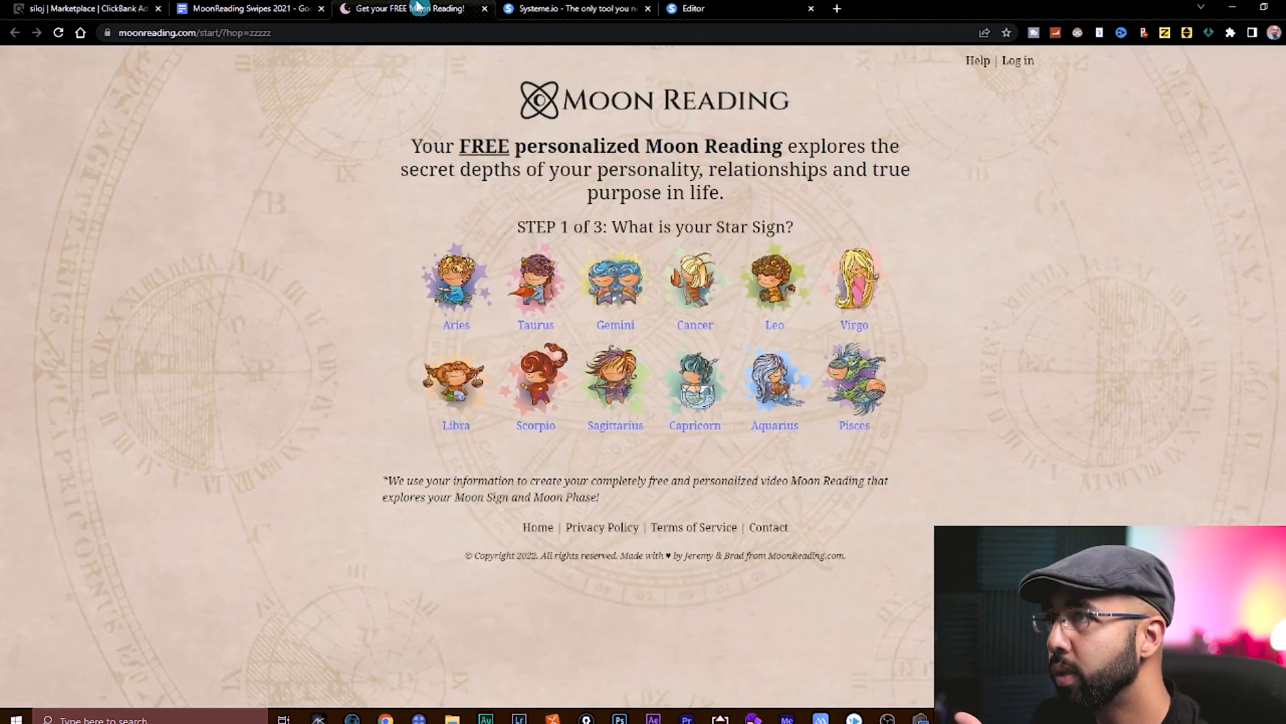
{"action": "mouse_move", "coordinate": [775, 197]}
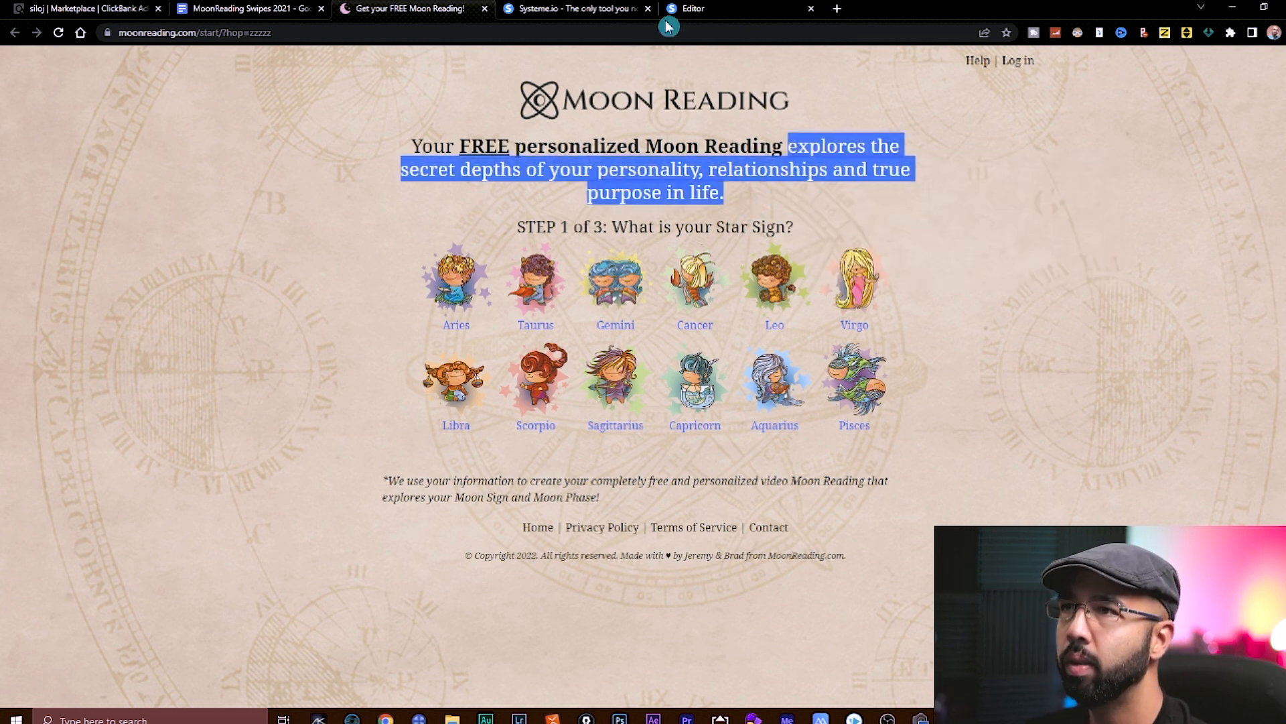
- Replace the crypto subheading with the personality, relationships and true purpose copy
{"action": "left_click", "coordinate": [707, 6]}
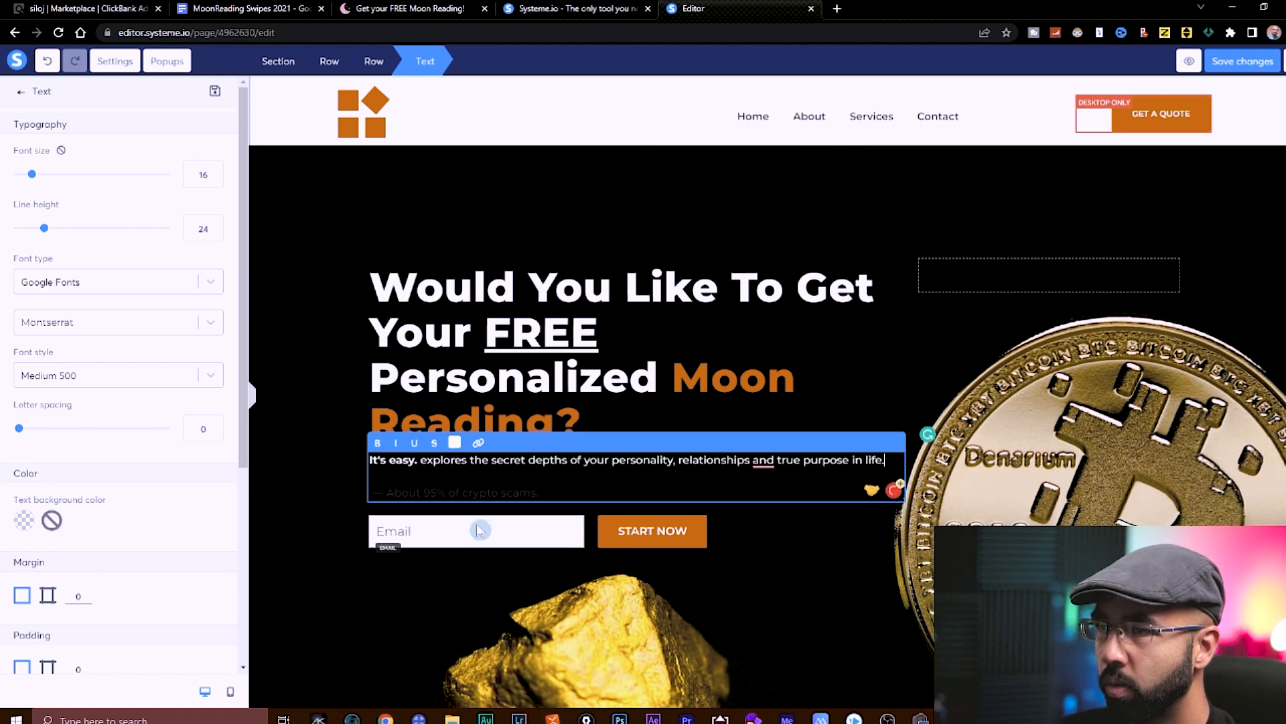
{"action": "type", "text": "Provide Your Best Email Address to"}
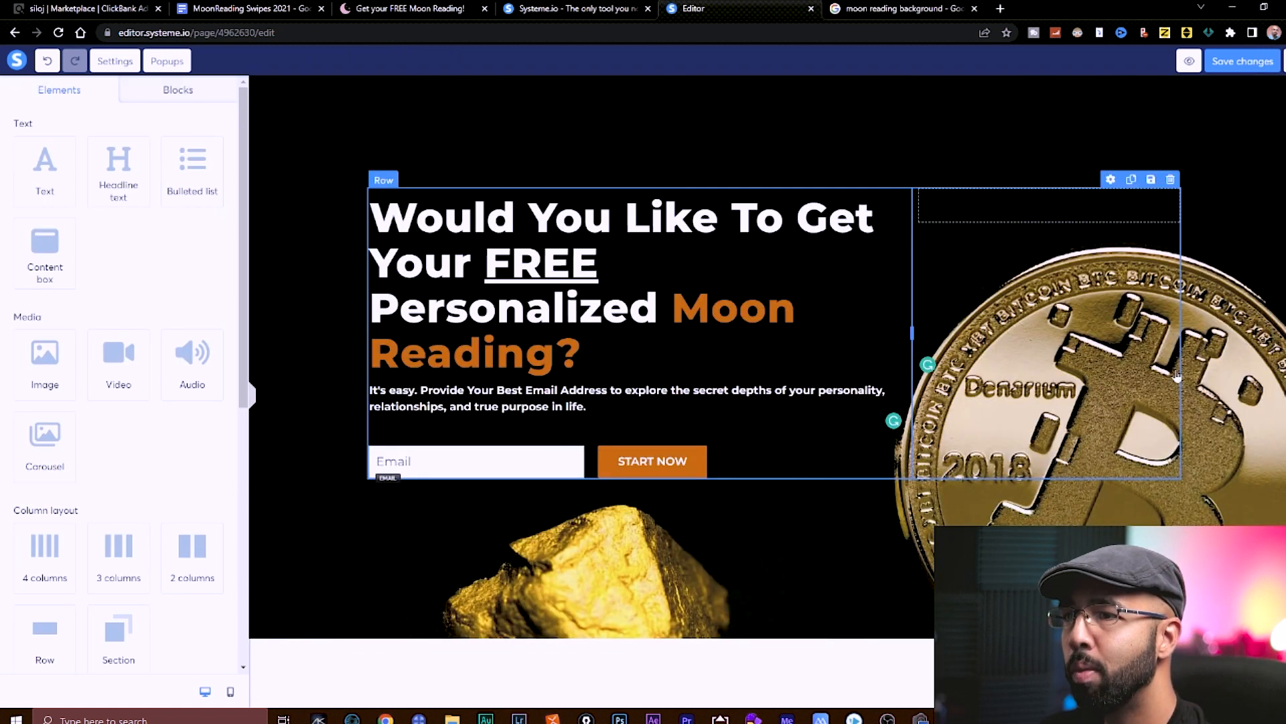
- Filter the 'moon reading background' image search to Creative Commons licenses
{"action": "left_click", "coordinate": [900, 8]}
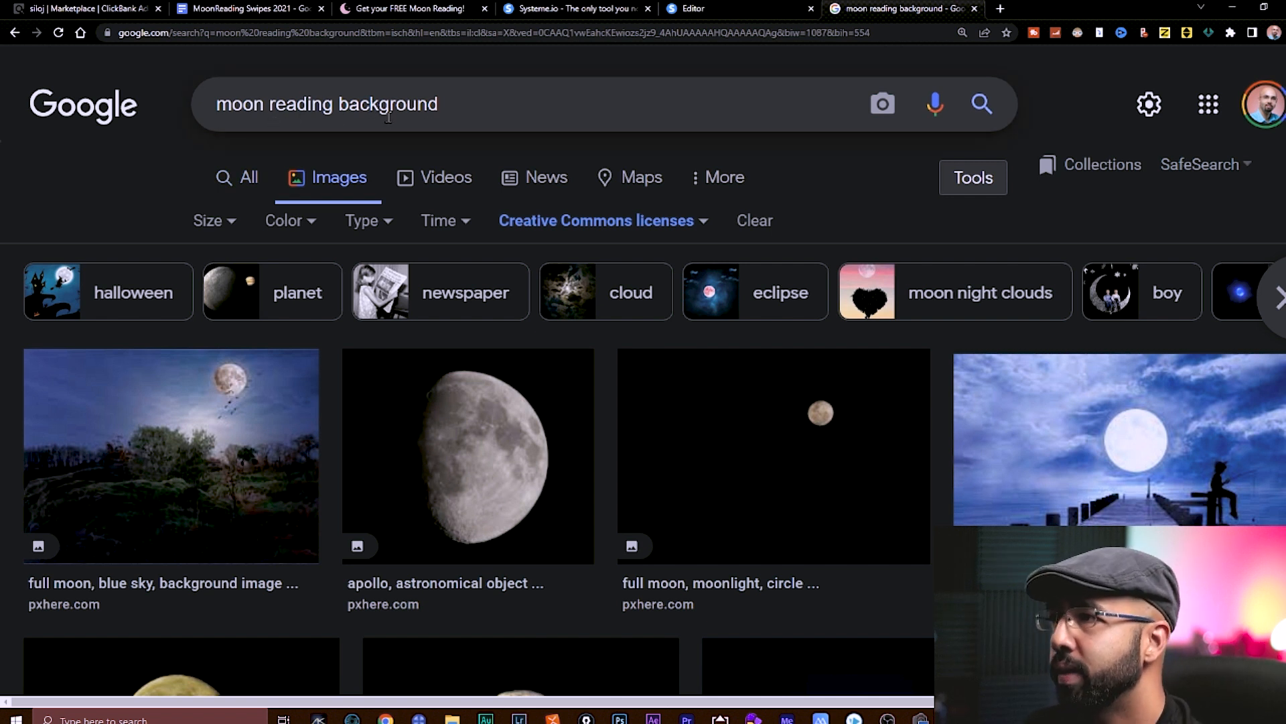
{"action": "left_click", "coordinate": [597, 220]}
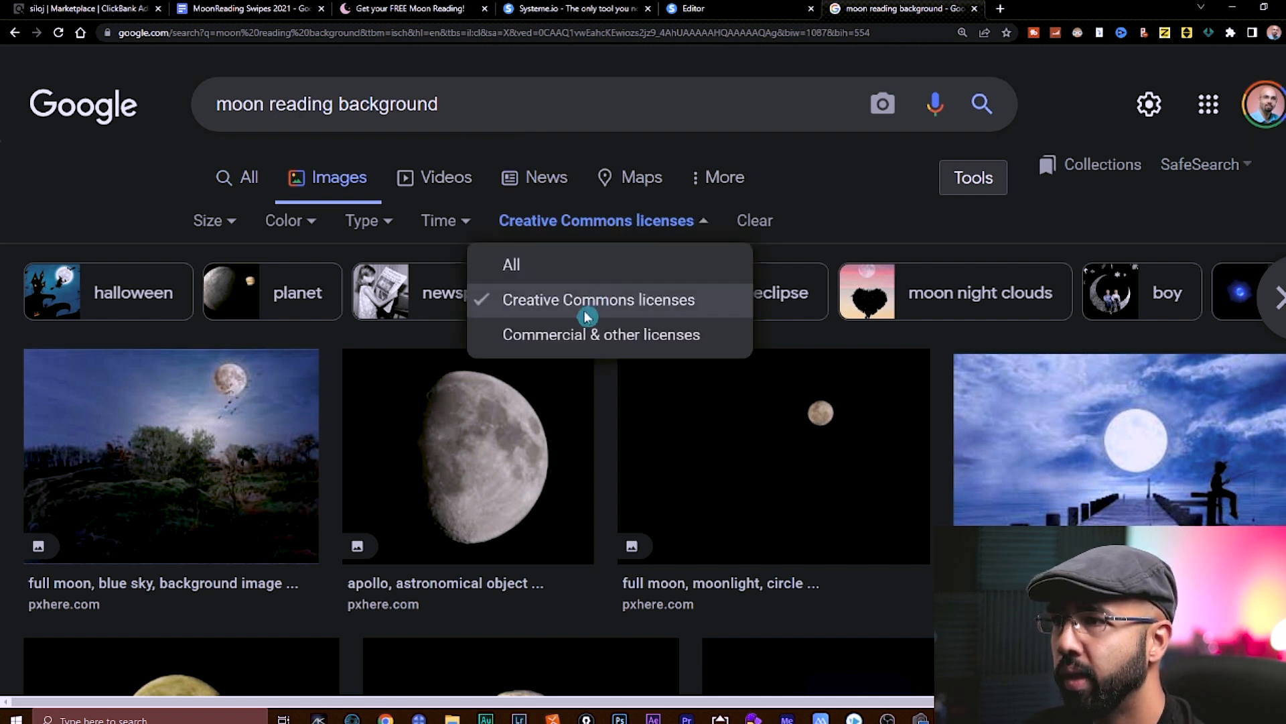
{"action": "left_click", "coordinate": [597, 300]}
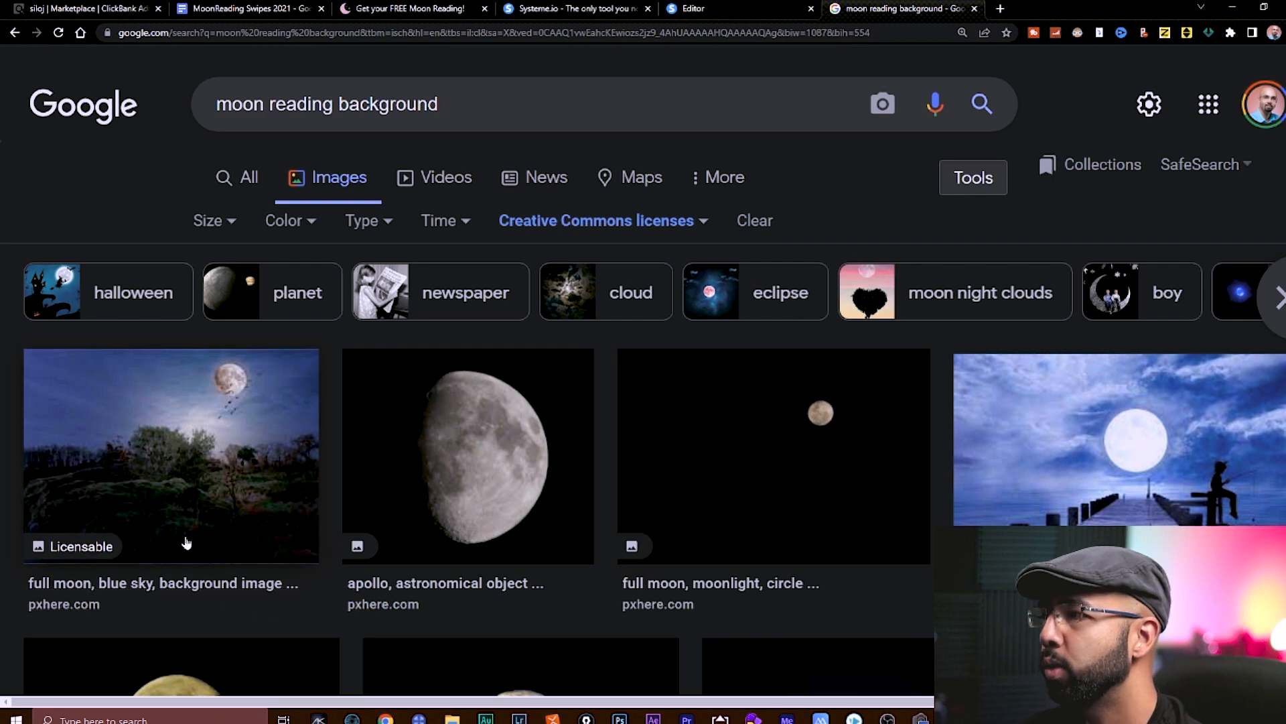
{"action": "scroll", "scroll_direction": "down", "scroll_amount": 3}
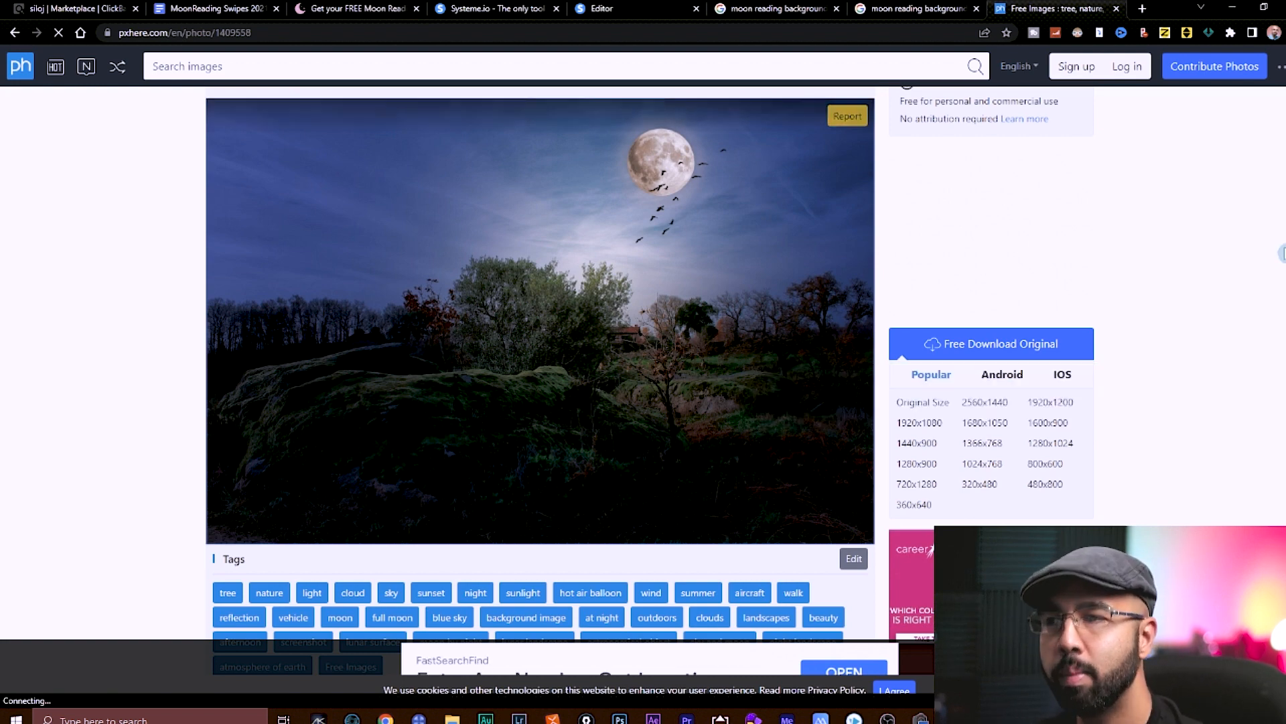
- Download the moonlit trees landscape photo from pxhere at original size as a guest
{"action": "left_click", "coordinate": [991, 343]}
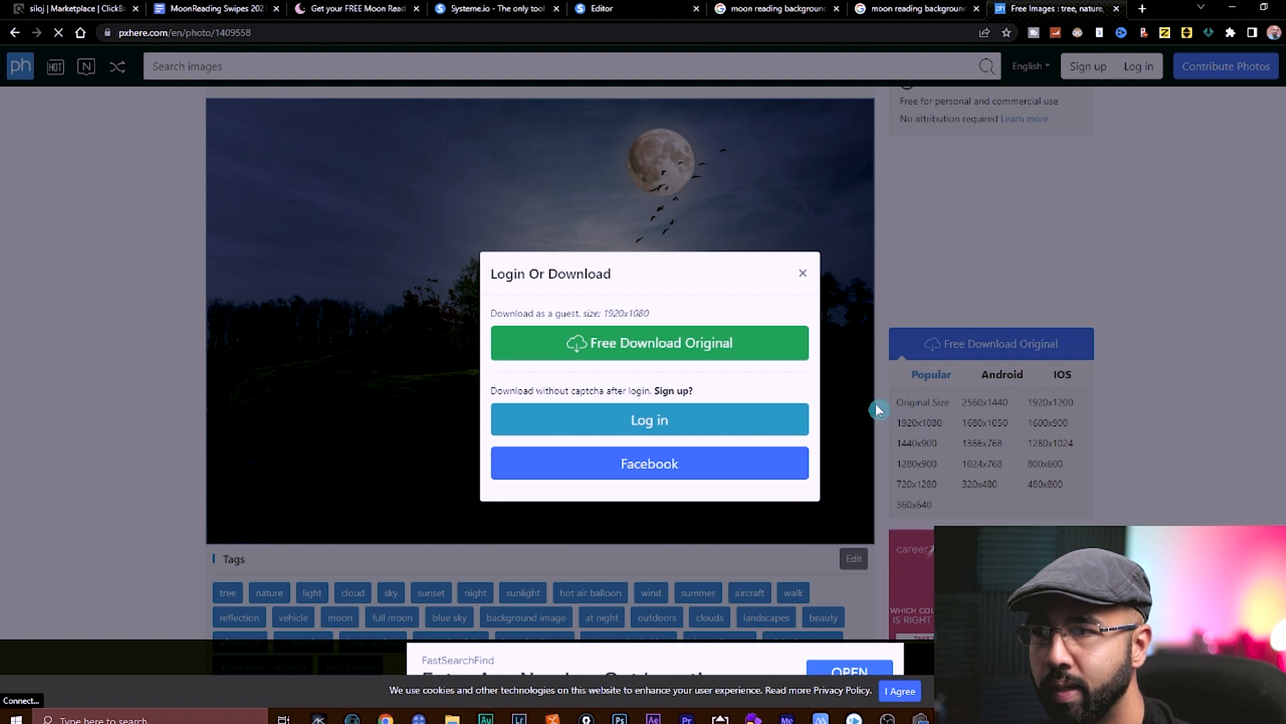
{"action": "mouse_move", "coordinate": [690, 437]}
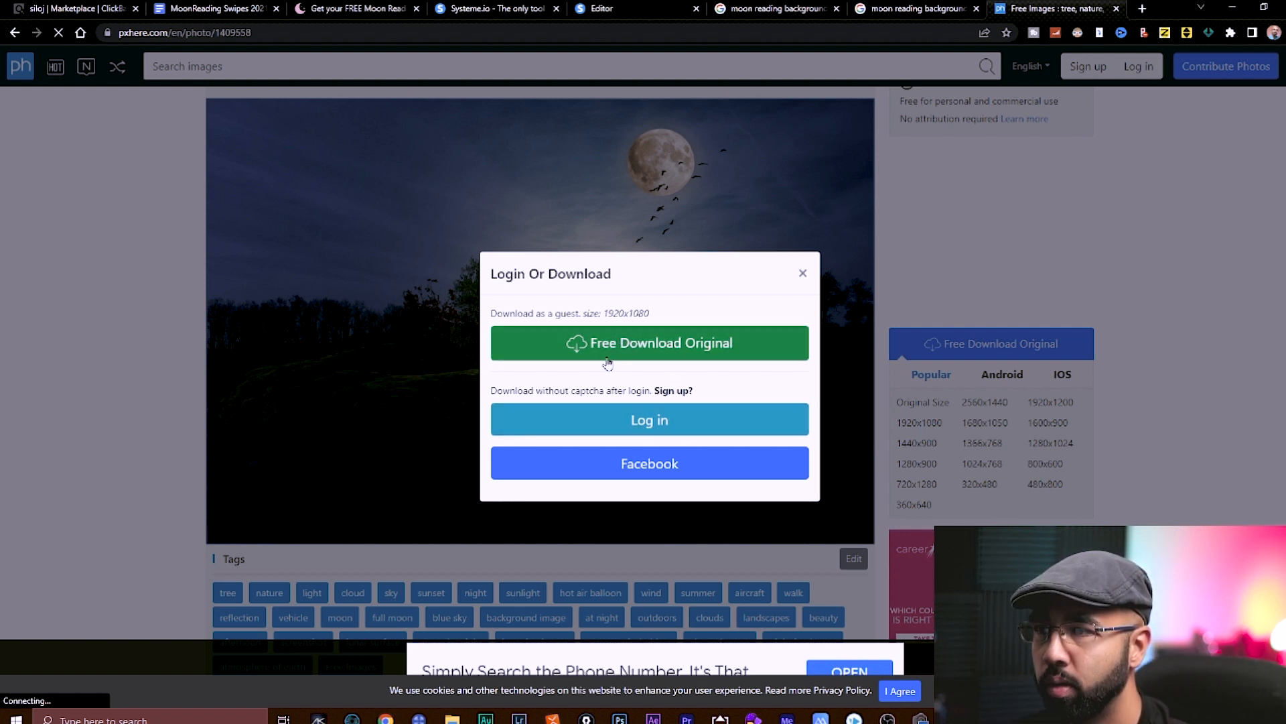
{"action": "left_click", "coordinate": [605, 8]}
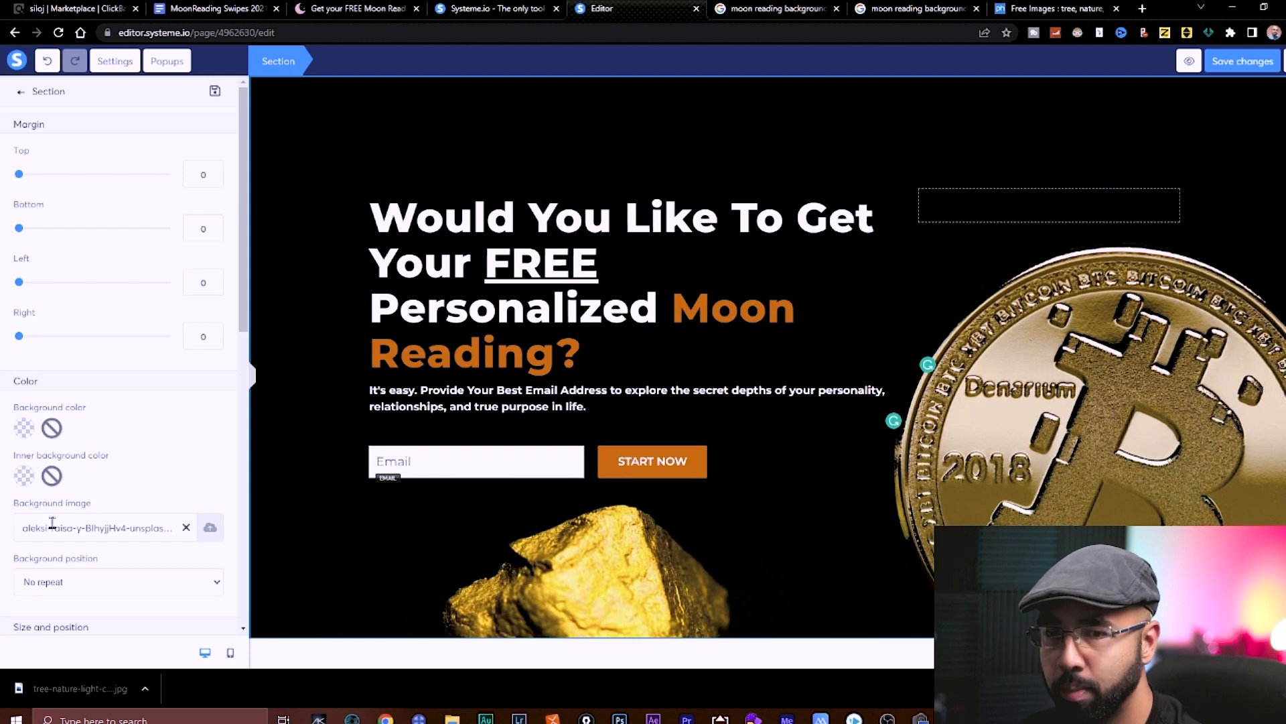
- Set the pxhere moonlit tree landscape photo as the hero section's background image
{"action": "left_click", "coordinate": [209, 526]}
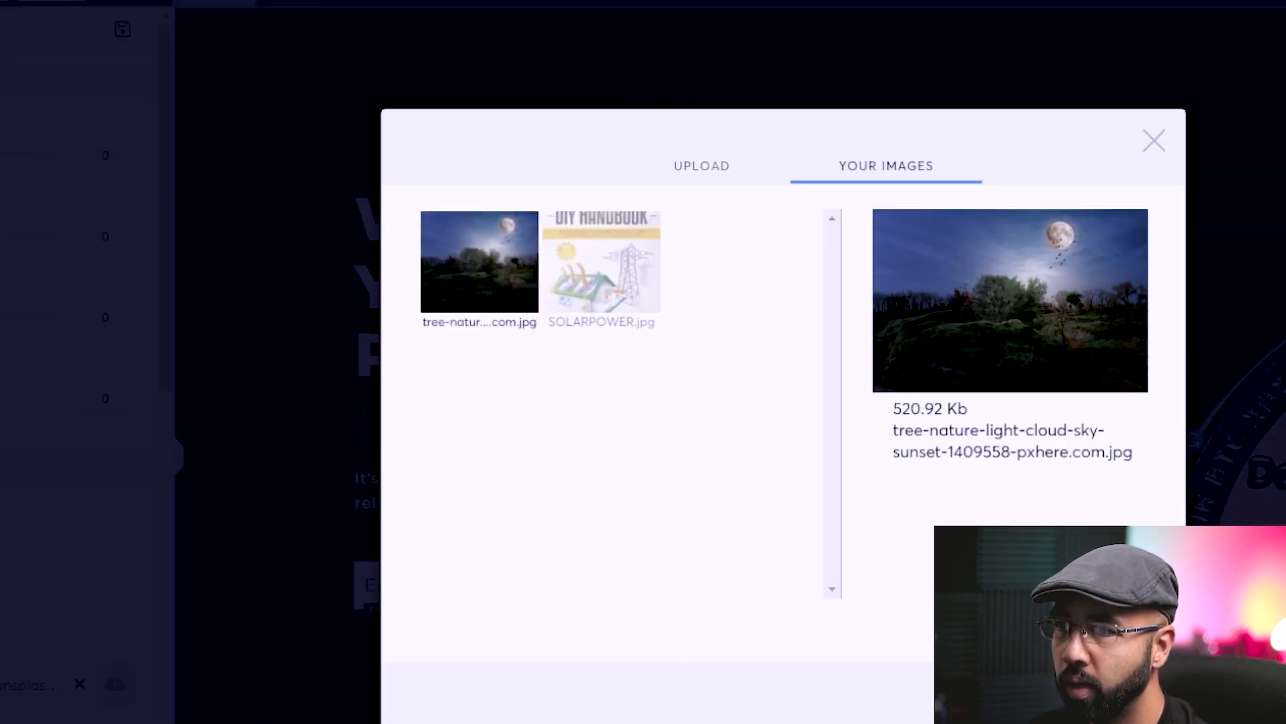
{"action": "left_click", "coordinate": [1154, 141]}
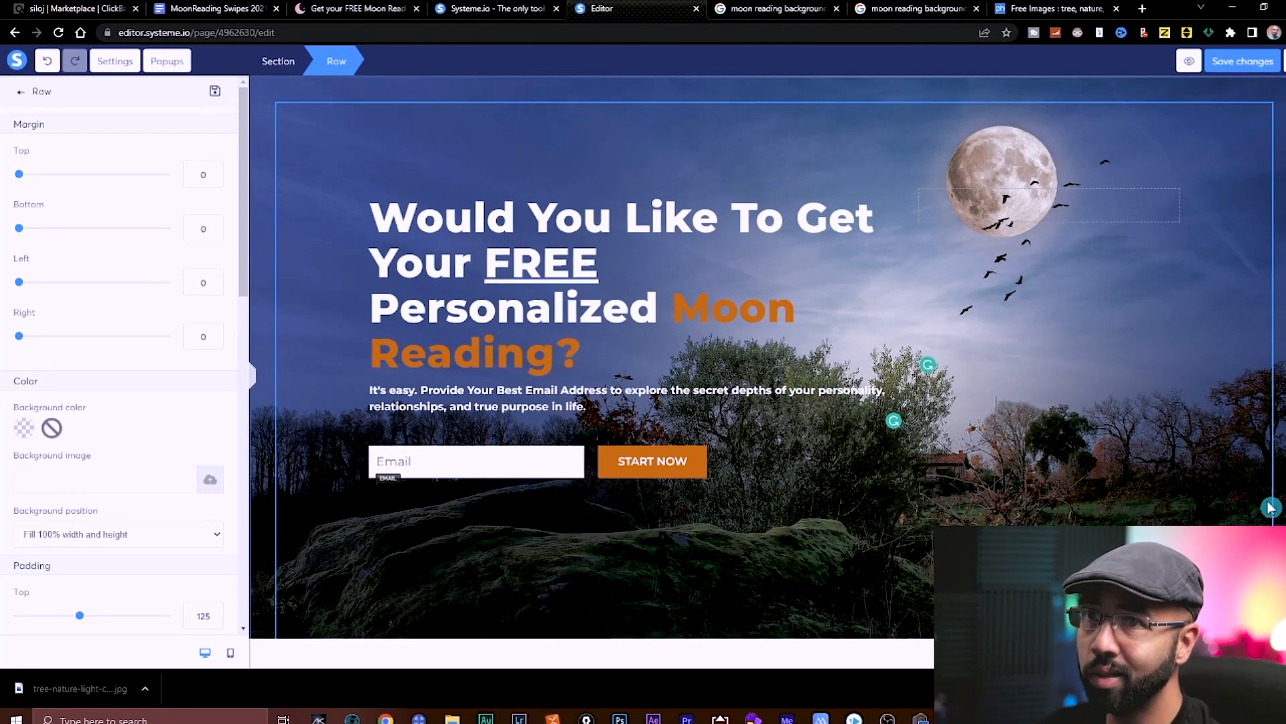
{"action": "left_click", "coordinate": [1243, 61]}
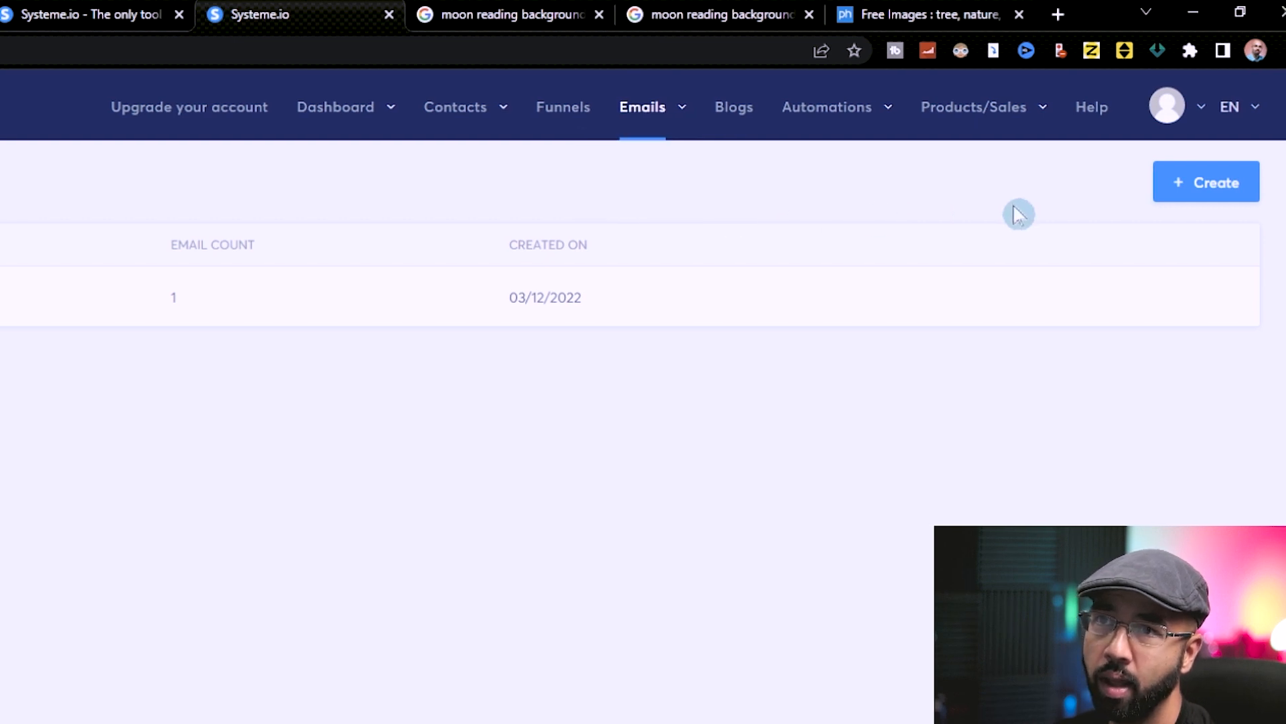
- Create the 'Moon Reading' email campaign, save it and begin adding its first email
{"action": "left_click", "coordinate": [1206, 183]}
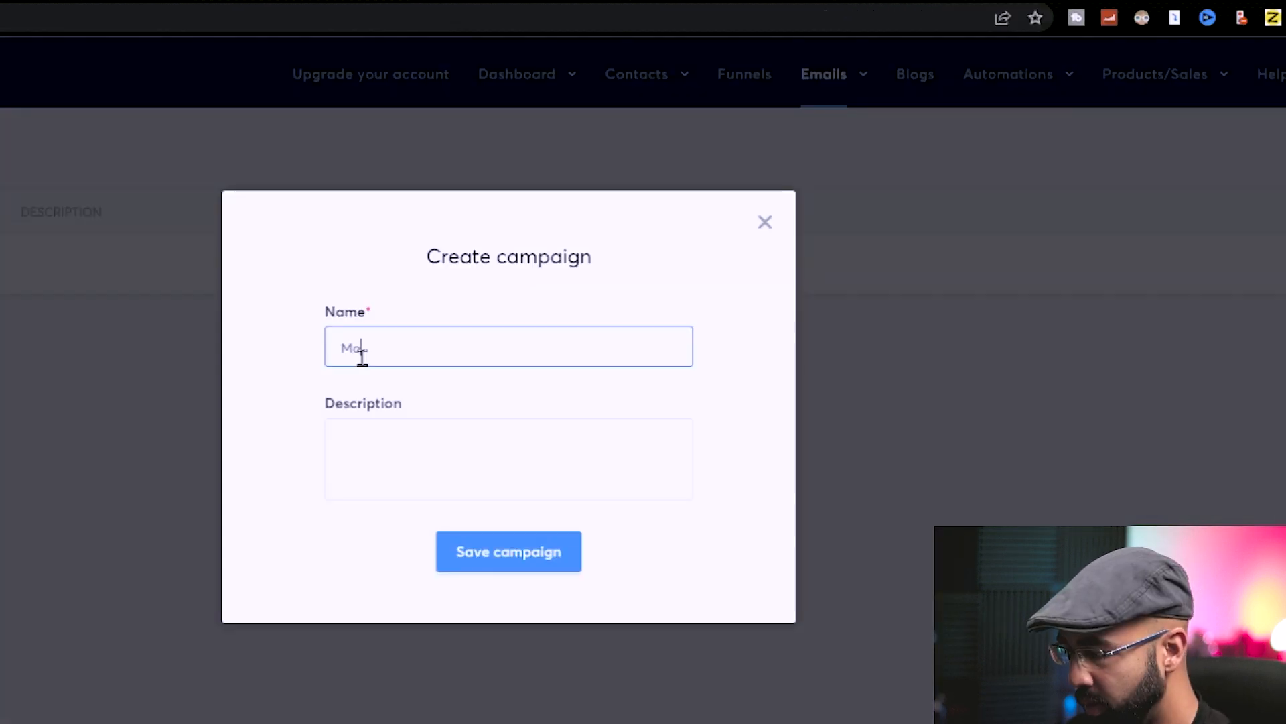
{"action": "type", "text": "Moon Reading"}
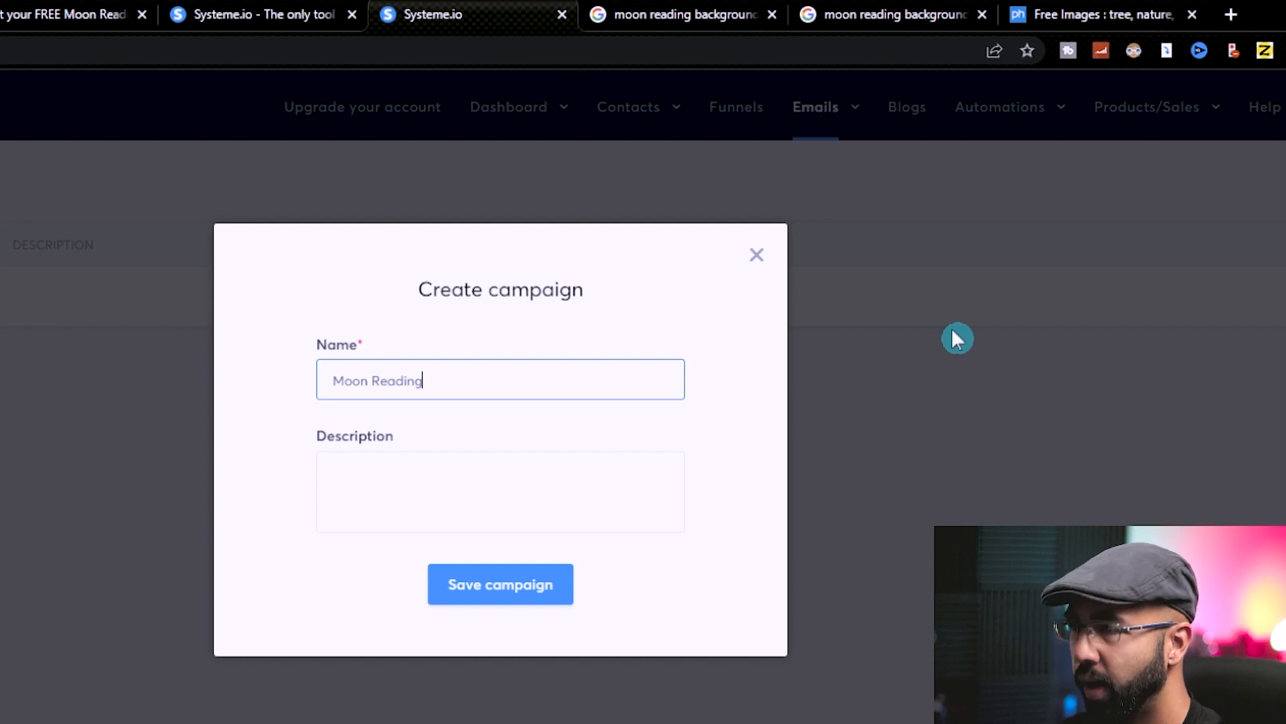
{"action": "left_click", "coordinate": [501, 585]}
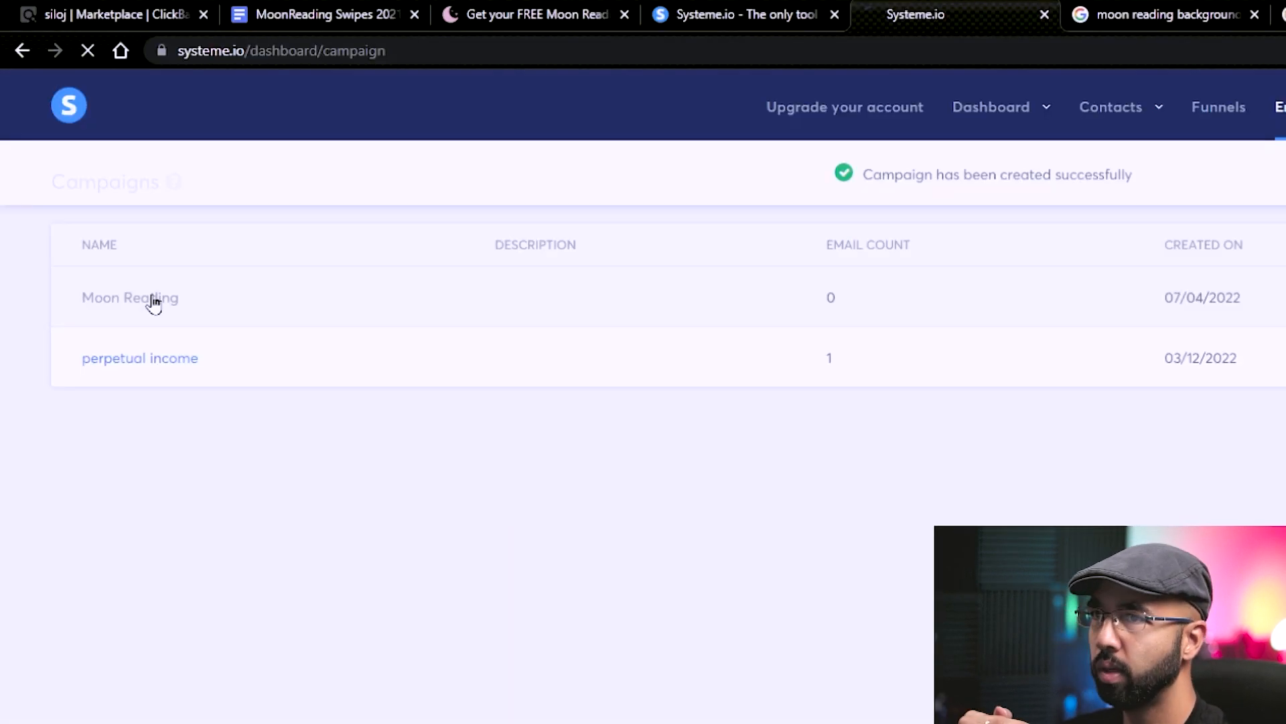
{"action": "left_click", "coordinate": [129, 298]}
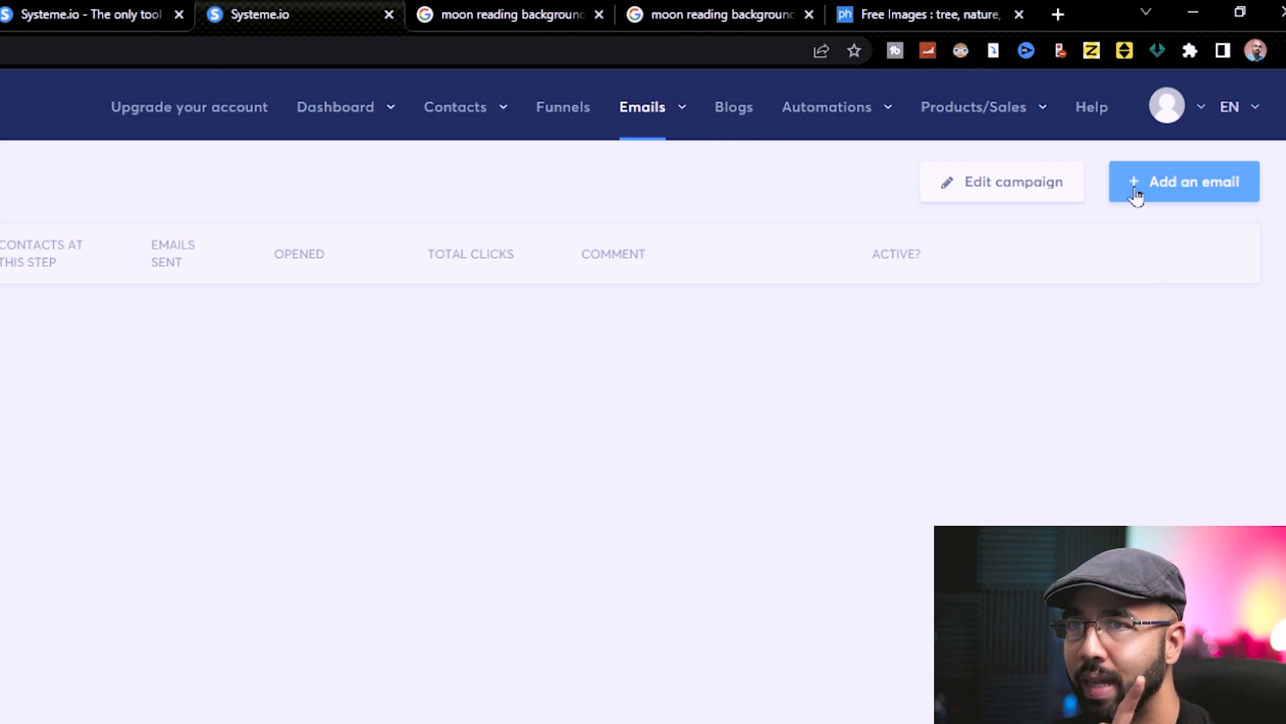
{"action": "left_click", "coordinate": [1185, 182]}
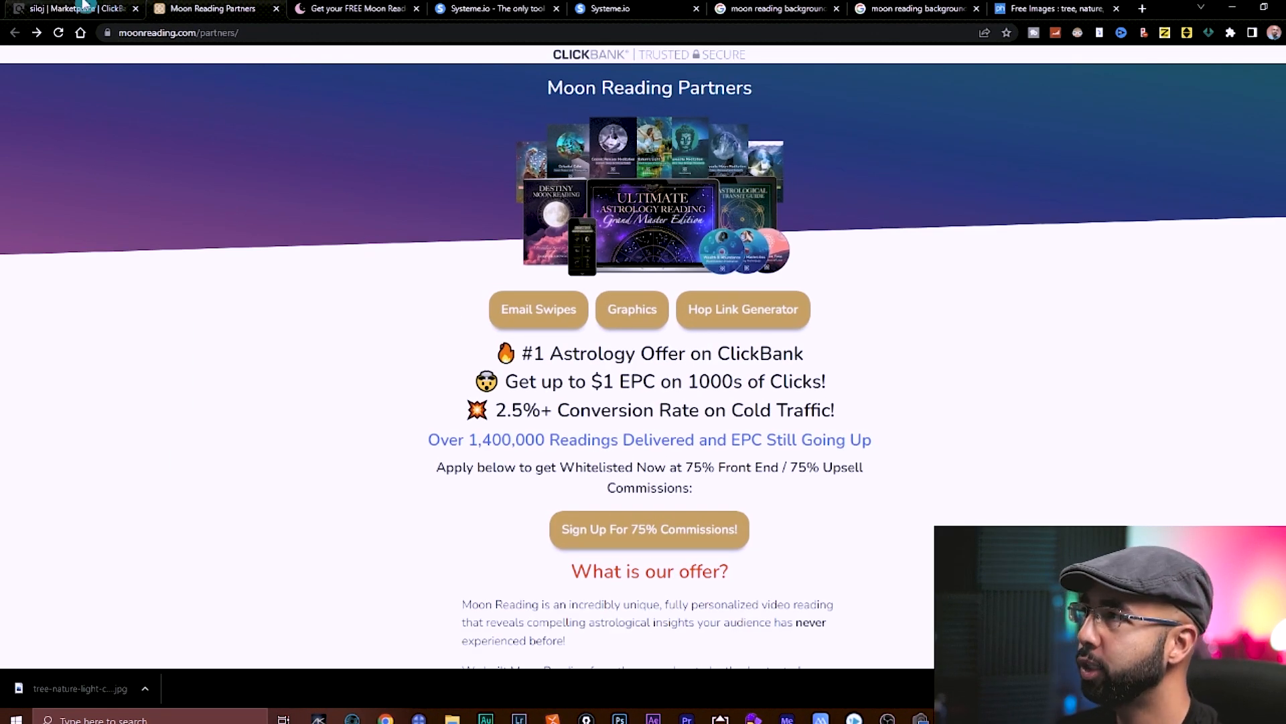
- Reach the Moon Reading email swipes via the ClickBank listing and affiliate page
{"action": "left_click", "coordinate": [78, 9]}
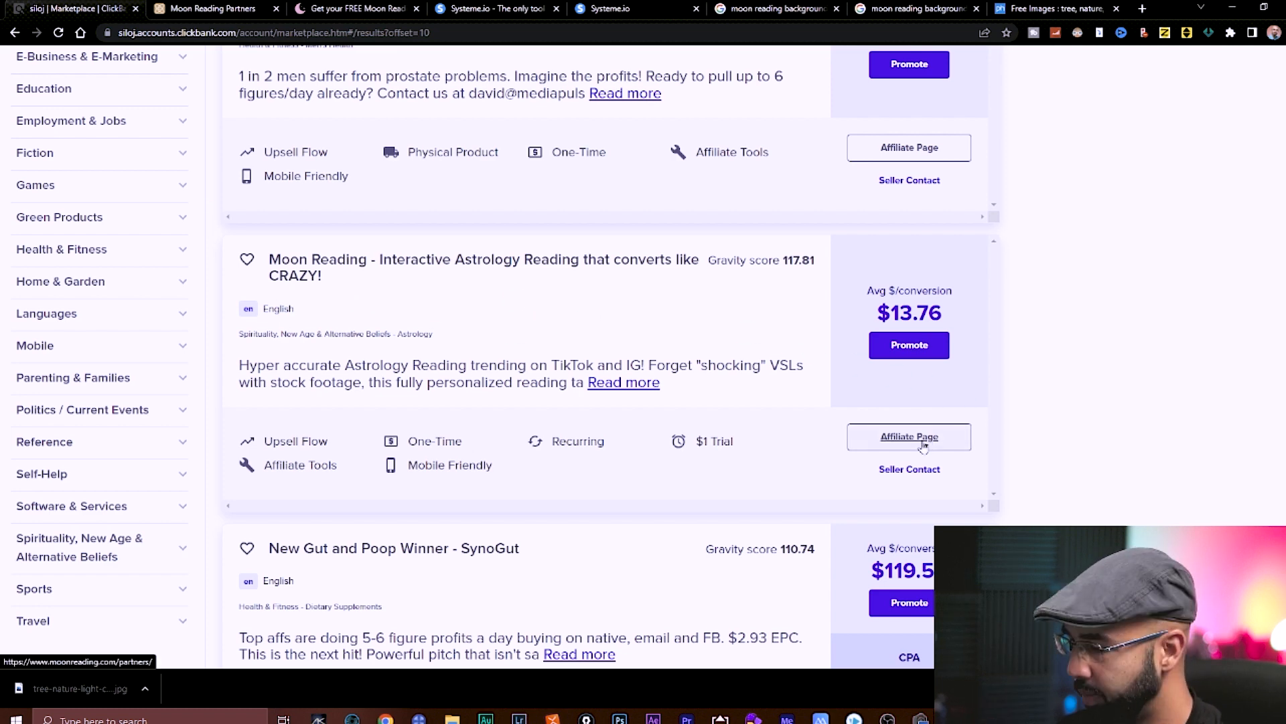
{"action": "left_click", "coordinate": [909, 437]}
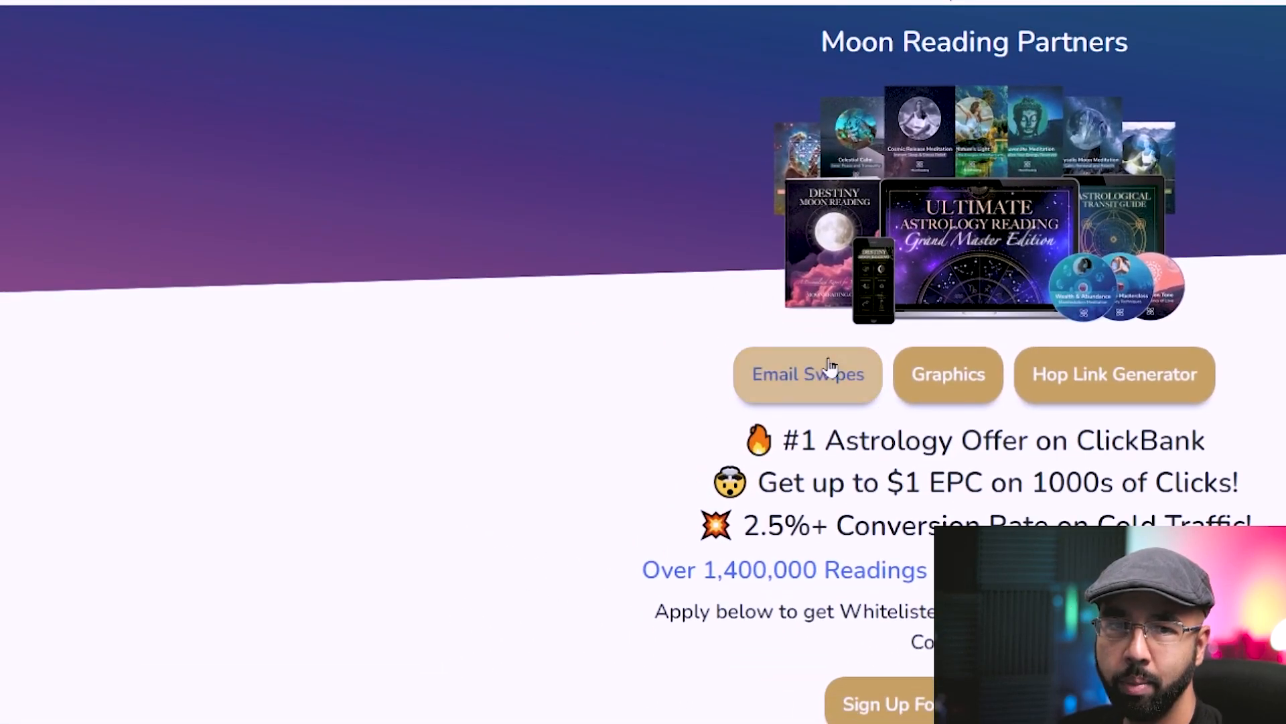
{"action": "left_click", "coordinate": [808, 374]}
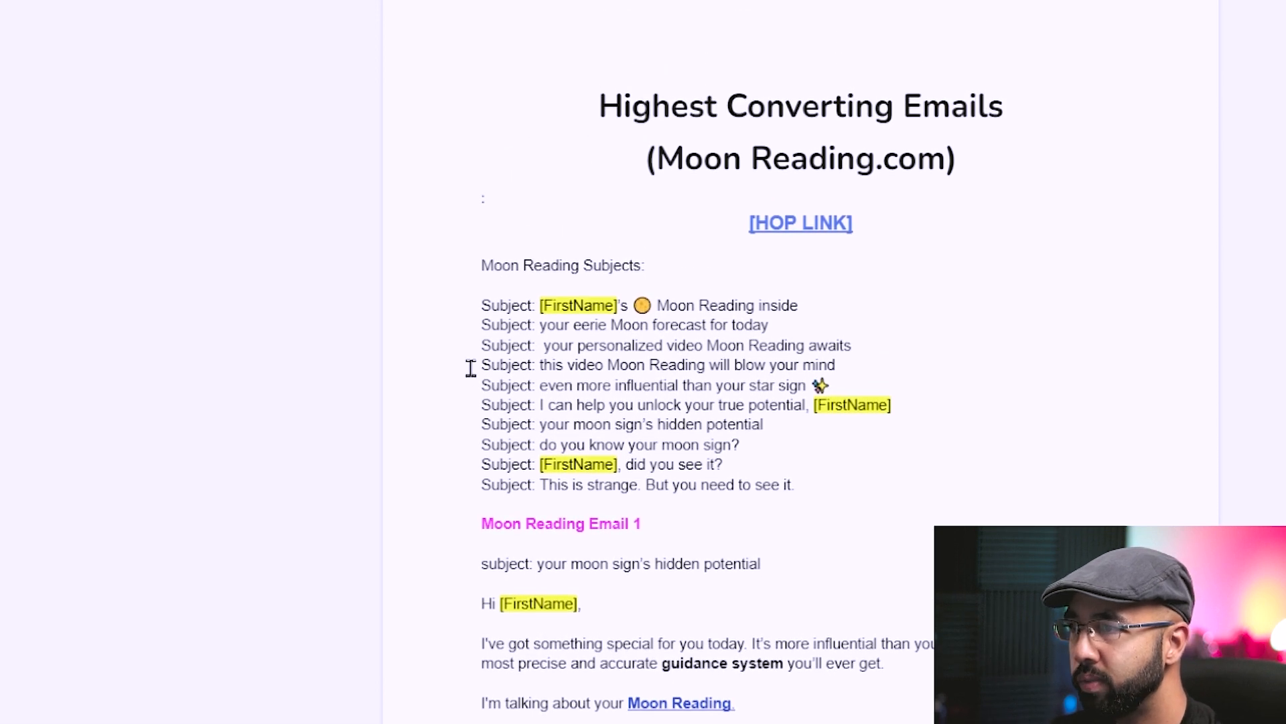
{"action": "scroll", "scroll_direction": "down", "scroll_amount": 3}
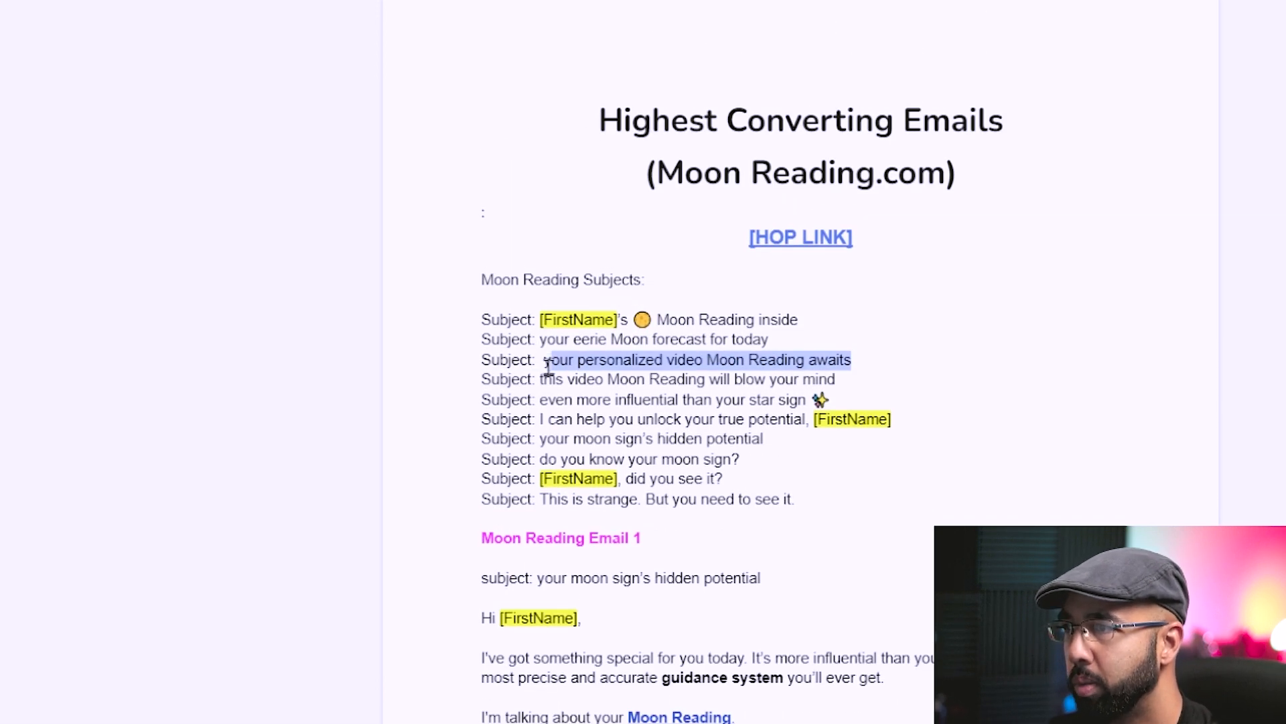
{"action": "mouse_move", "coordinate": [595, 368]}
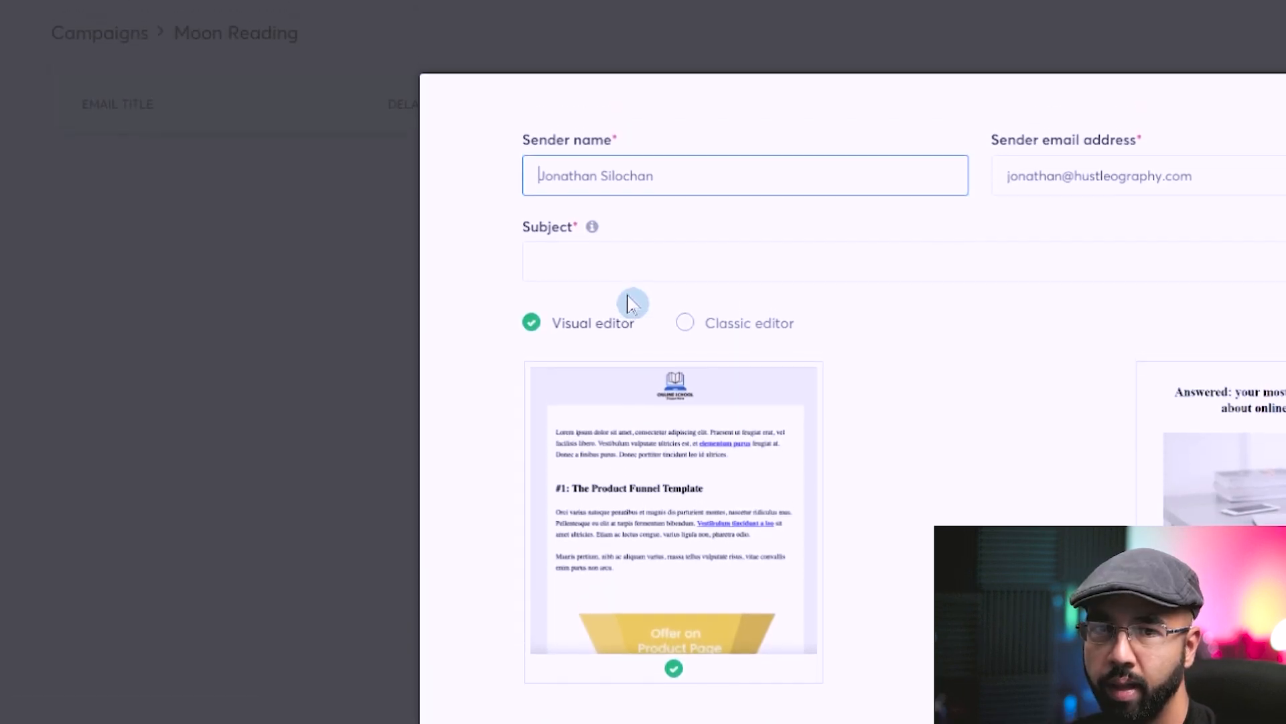
- Give the new campaign email the subject 'your personalized video Moon Reading awaits'
{"action": "type", "text": "your personalized video Moon Reading awaits"}
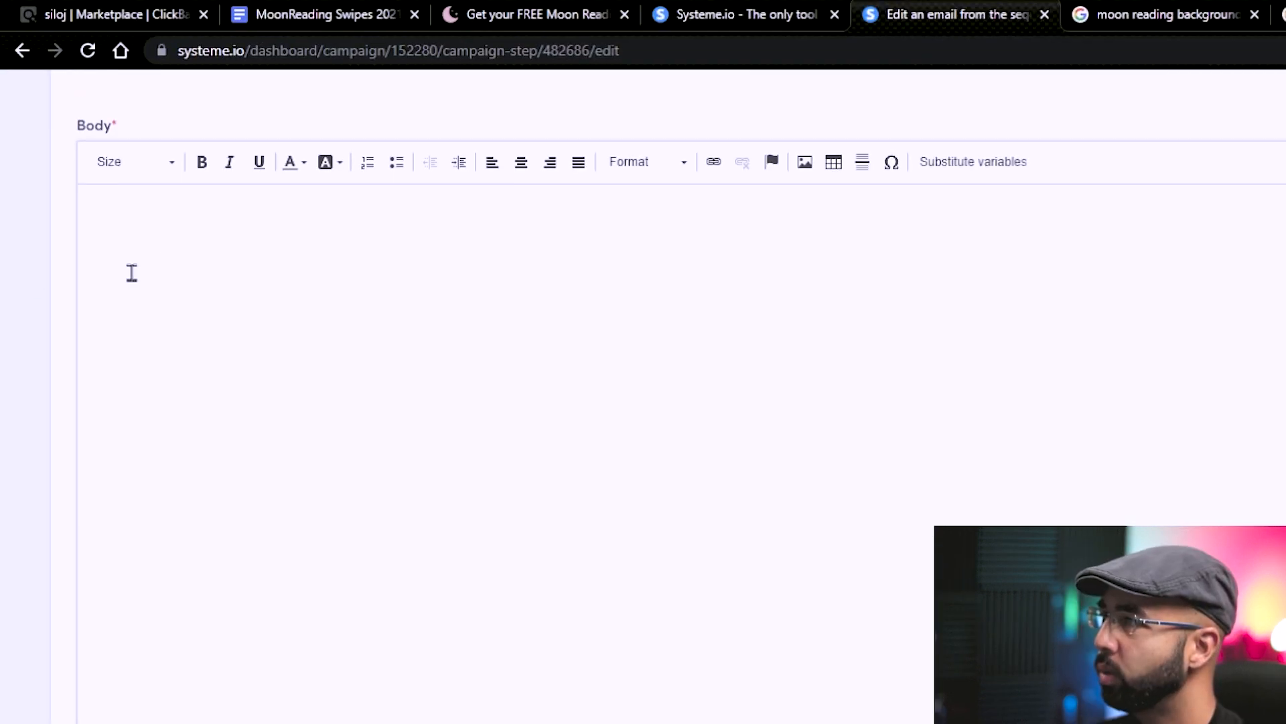
{"action": "left_click", "coordinate": [537, 13]}
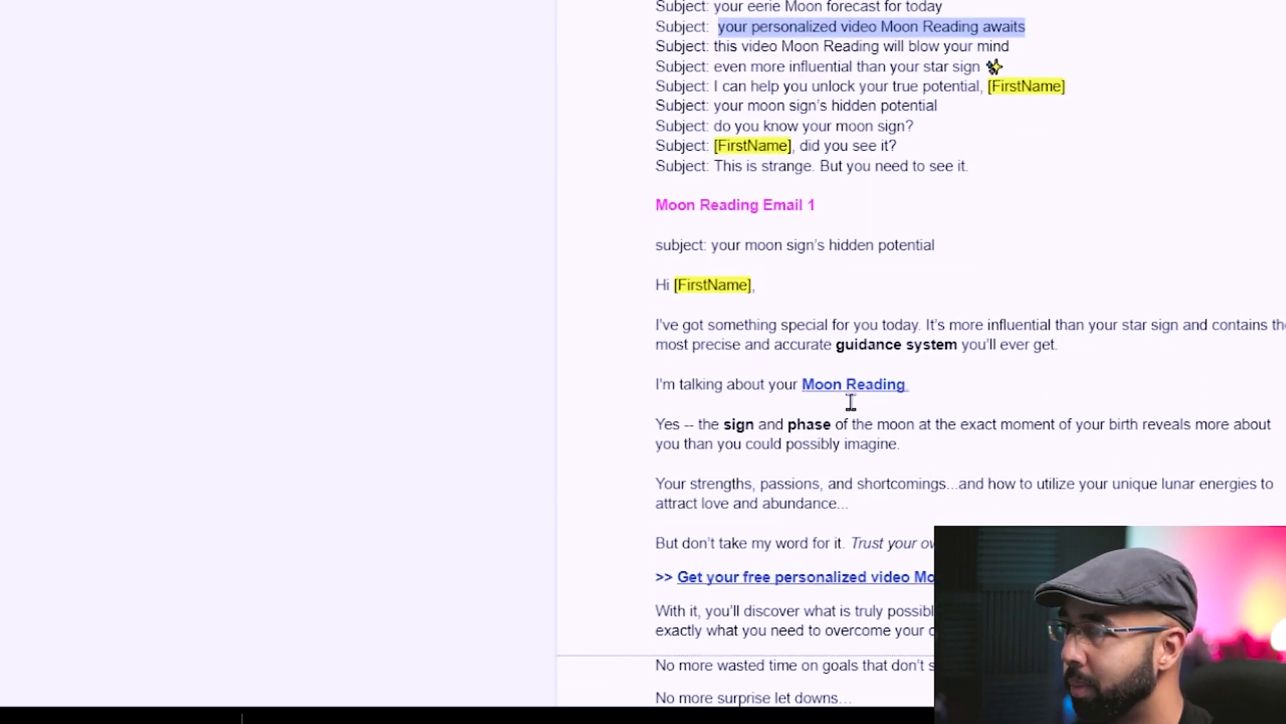
- Copy Moon Reading Email 1's text from the swipes doc, including its call-to-action link text
{"action": "scroll", "scroll_direction": "up", "scroll_amount": 3}
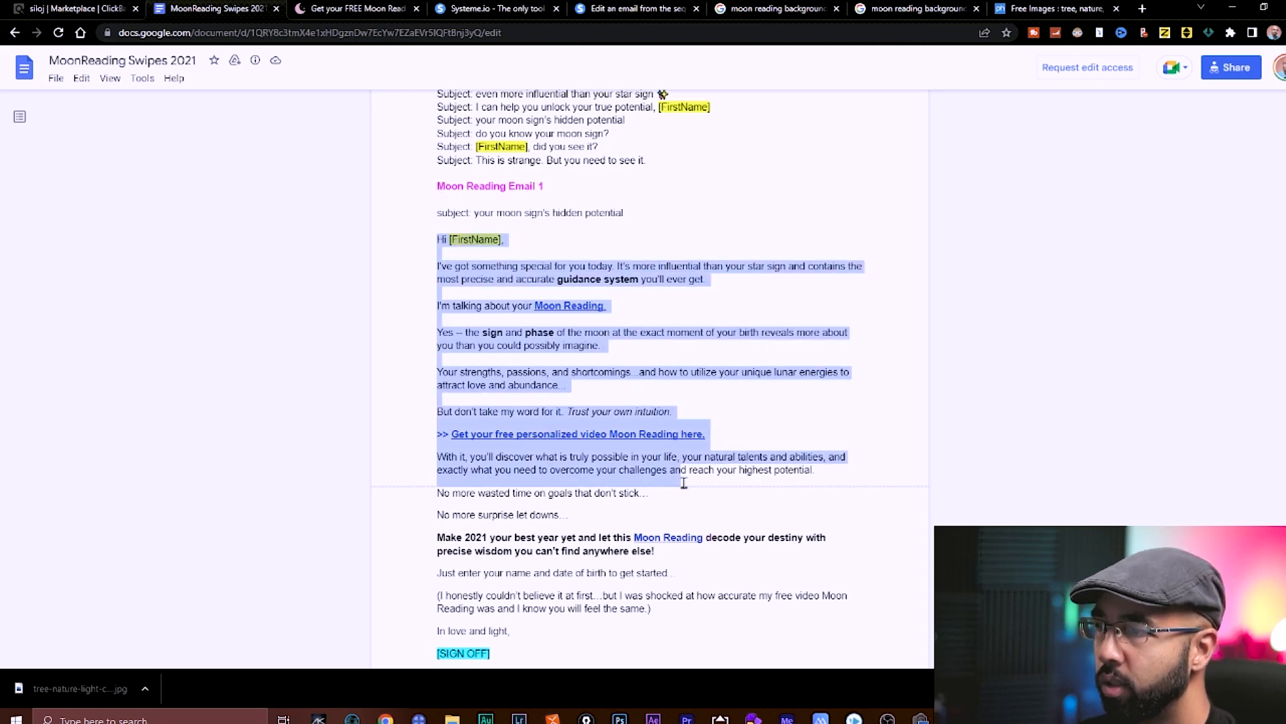
{"action": "scroll", "scroll_direction": "down", "scroll_amount": 3}
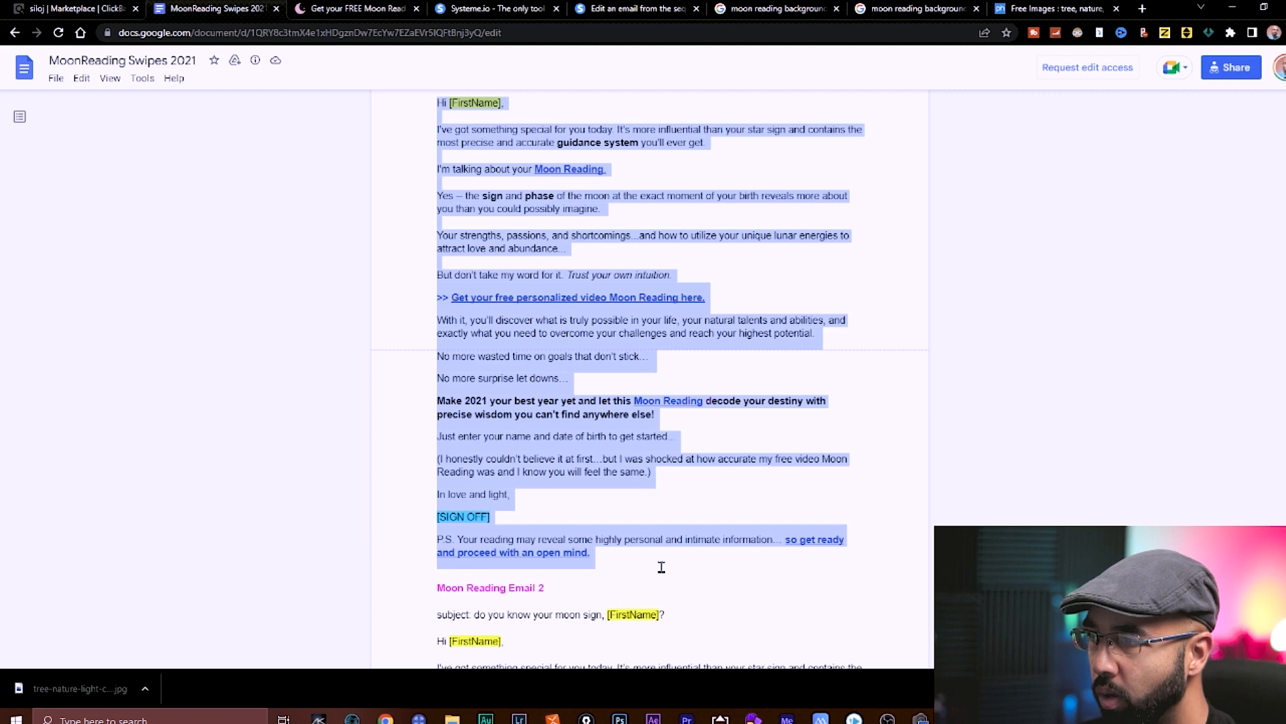
{"action": "mouse_move", "coordinate": [524, 599]}
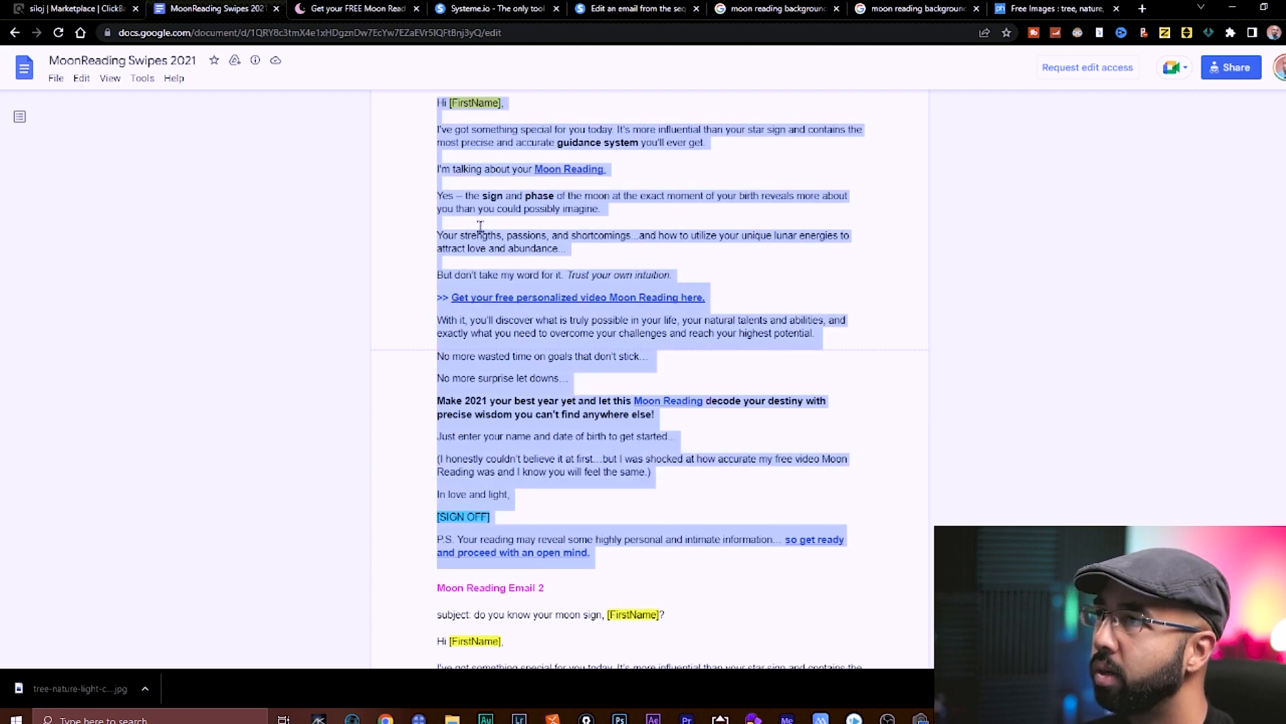
{"action": "left_click", "coordinate": [642, 8]}
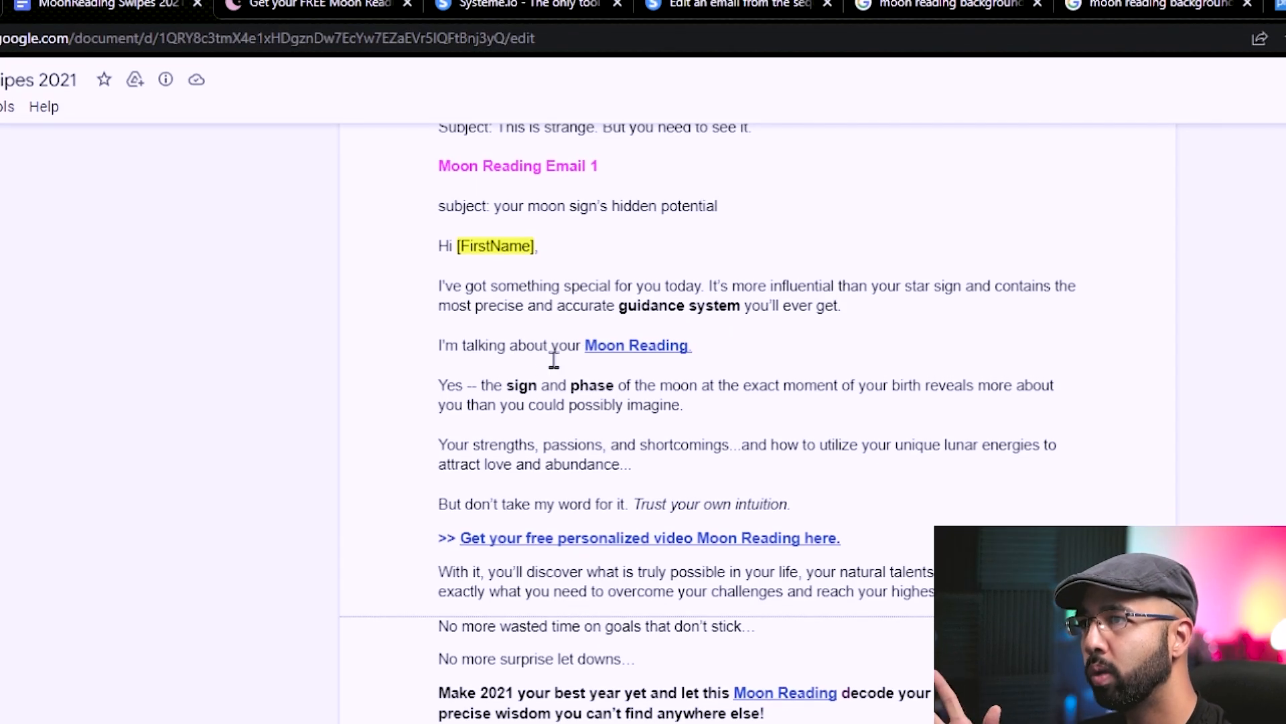
{"action": "double_click", "coordinate": [637, 345]}
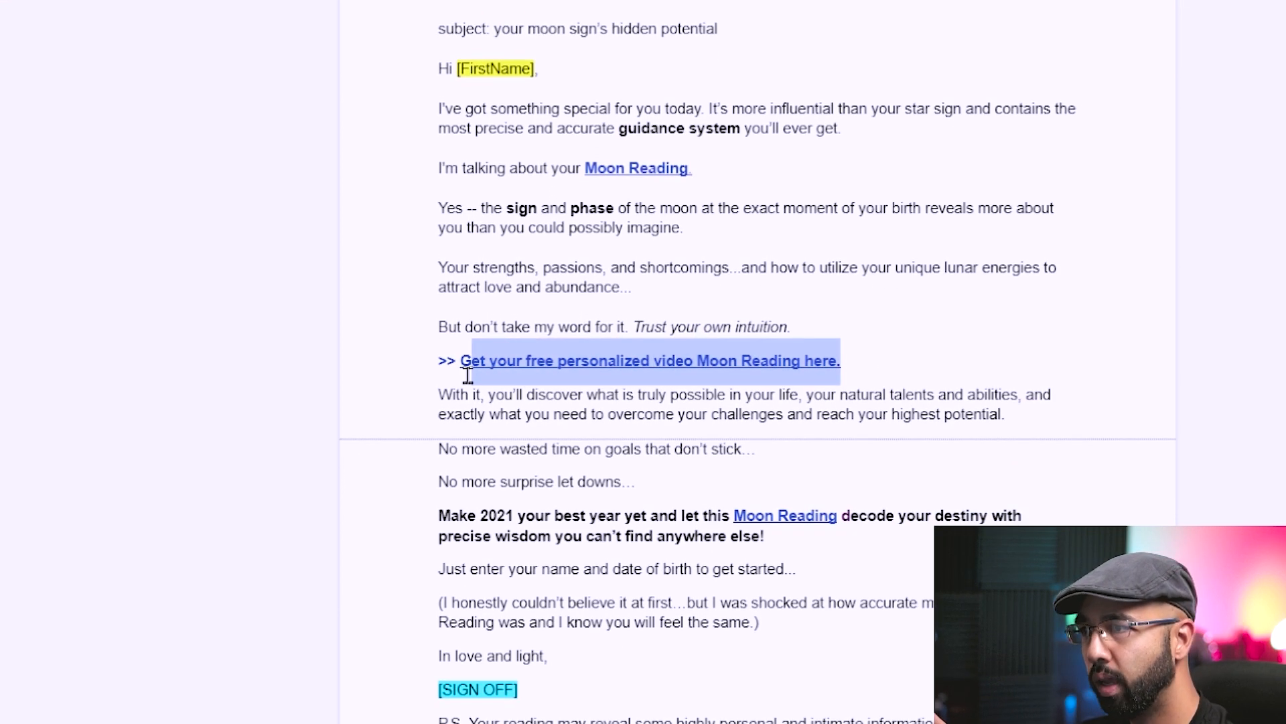
{"action": "scroll", "scroll_direction": "down", "scroll_amount": 3}
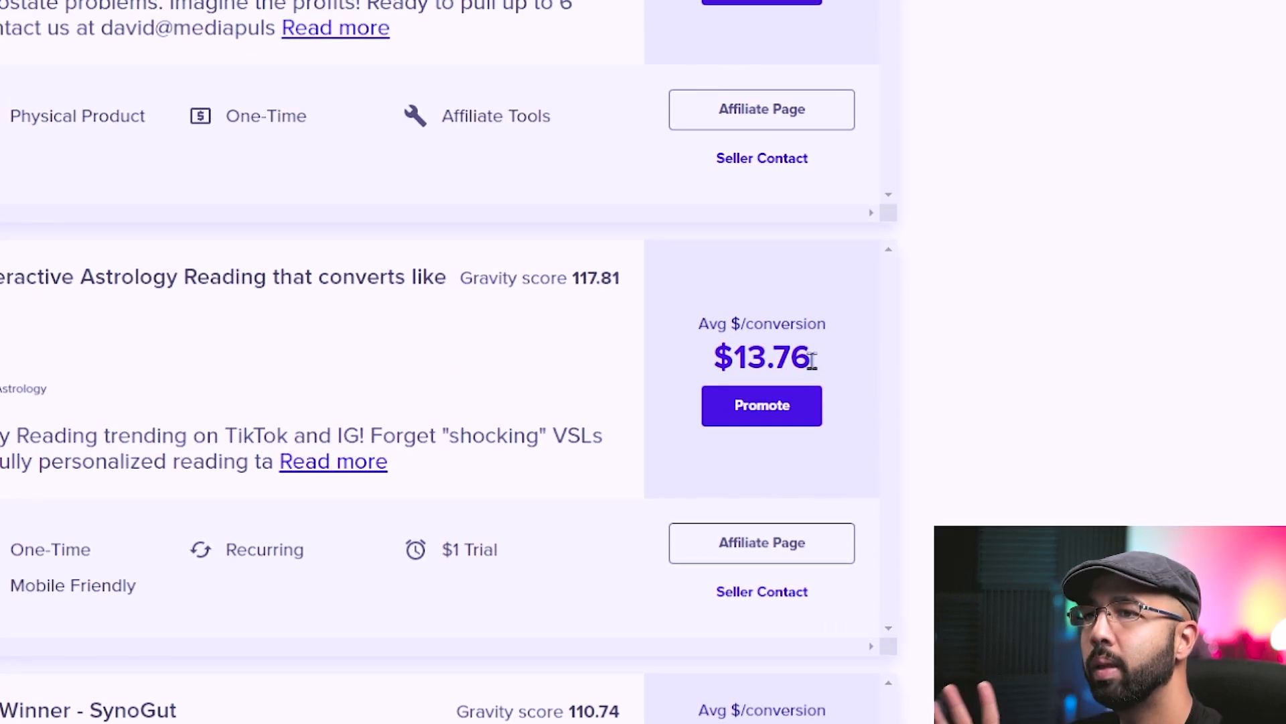
- Promote the Moon Reading offer on ClickBank to get its affiliate hop link
{"action": "scroll", "scroll_direction": "down", "scroll_amount": 3}
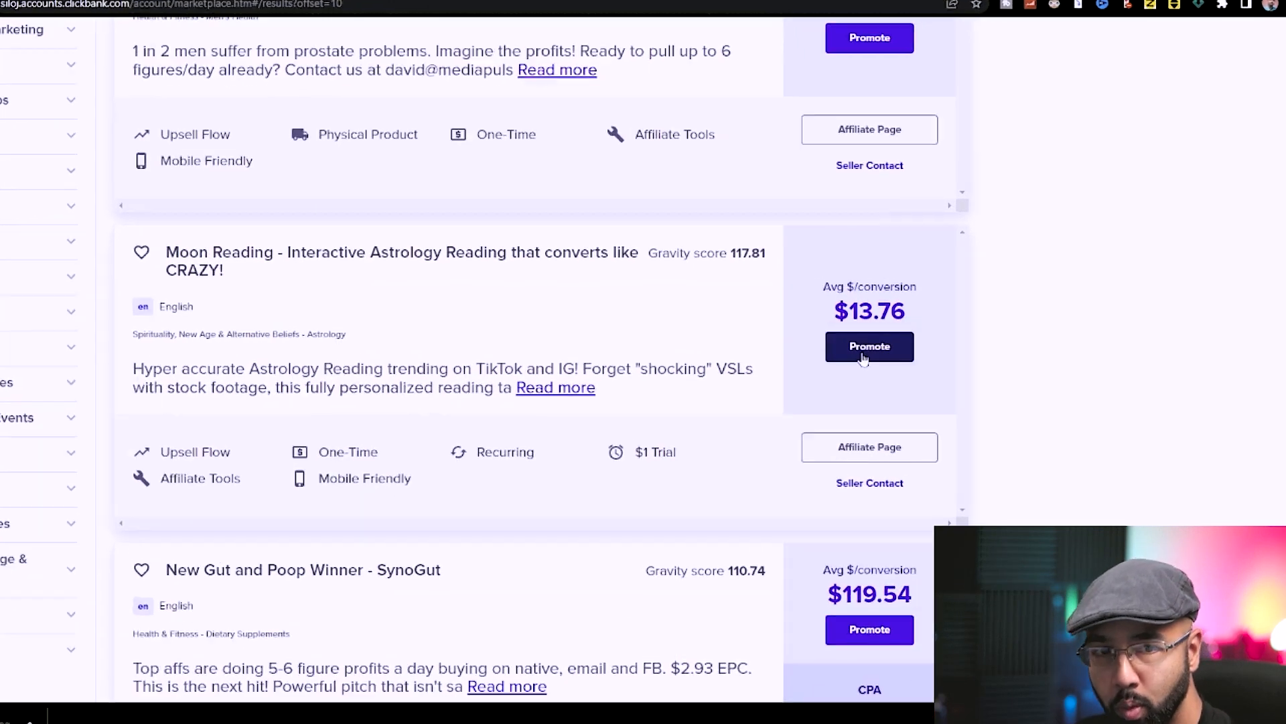
{"action": "left_click", "coordinate": [868, 346]}
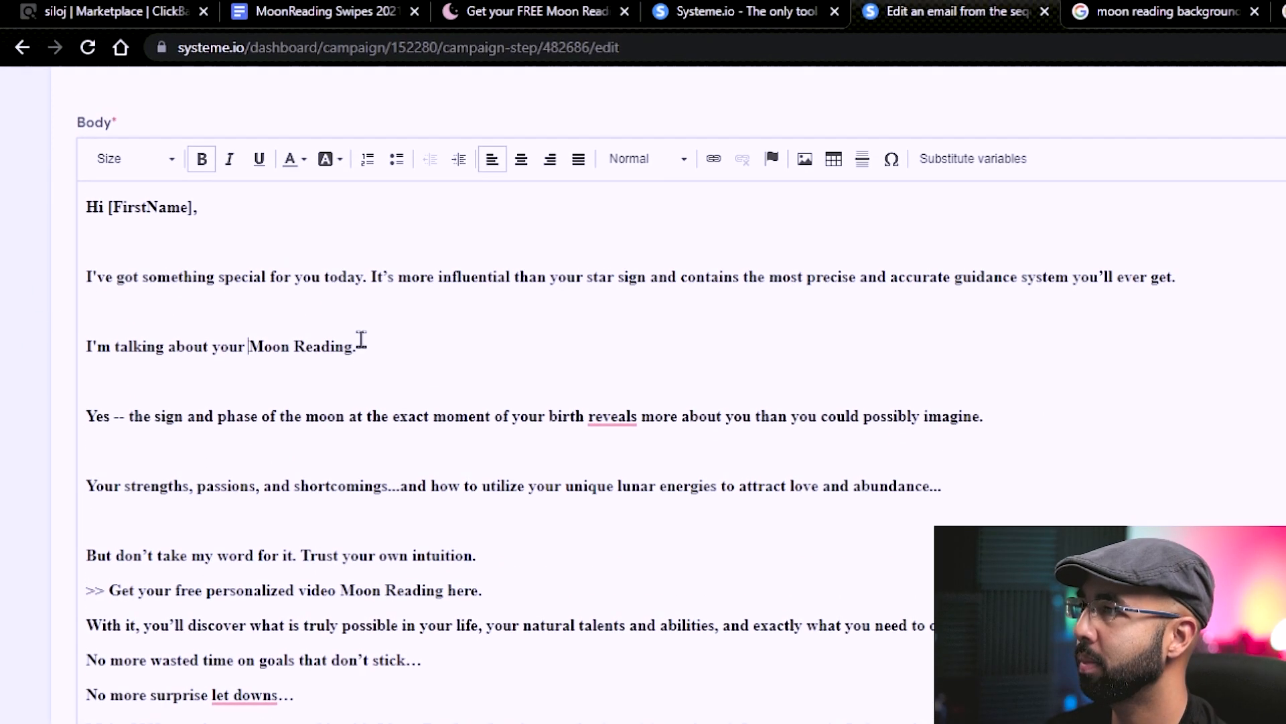
- Link 'Moon Reading.' and the free-reading call-to-action line to the ClickBank hop link
{"action": "double_click", "coordinate": [289, 347]}
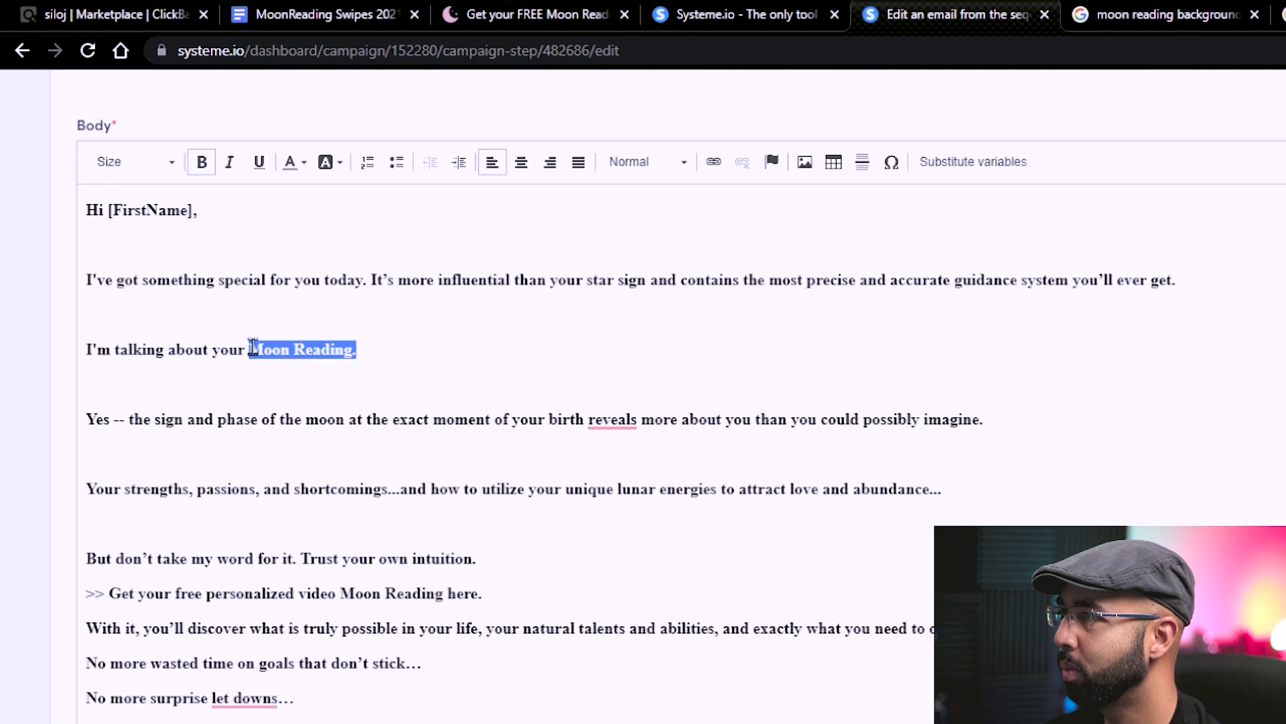
{"action": "left_click", "coordinate": [712, 162]}
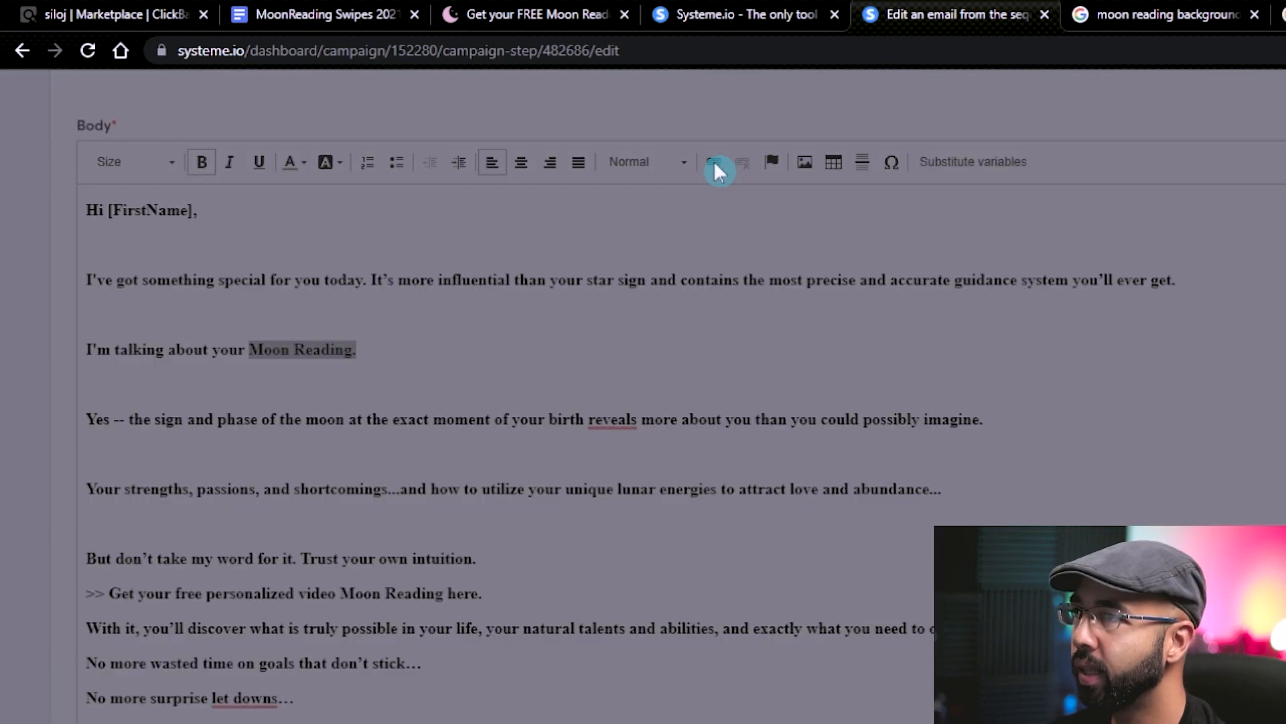
{"action": "left_click", "coordinate": [718, 162]}
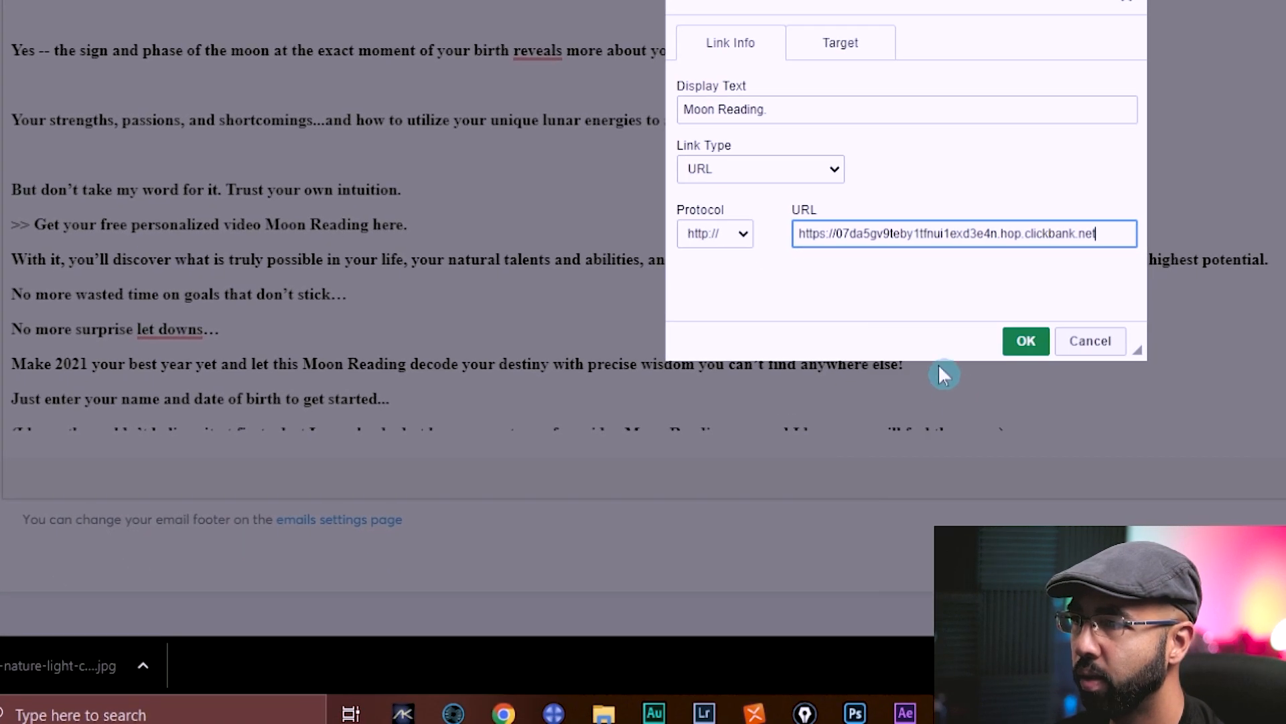
{"action": "left_click", "coordinate": [1027, 342]}
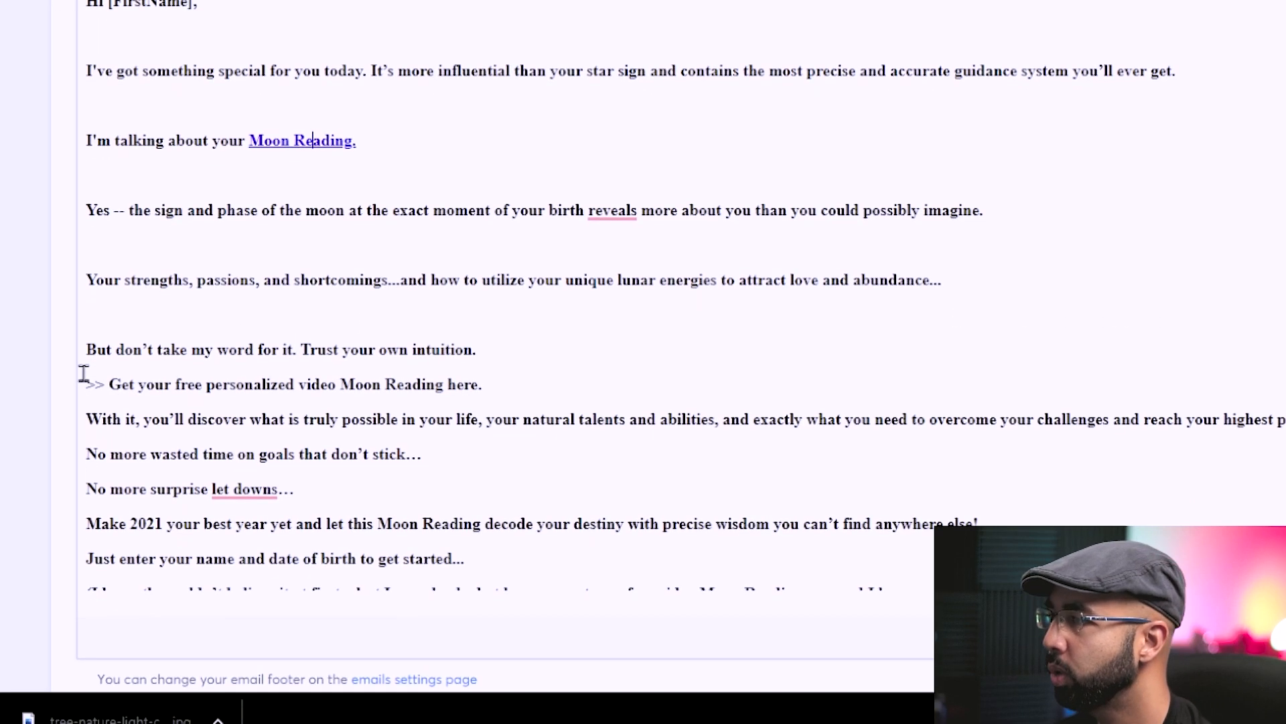
{"action": "triple_click", "coordinate": [283, 383]}
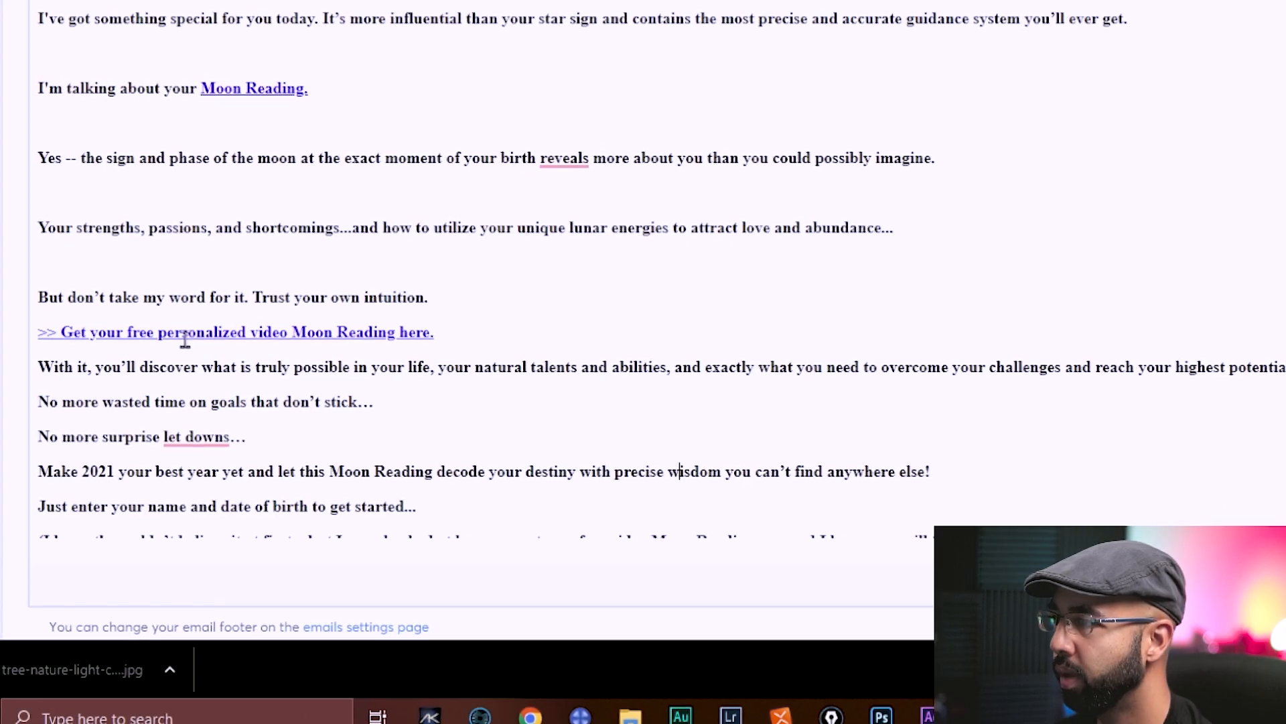
{"action": "scroll", "scroll_direction": "down", "scroll_amount": 3}
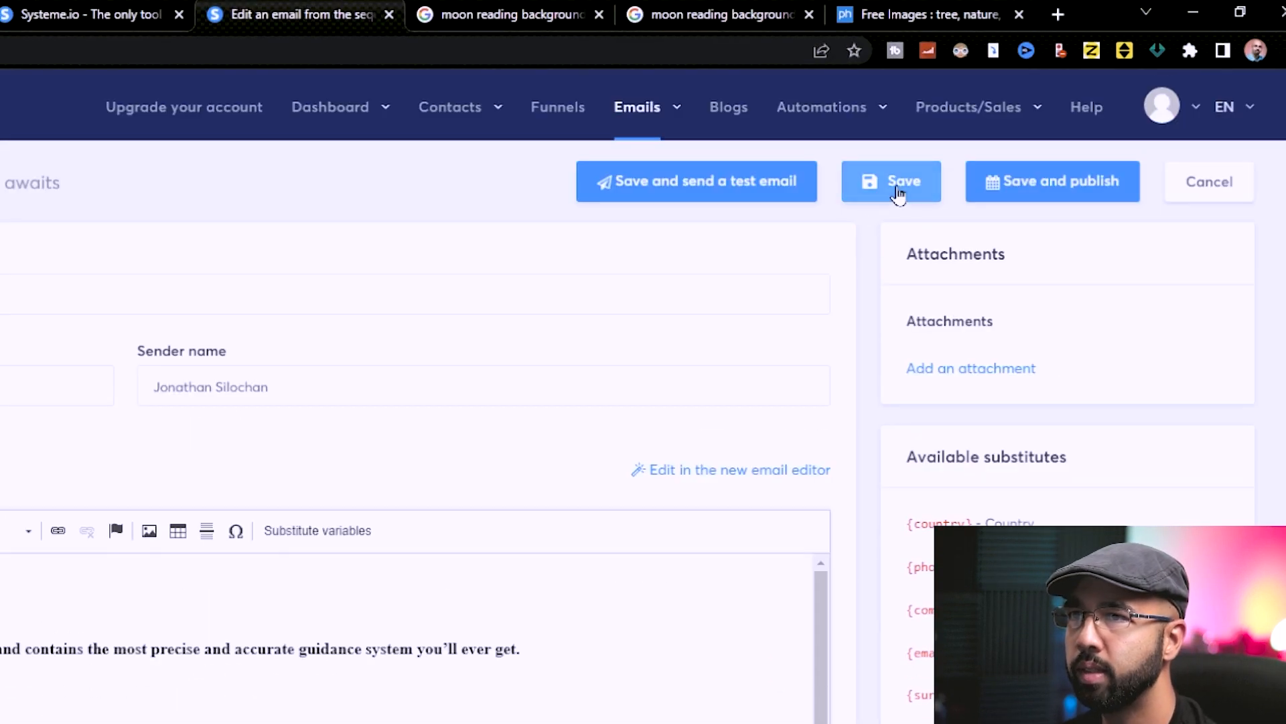
- Save and publish the Moon Reading campaign email, then return to the swipes document
{"action": "left_click", "coordinate": [891, 181]}
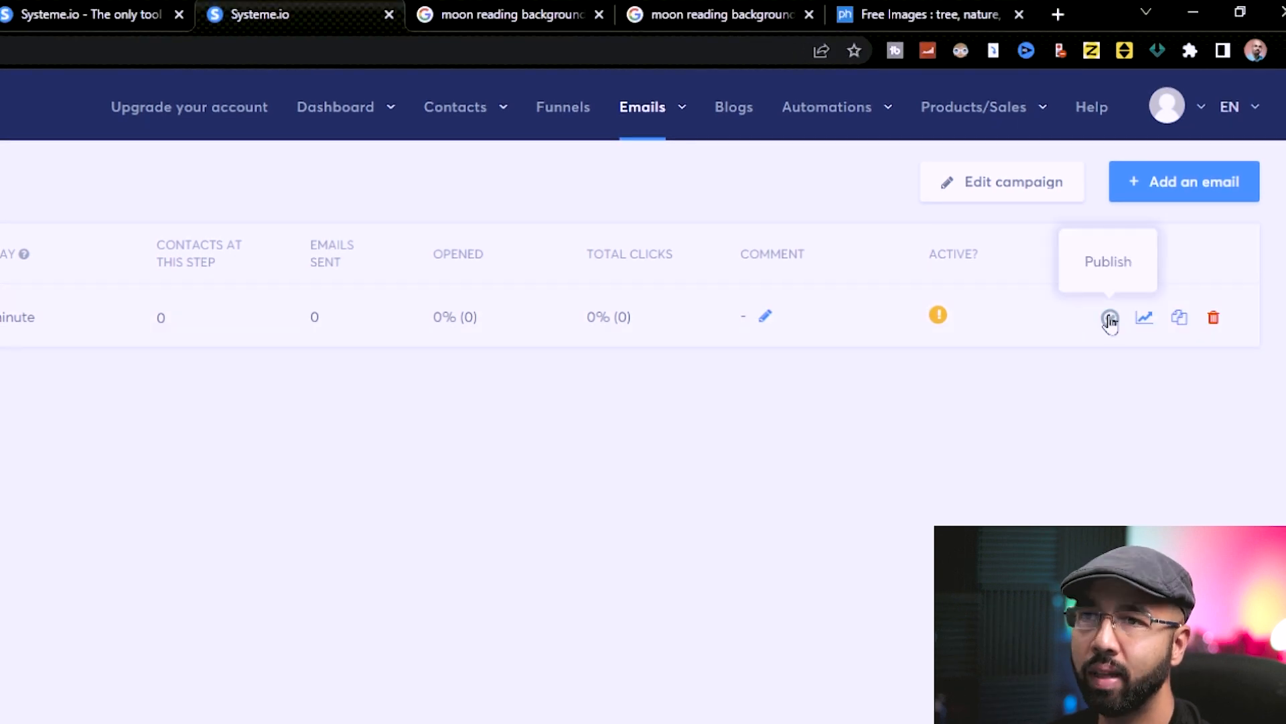
{"action": "left_click", "coordinate": [1110, 318]}
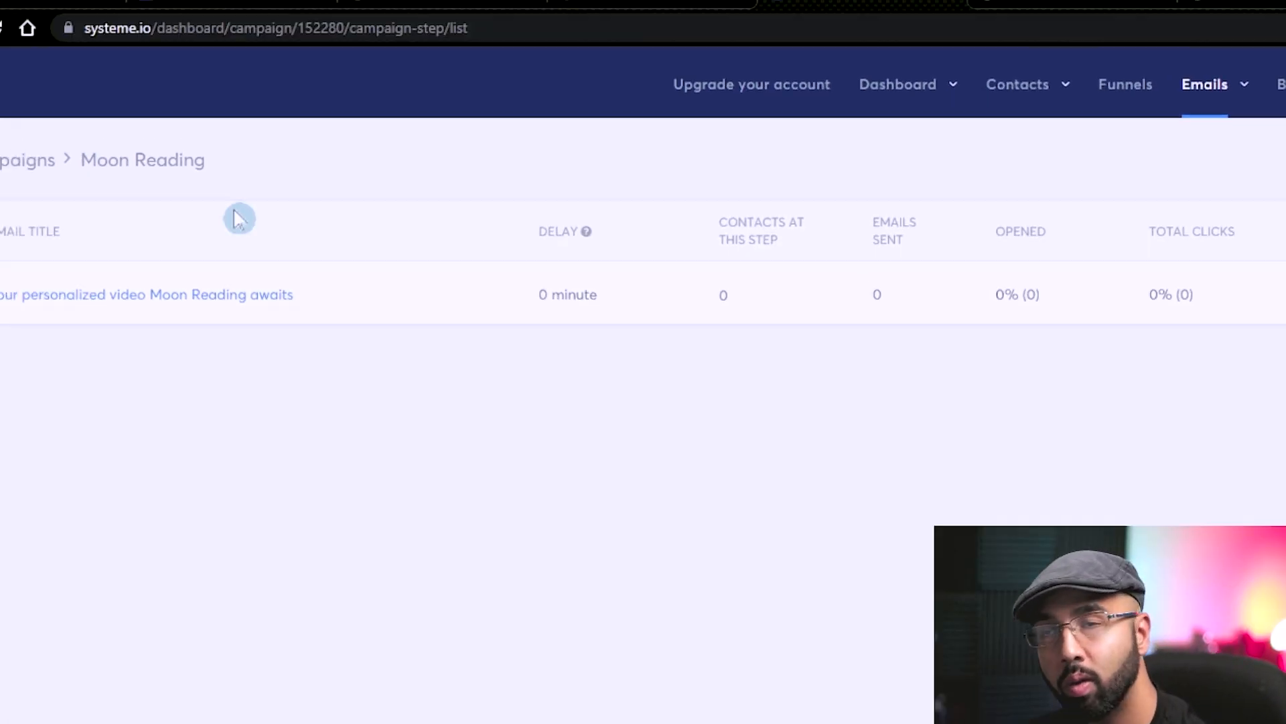
{"action": "left_click", "coordinate": [326, 14]}
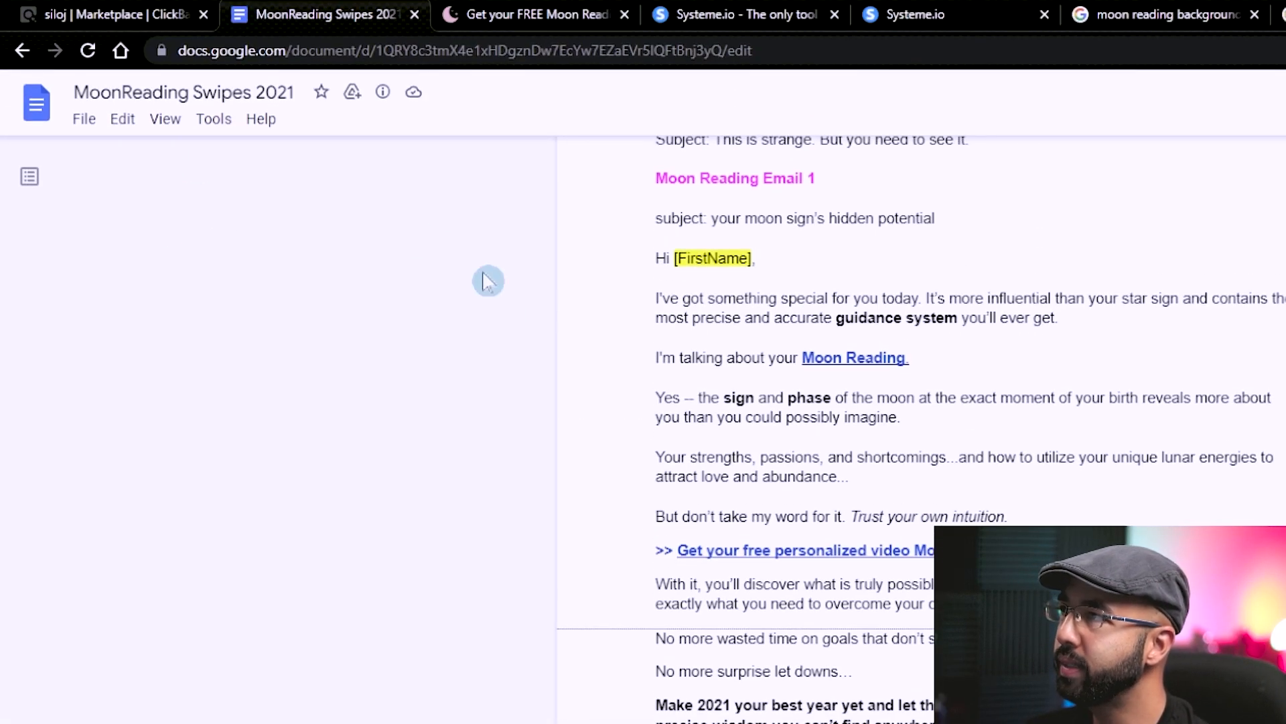
- Browse Moon Reading swipe Emails 2–4, then return to Systeme.io's automation options
{"action": "scroll", "scroll_direction": "down", "scroll_amount": 3}
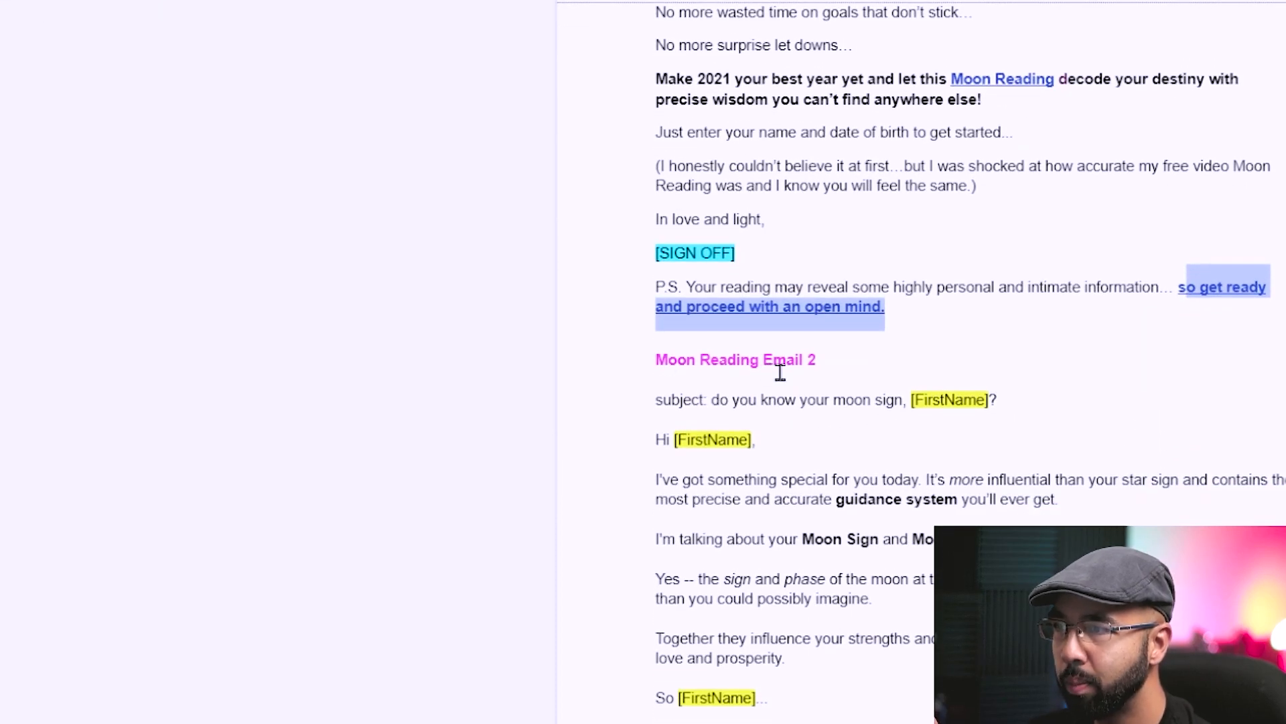
{"action": "scroll", "scroll_direction": "down", "scroll_amount": 3}
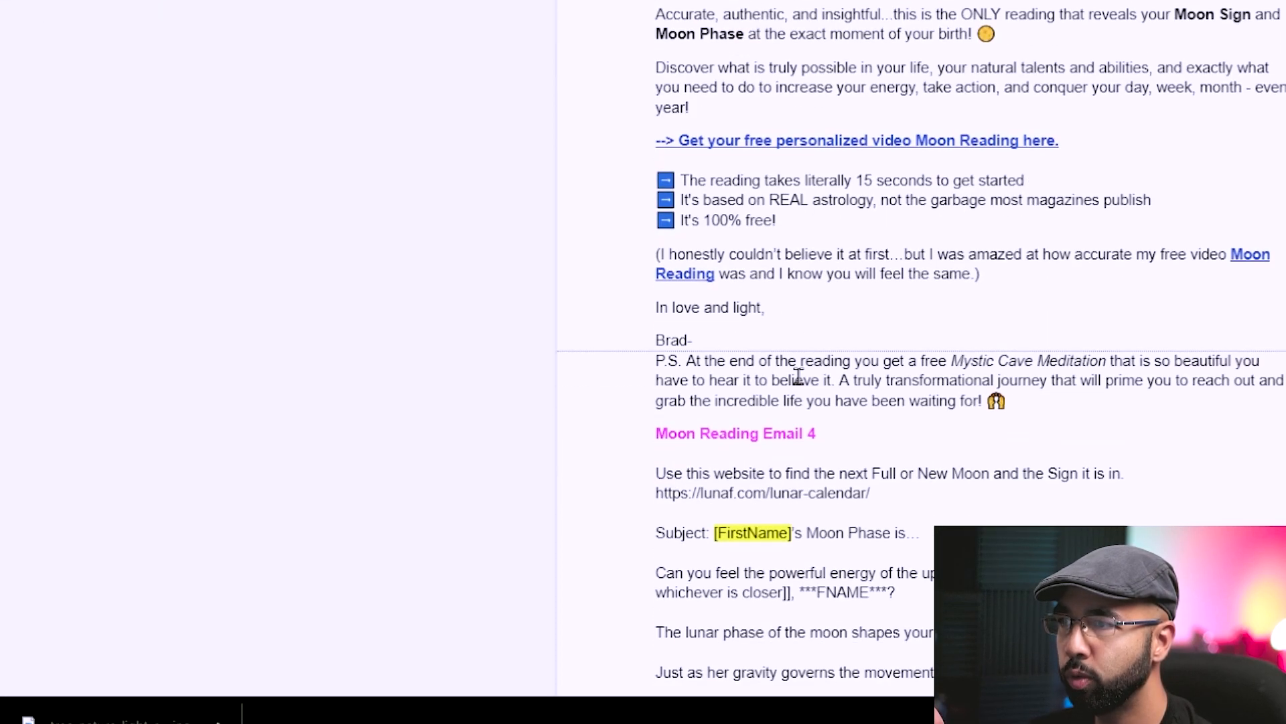
{"action": "scroll", "scroll_direction": "down", "scroll_amount": 3}
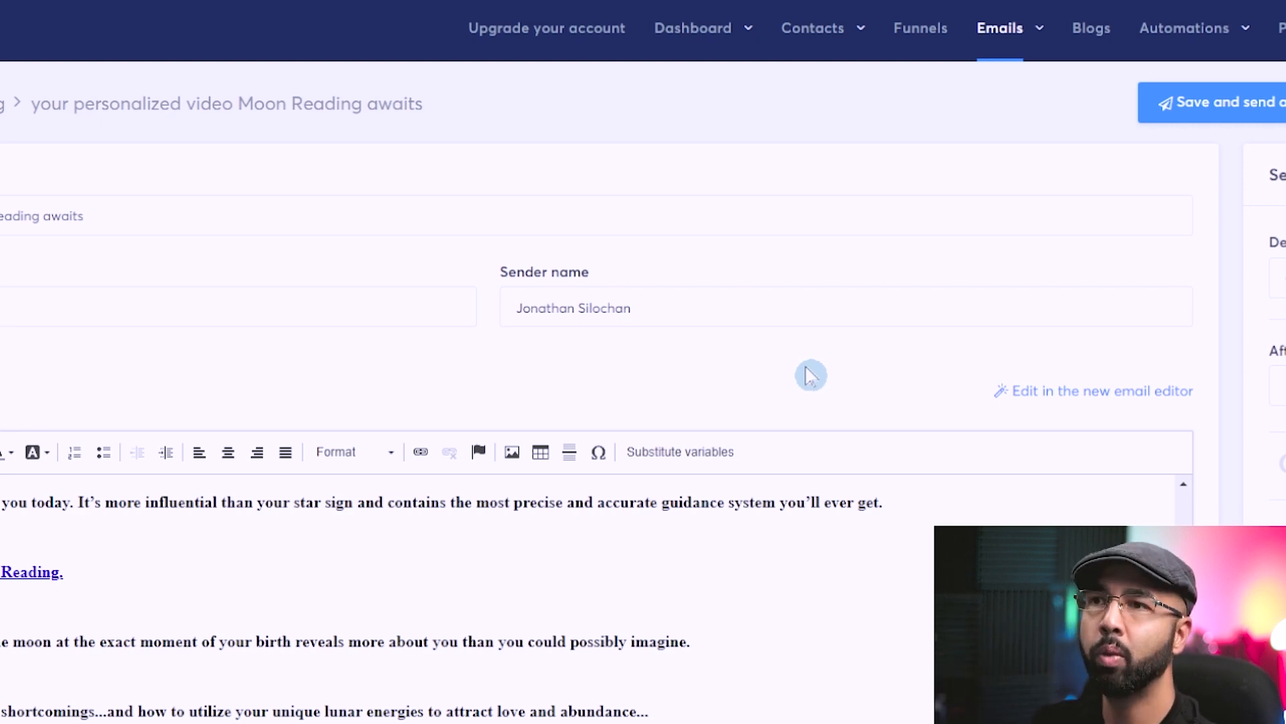
{"action": "left_click", "coordinate": [898, 108]}
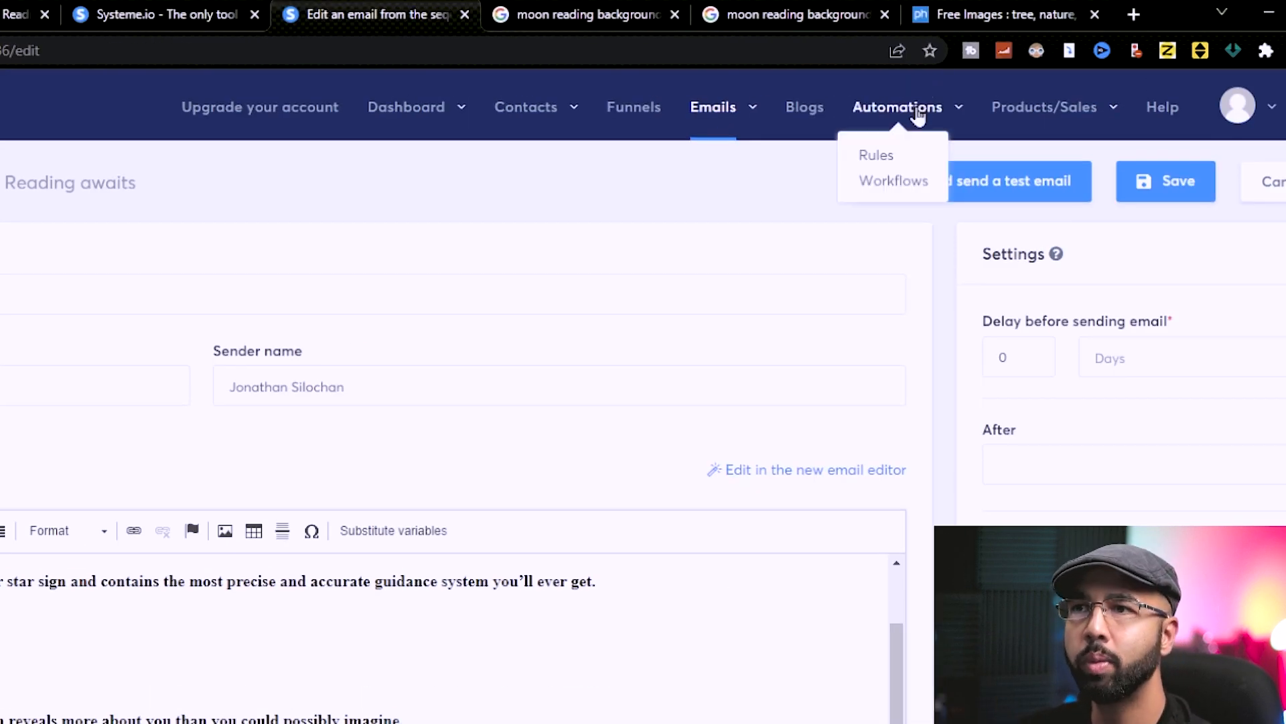
- Create a new Moon Reading workflow and begin adding its first trigger
{"action": "left_click", "coordinate": [892, 181]}
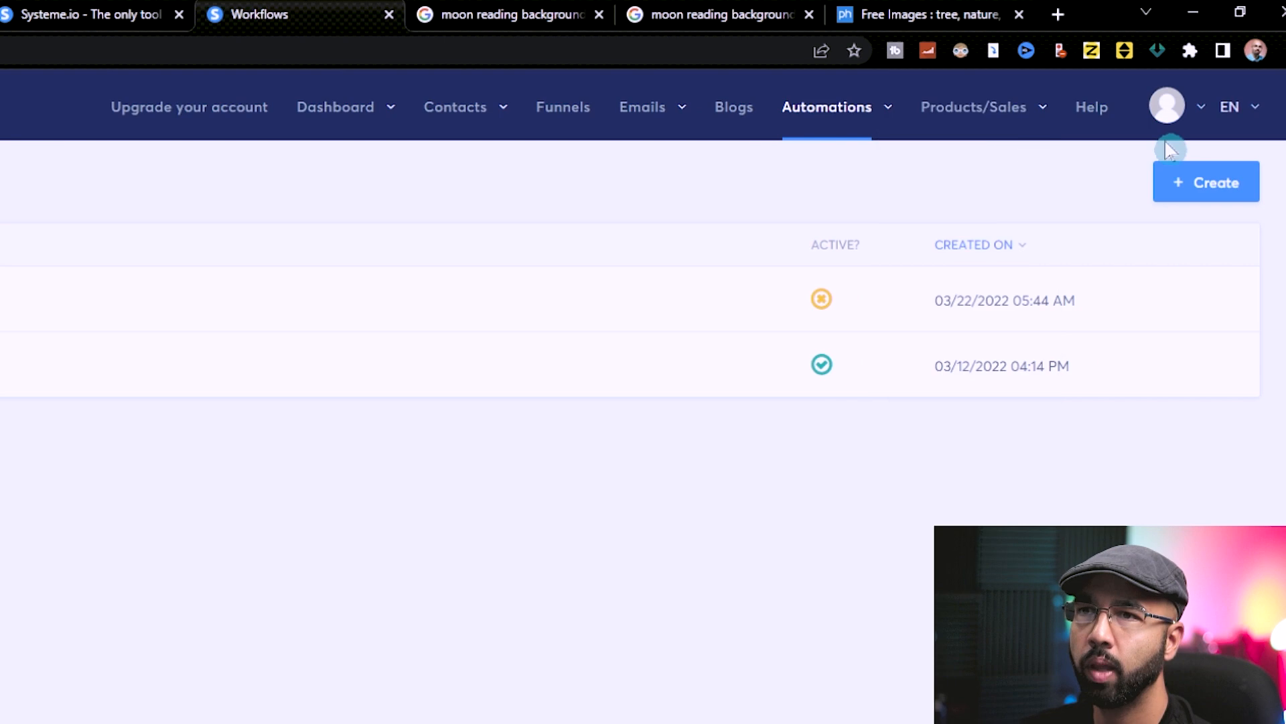
{"action": "left_click", "coordinate": [1206, 182]}
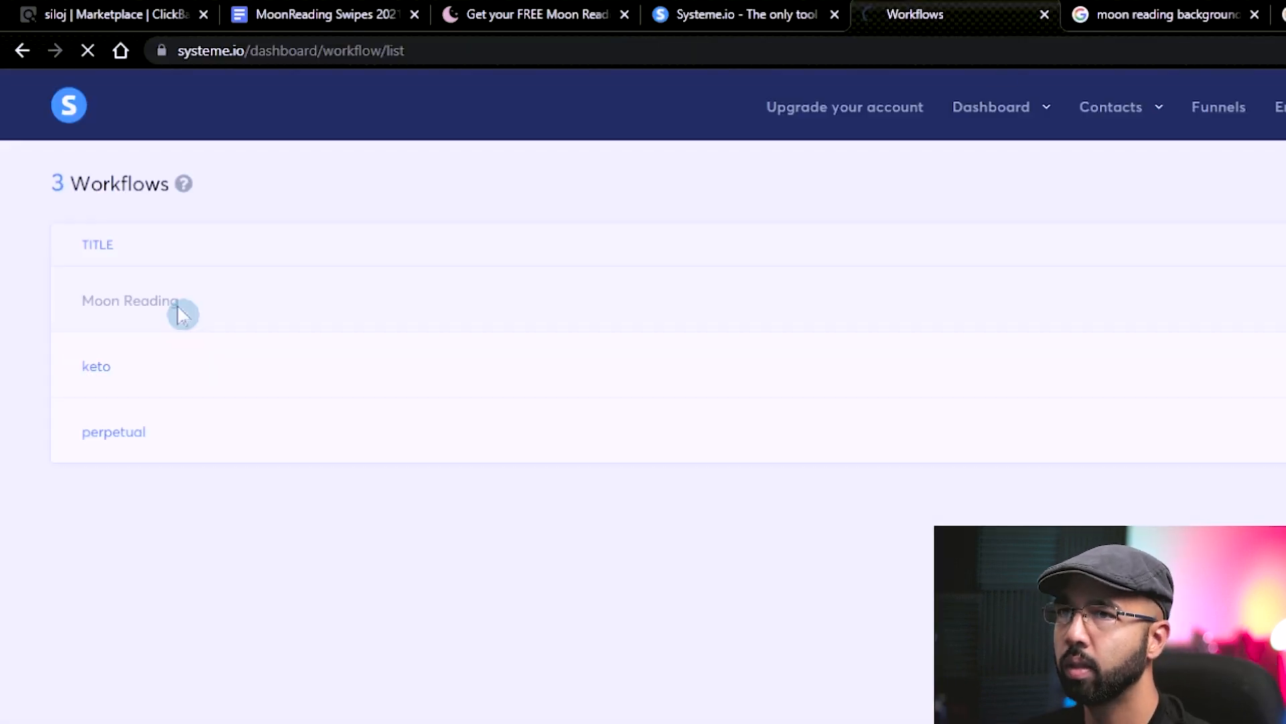
{"action": "left_click", "coordinate": [178, 313]}
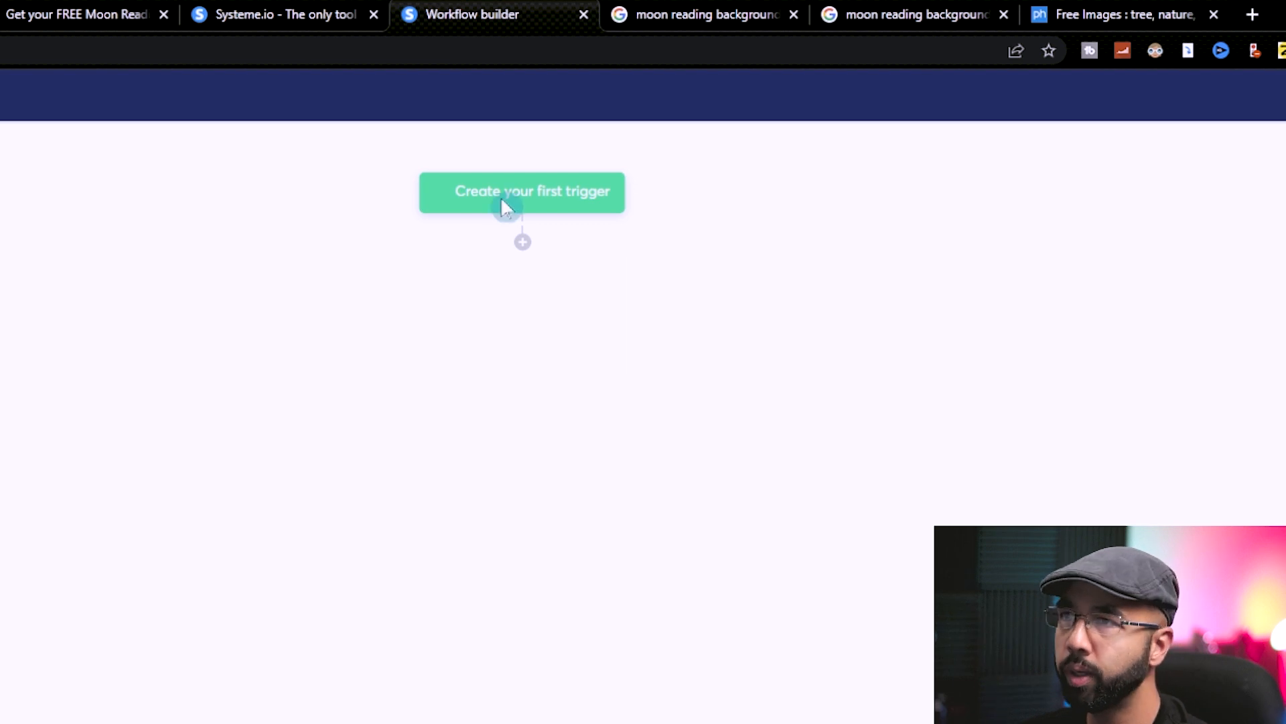
{"action": "left_click", "coordinate": [522, 192]}
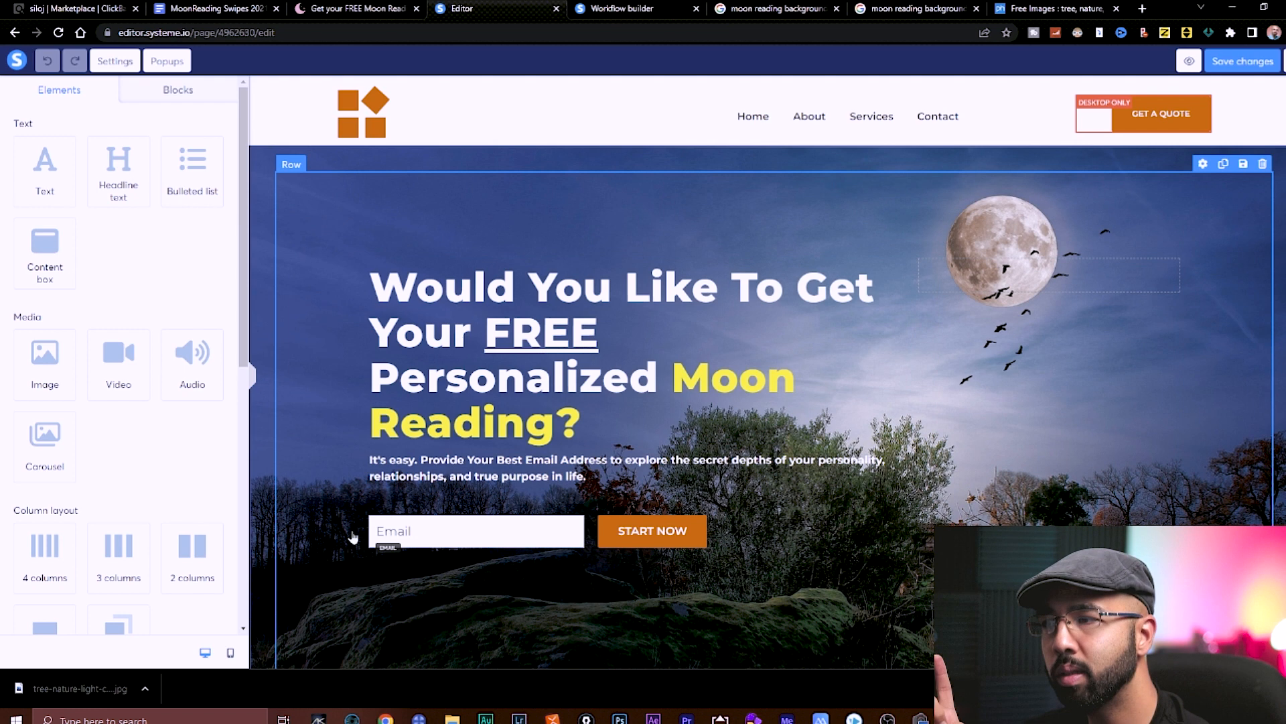
- Create a 'Funnel form subscribed' trigger on the Moon Reading squeeze page form
{"action": "left_click", "coordinate": [475, 530]}
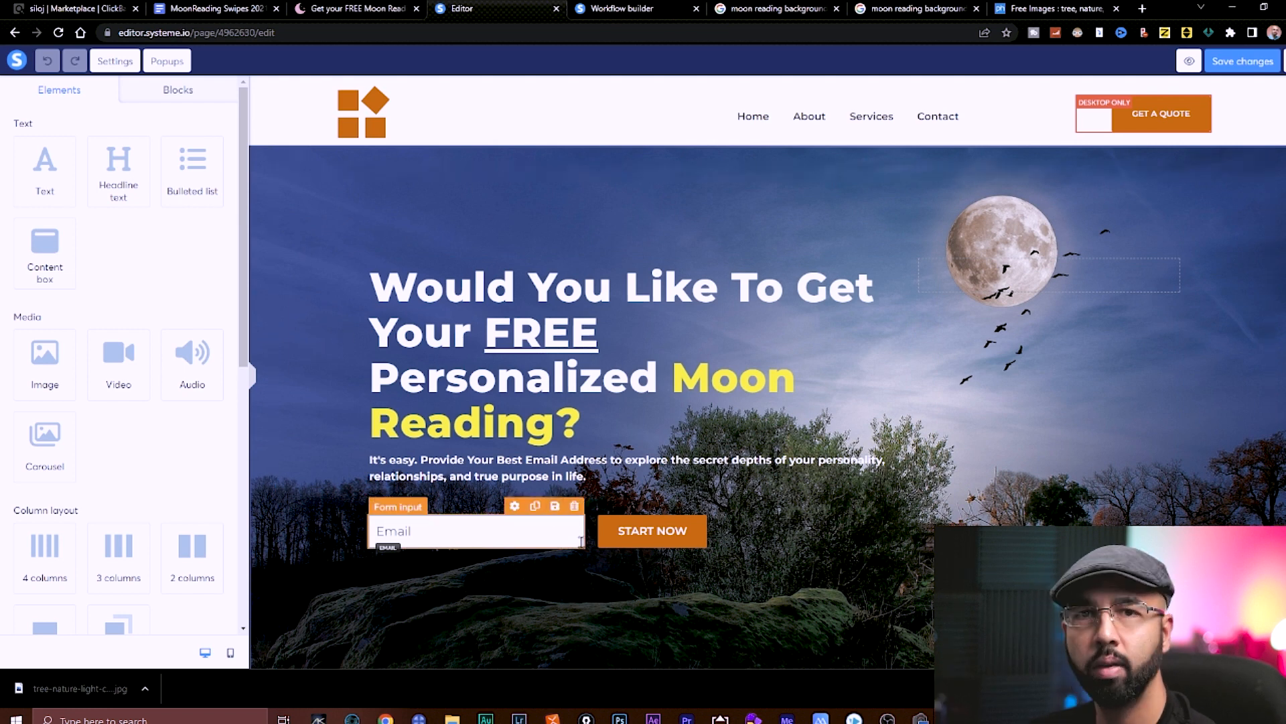
{"action": "left_click", "coordinate": [627, 8]}
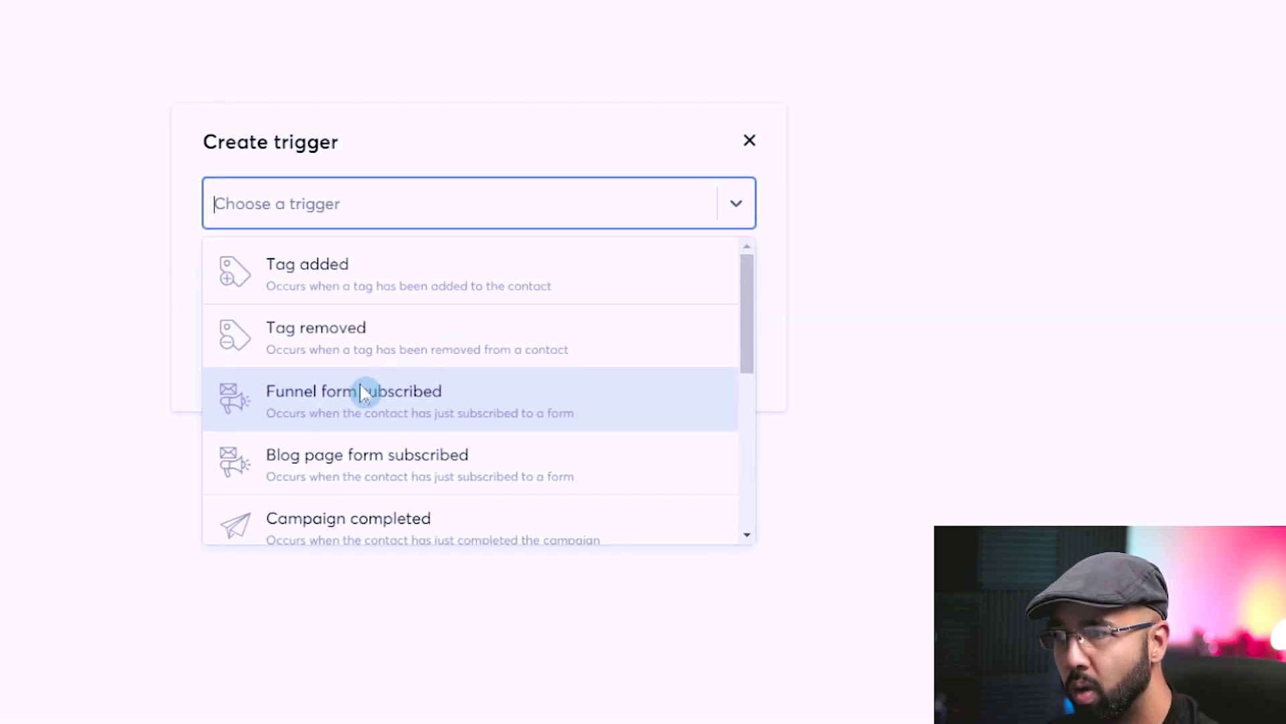
{"action": "left_click", "coordinate": [363, 397]}
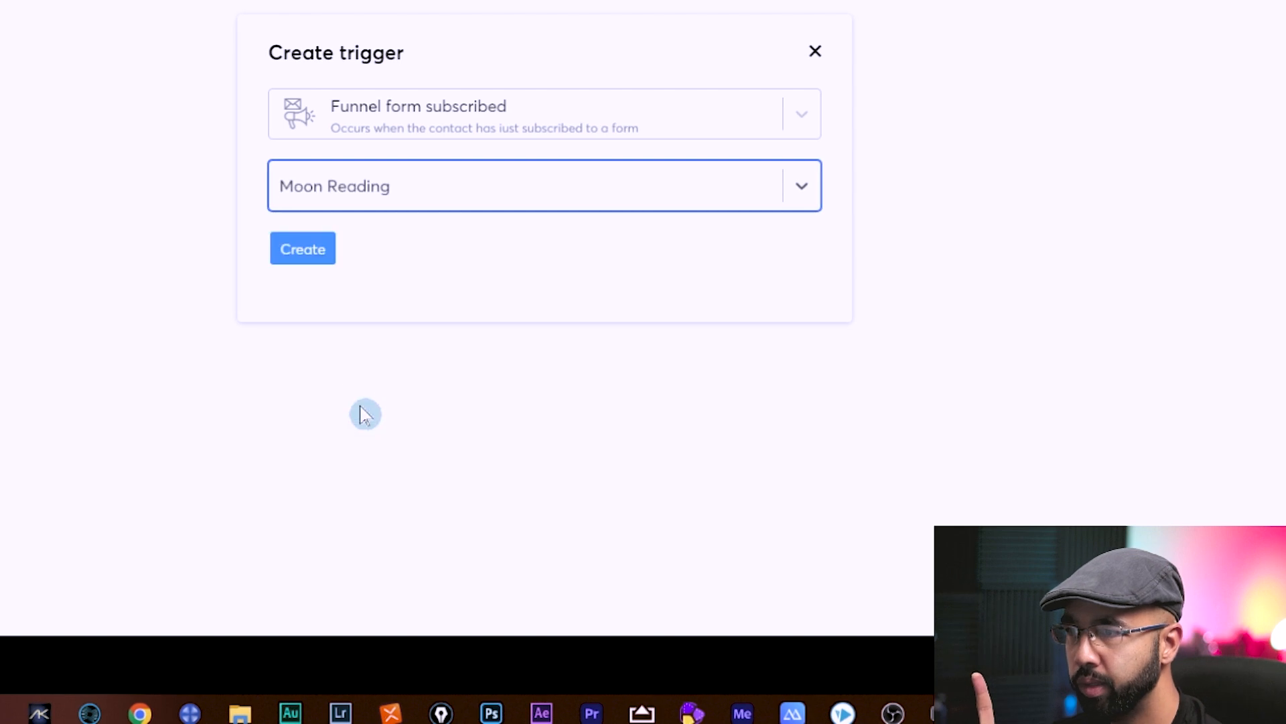
{"action": "left_click", "coordinate": [303, 248]}
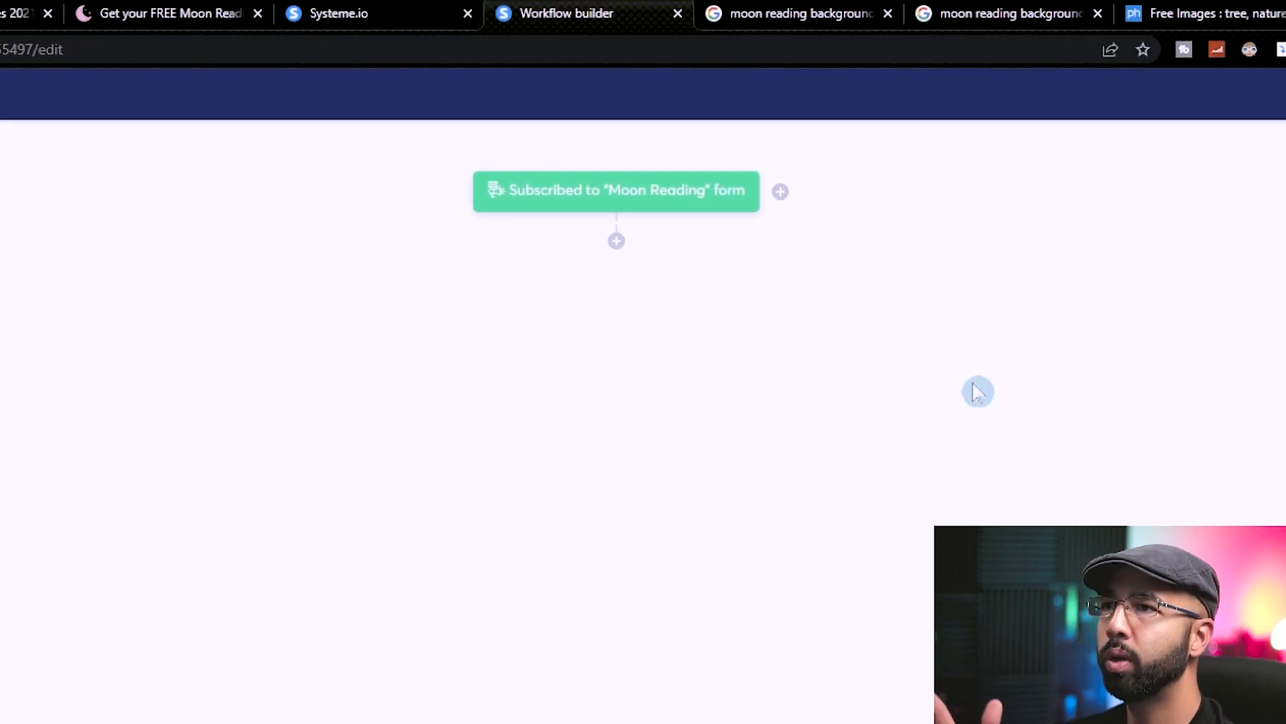
{"action": "mouse_move", "coordinate": [620, 266]}
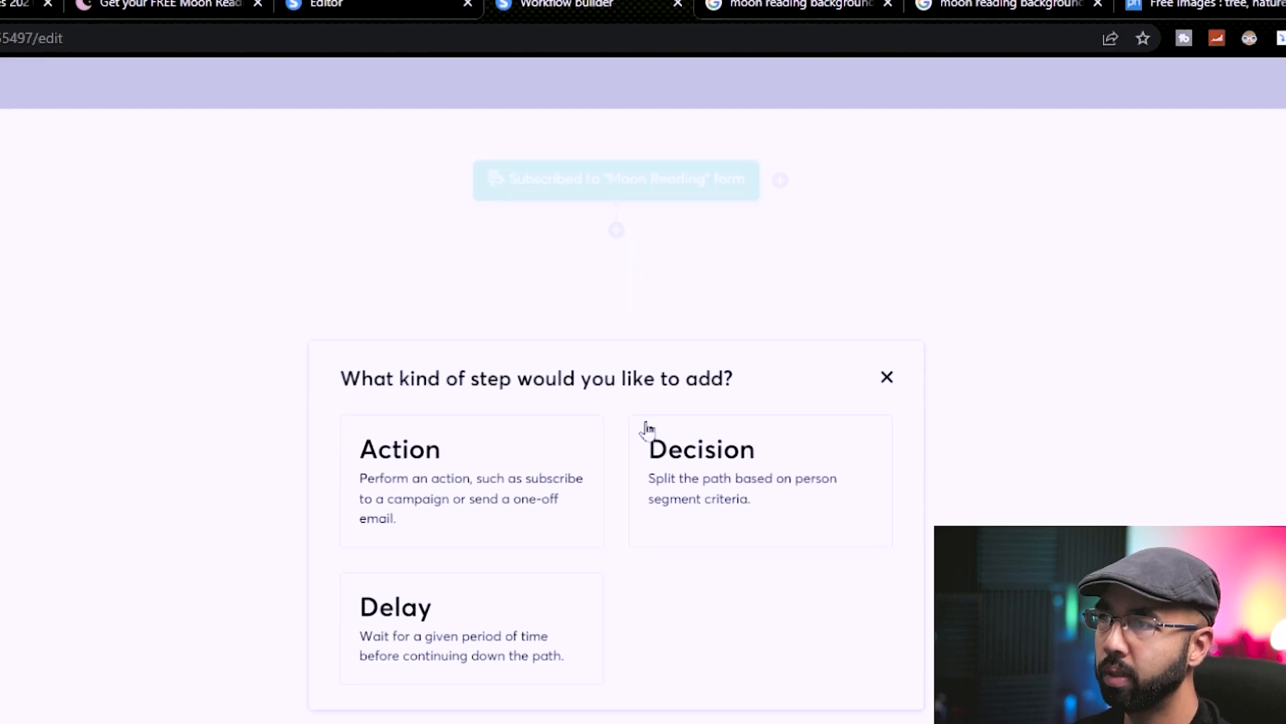
- Add a 'Subscribe to campaign' action for Moon Reading after the trigger and activate the workflow
{"action": "left_click", "coordinate": [400, 450]}
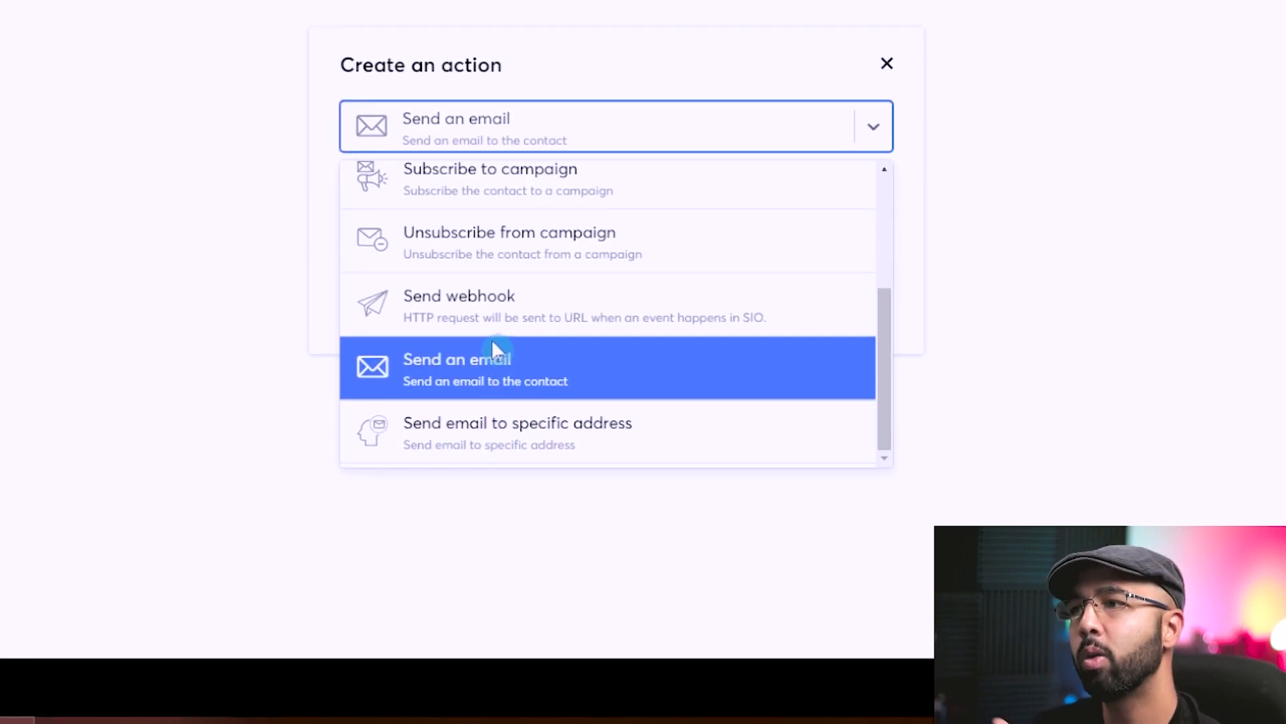
{"action": "left_click", "coordinate": [491, 180]}
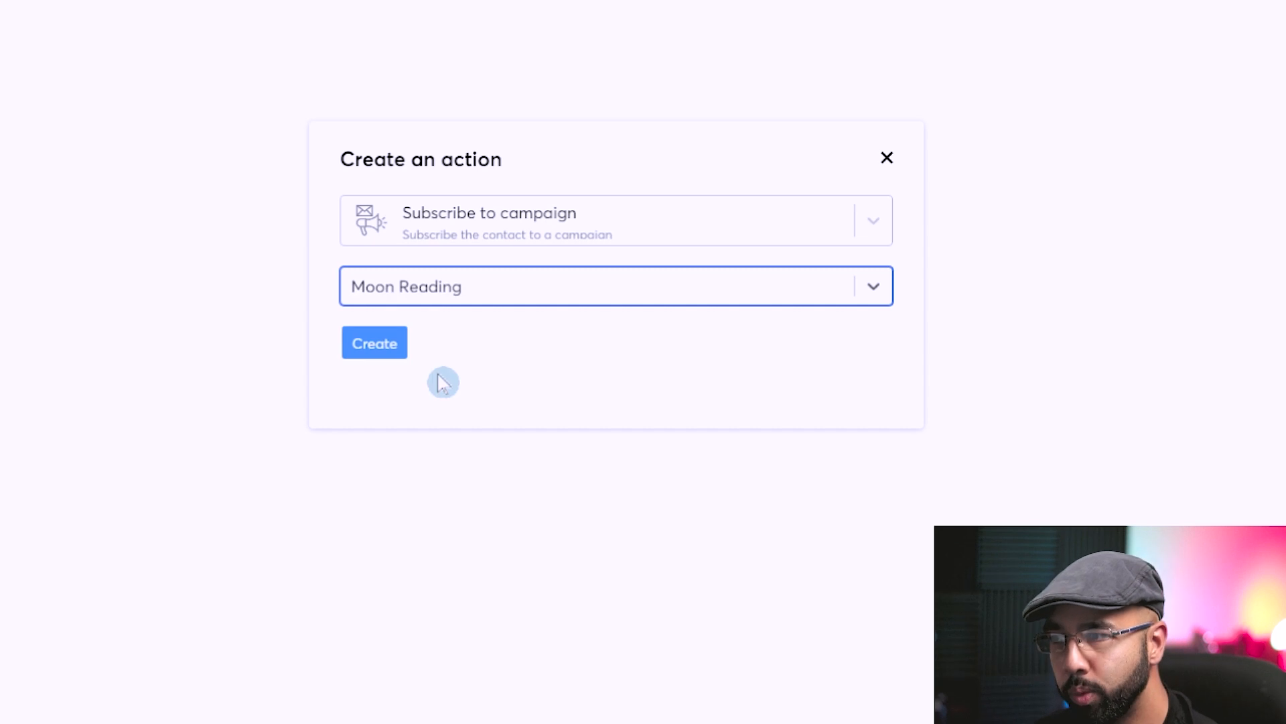
{"action": "left_click", "coordinate": [375, 343]}
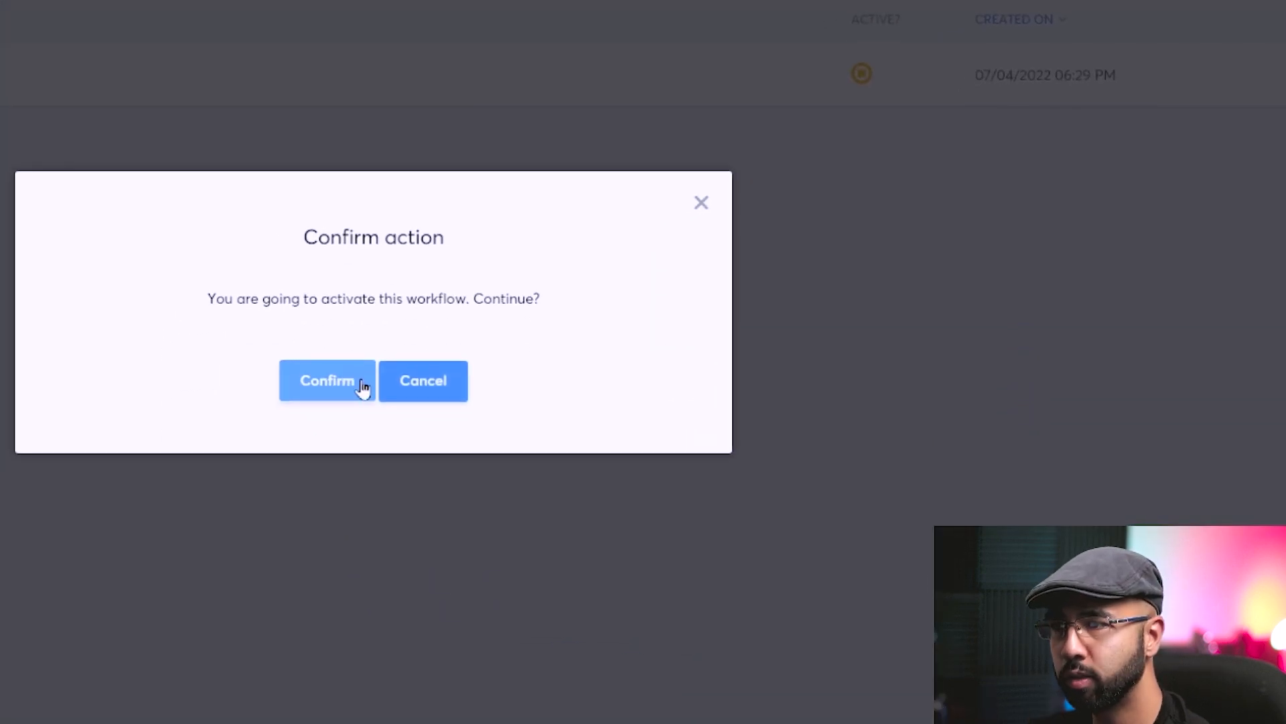
{"action": "left_click", "coordinate": [326, 381]}
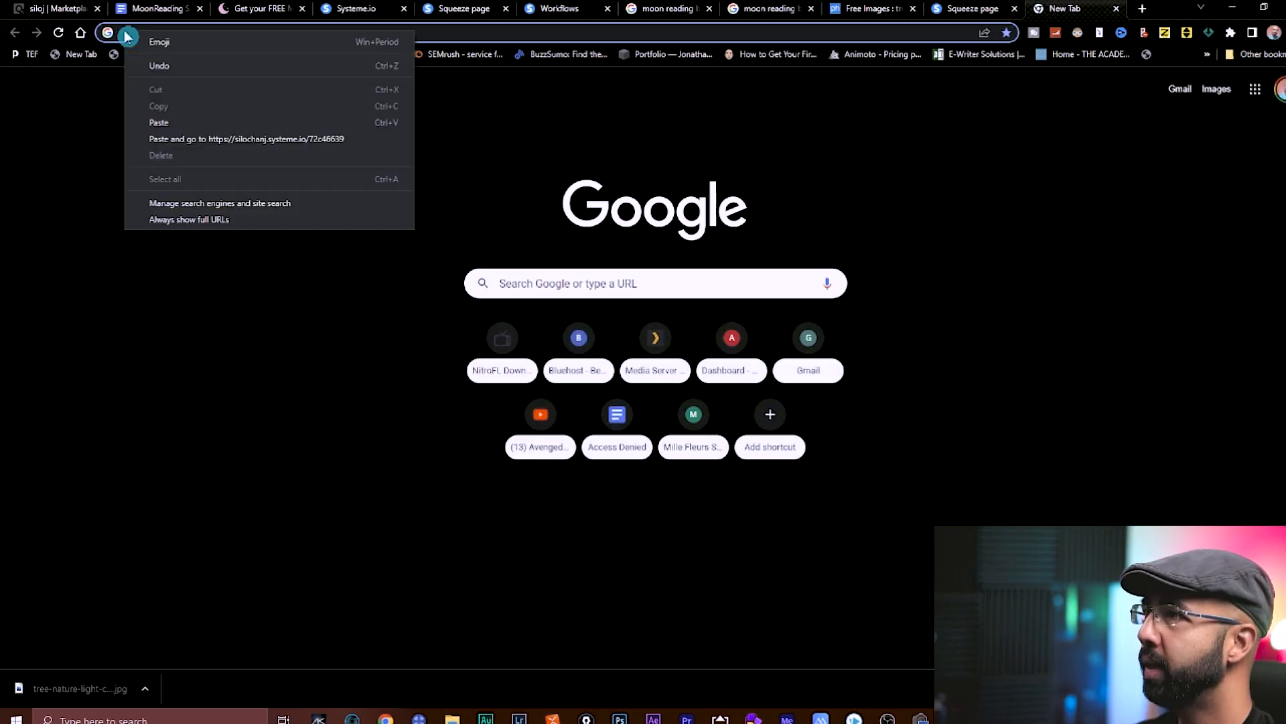
- Load the published squeeze page at its live address via 'Paste and go' in a new tab
{"action": "left_click", "coordinate": [247, 138]}
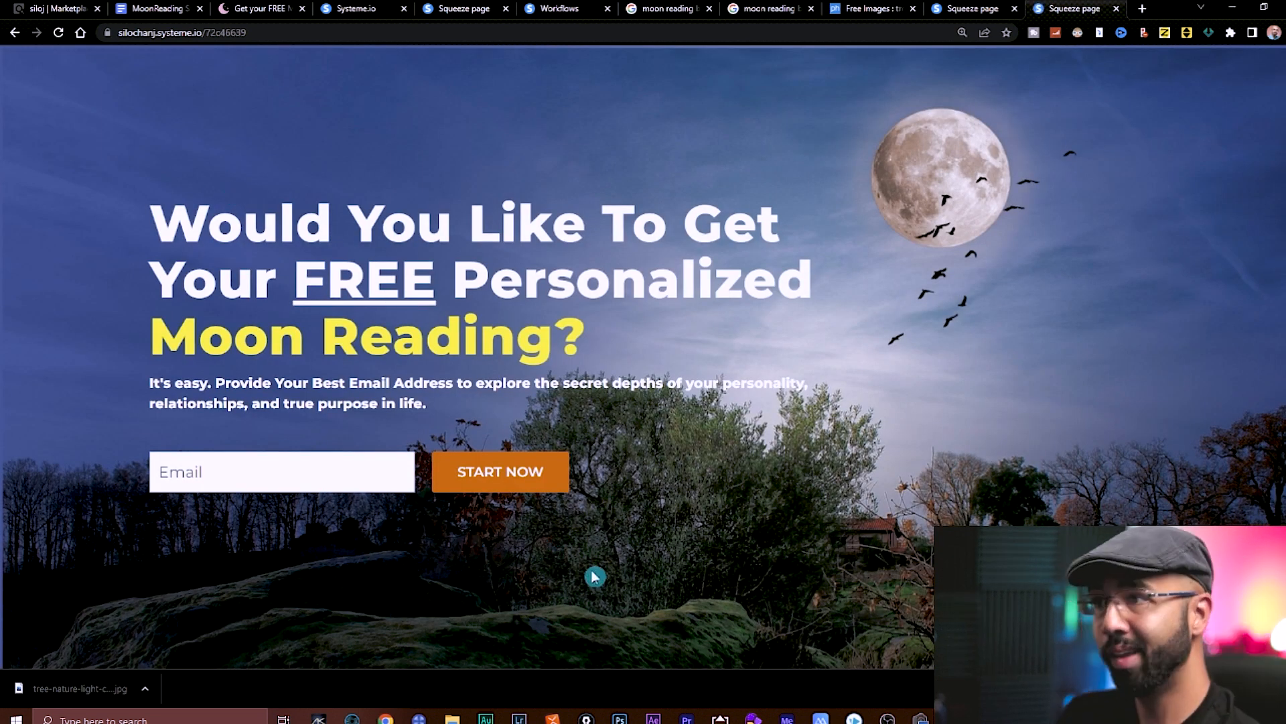
{"action": "mouse_move", "coordinate": [313, 556]}
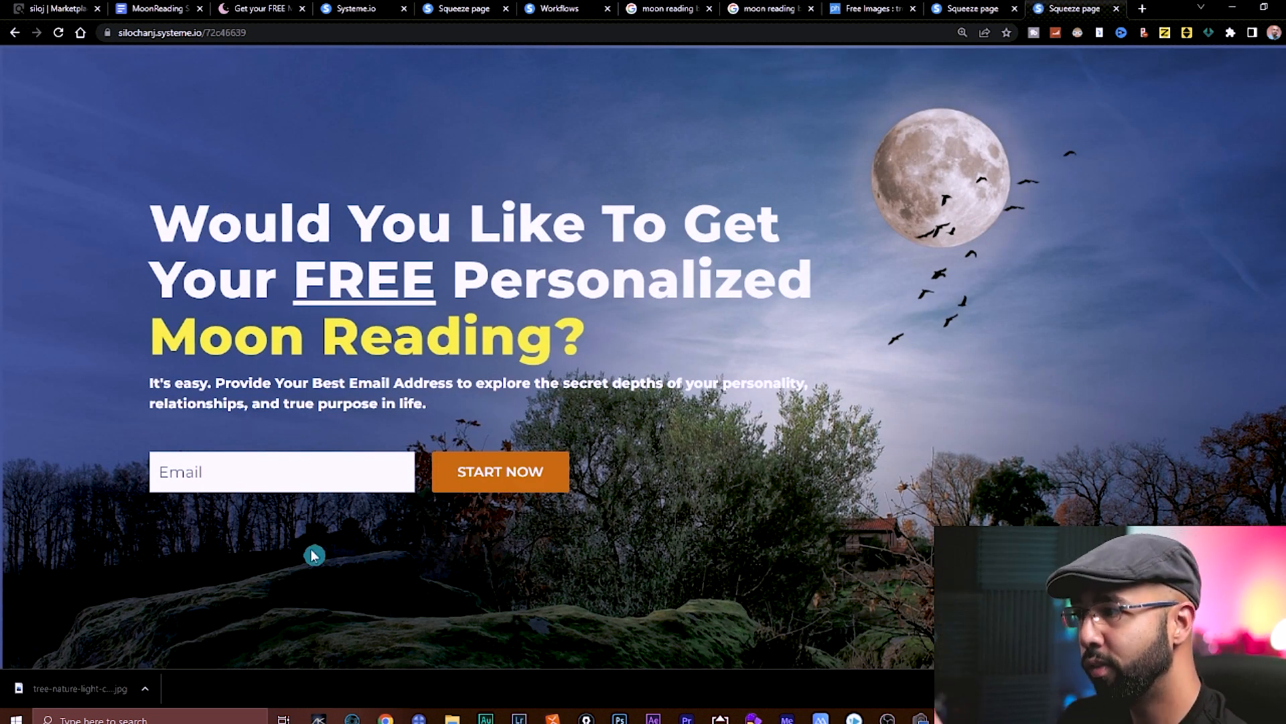
{"action": "mouse_move", "coordinate": [466, 495]}
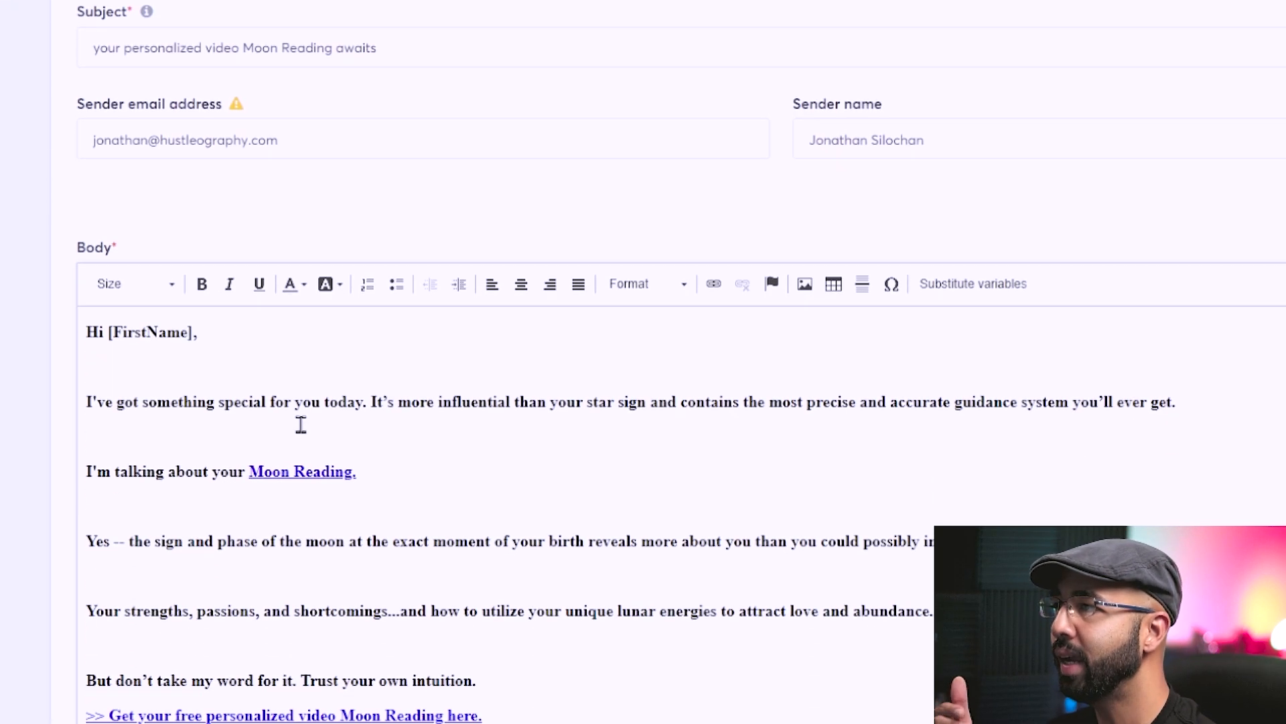
- Scroll the email body and follow the '>> Get your free personalized video Moon Reading here' link
{"action": "scroll", "scroll_direction": "down", "scroll_amount": 3}
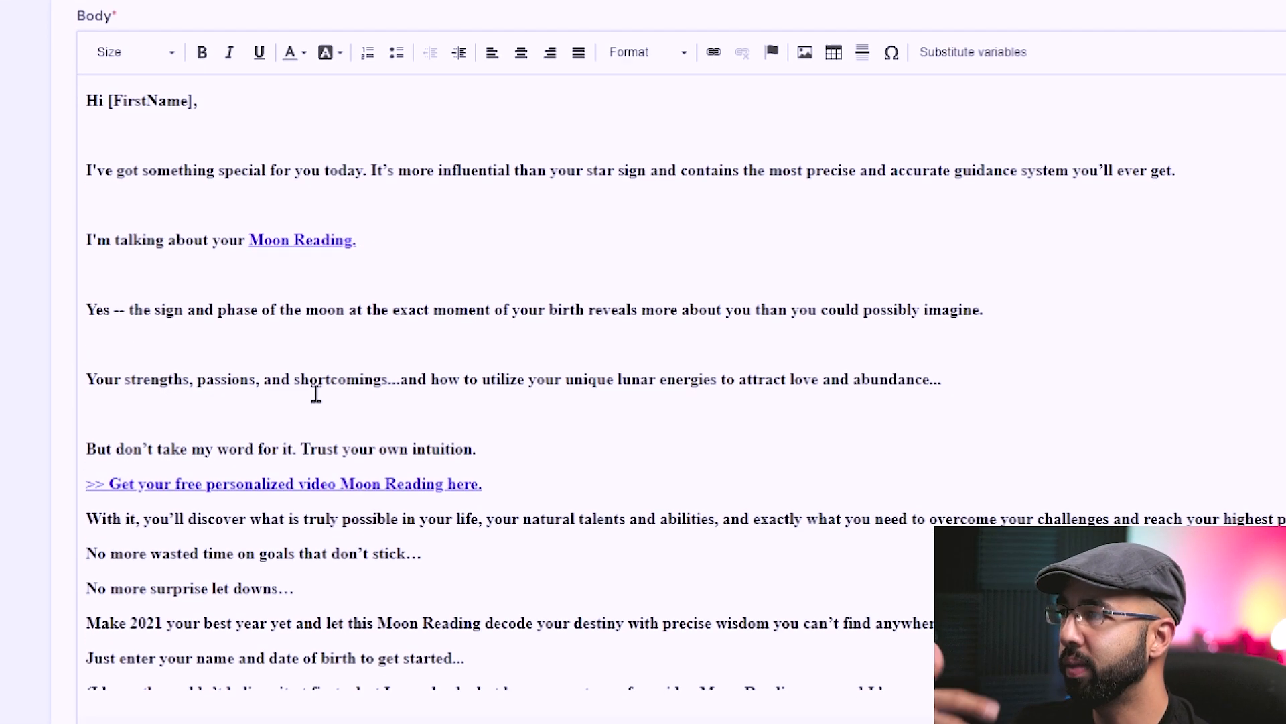
{"action": "scroll", "scroll_direction": "down", "scroll_amount": 3}
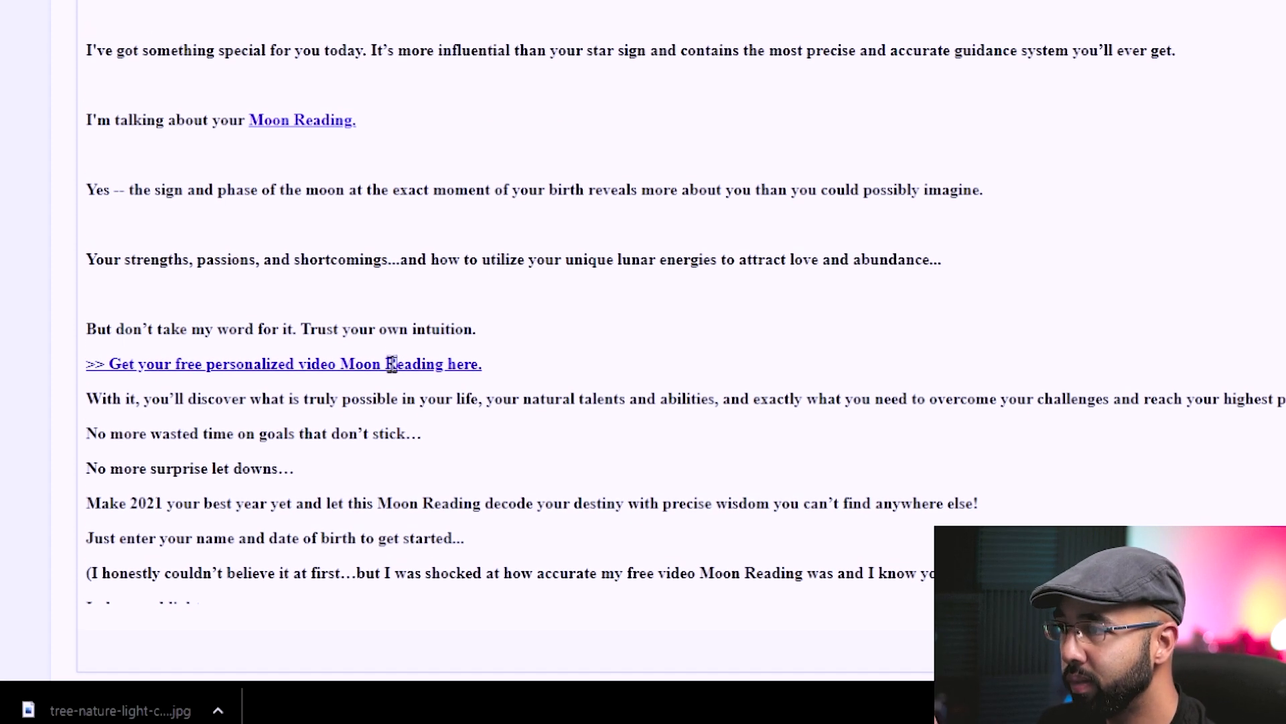
{"action": "left_click", "coordinate": [284, 365]}
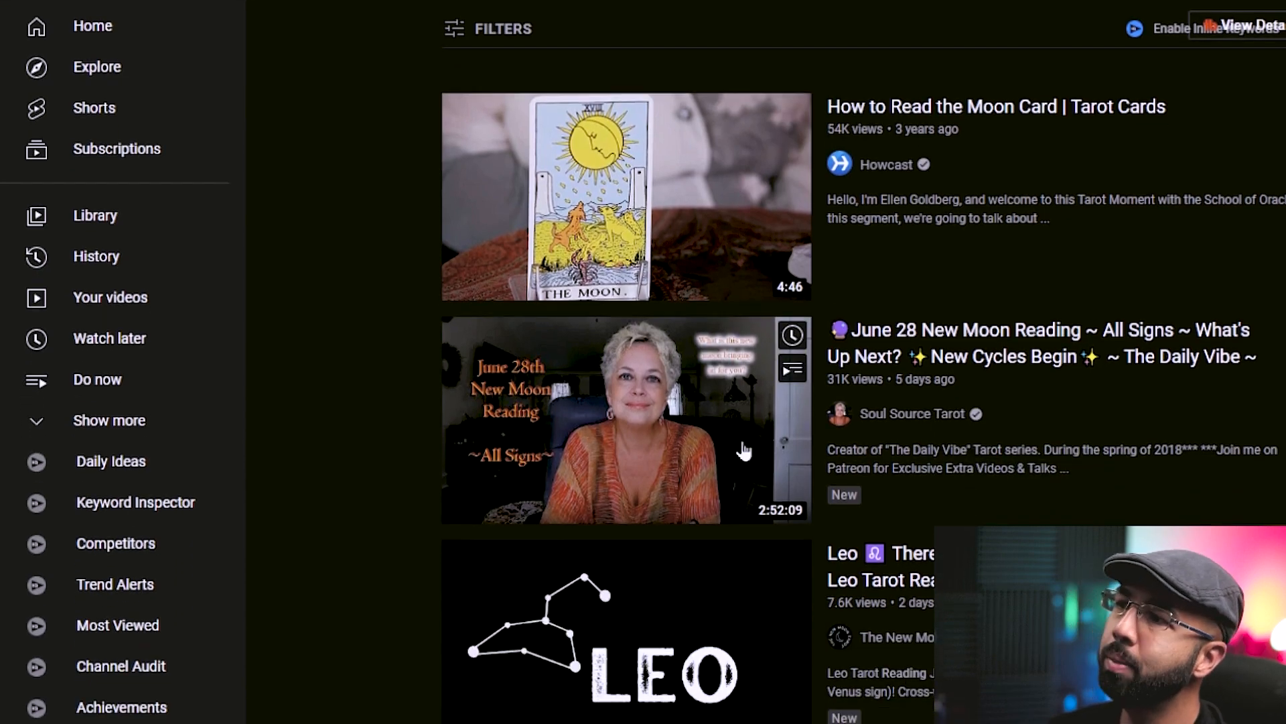
- Scroll YouTube's 'moon reading' results, then move to a Google search for the same query
{"action": "scroll", "scroll_direction": "down", "scroll_amount": 3}
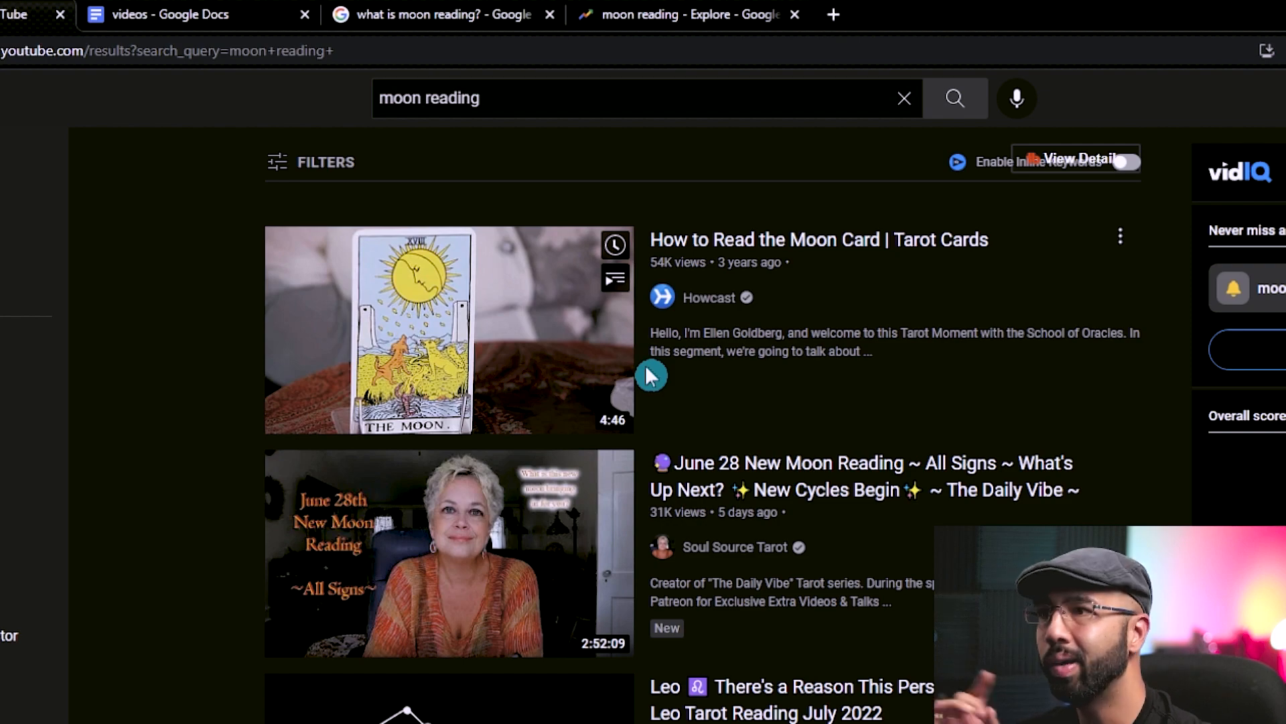
{"action": "left_click", "coordinate": [434, 14]}
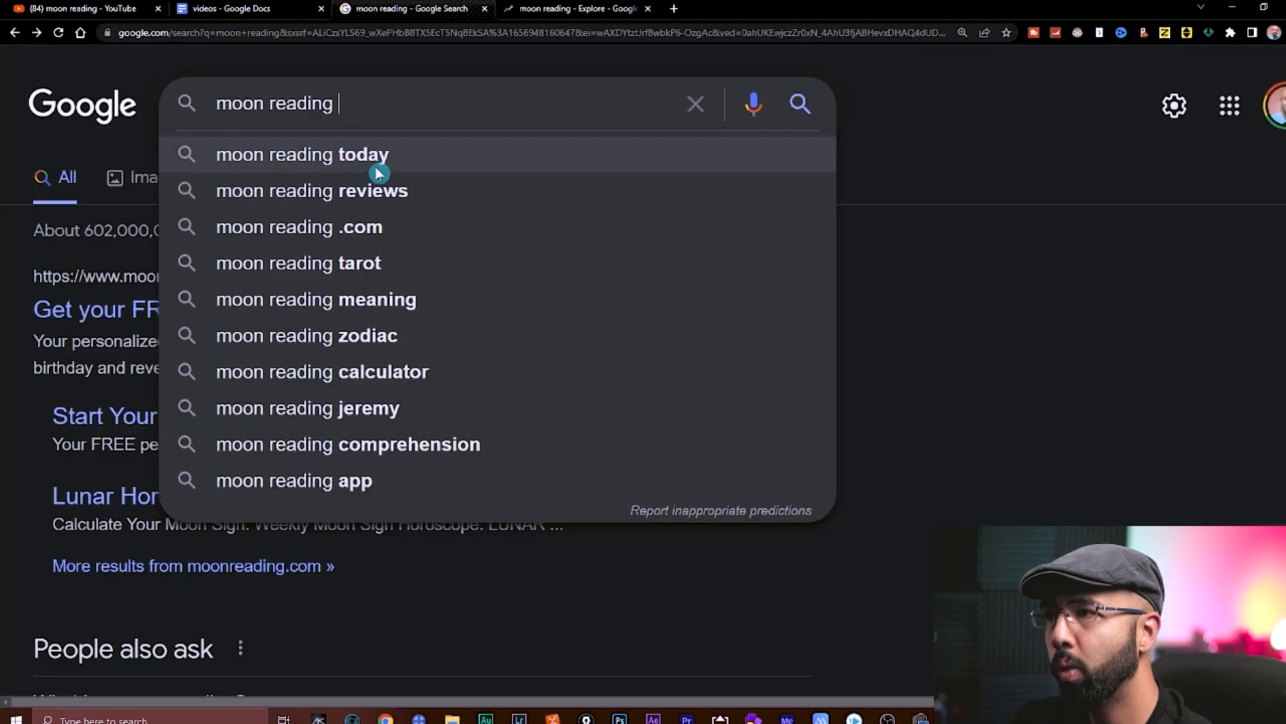
{"action": "mouse_move", "coordinate": [388, 338]}
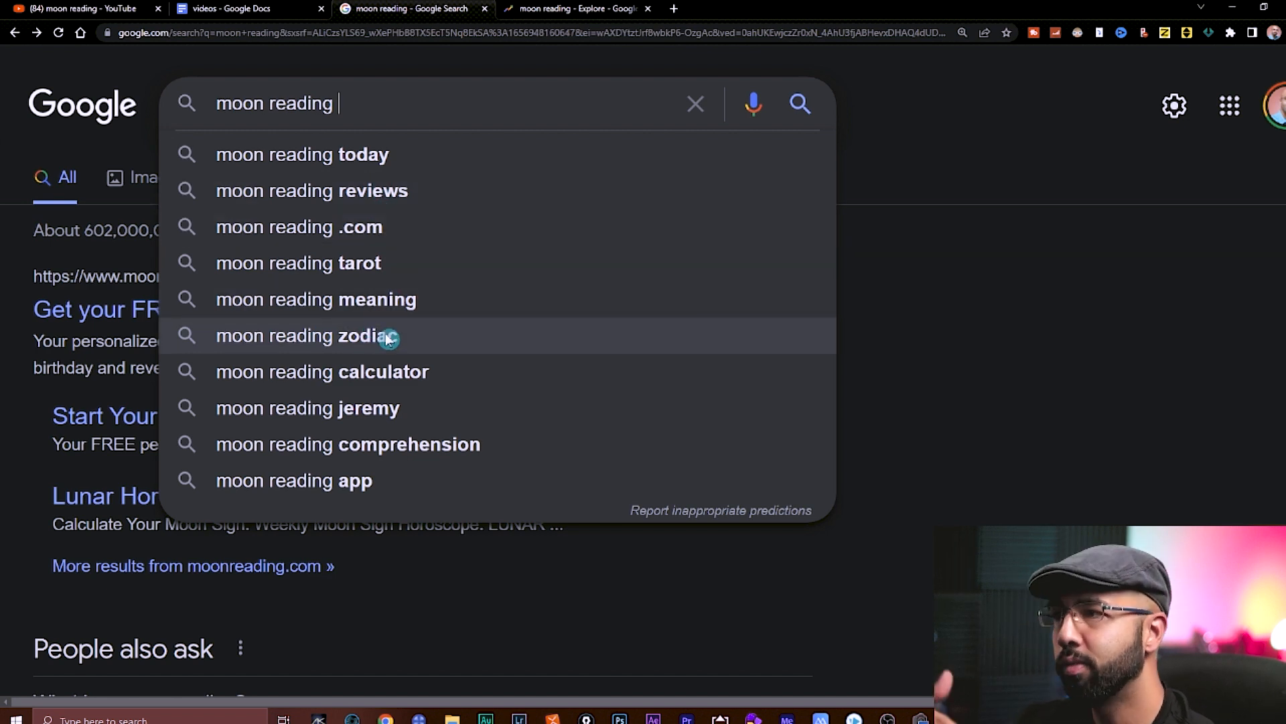
- Search 'moon reading zodiac', reach Astrology Cafe's Aries horoscope and select its paragraph
{"action": "left_click", "coordinate": [301, 154]}
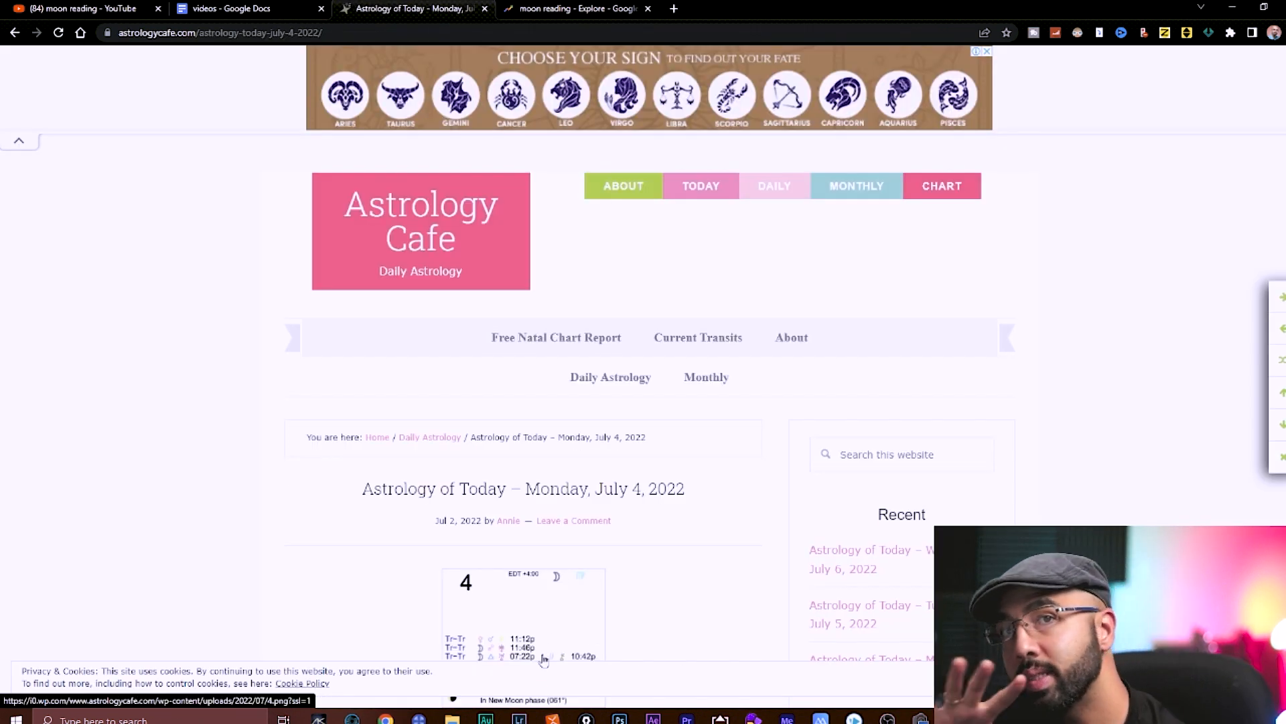
{"action": "scroll", "scroll_direction": "down", "scroll_amount": 3}
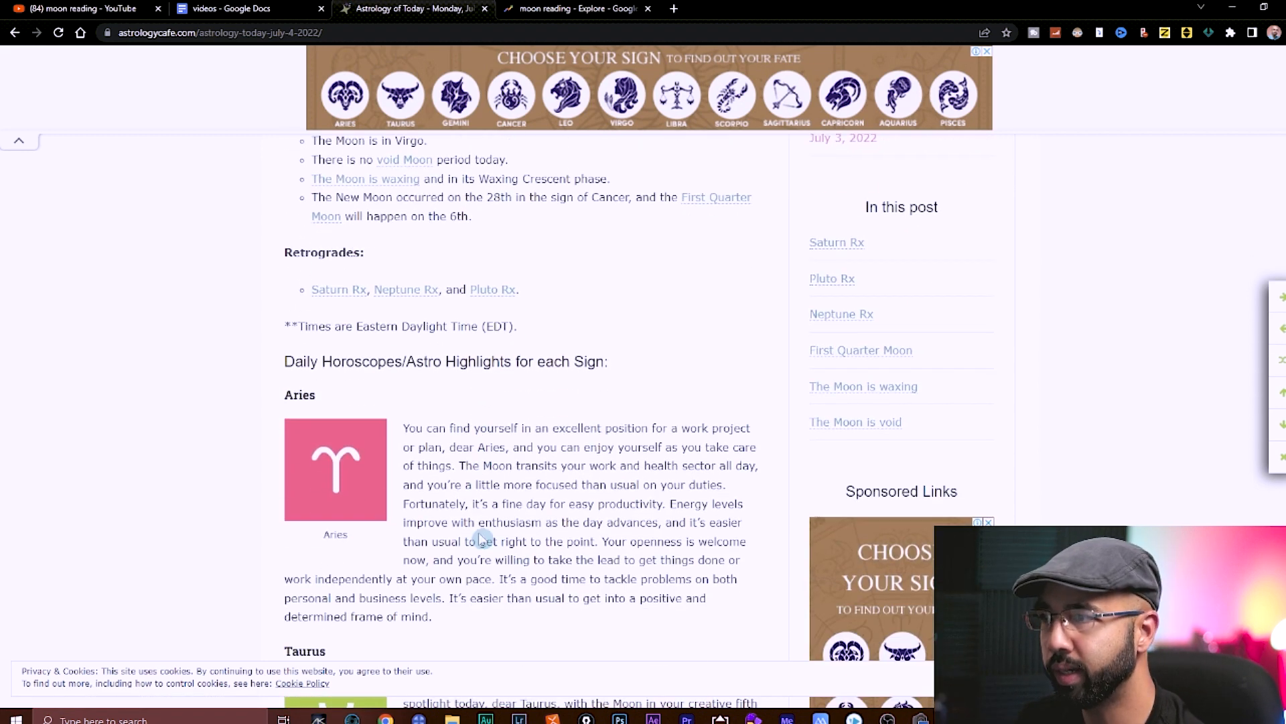
{"action": "scroll", "scroll_direction": "down", "scroll_amount": 3}
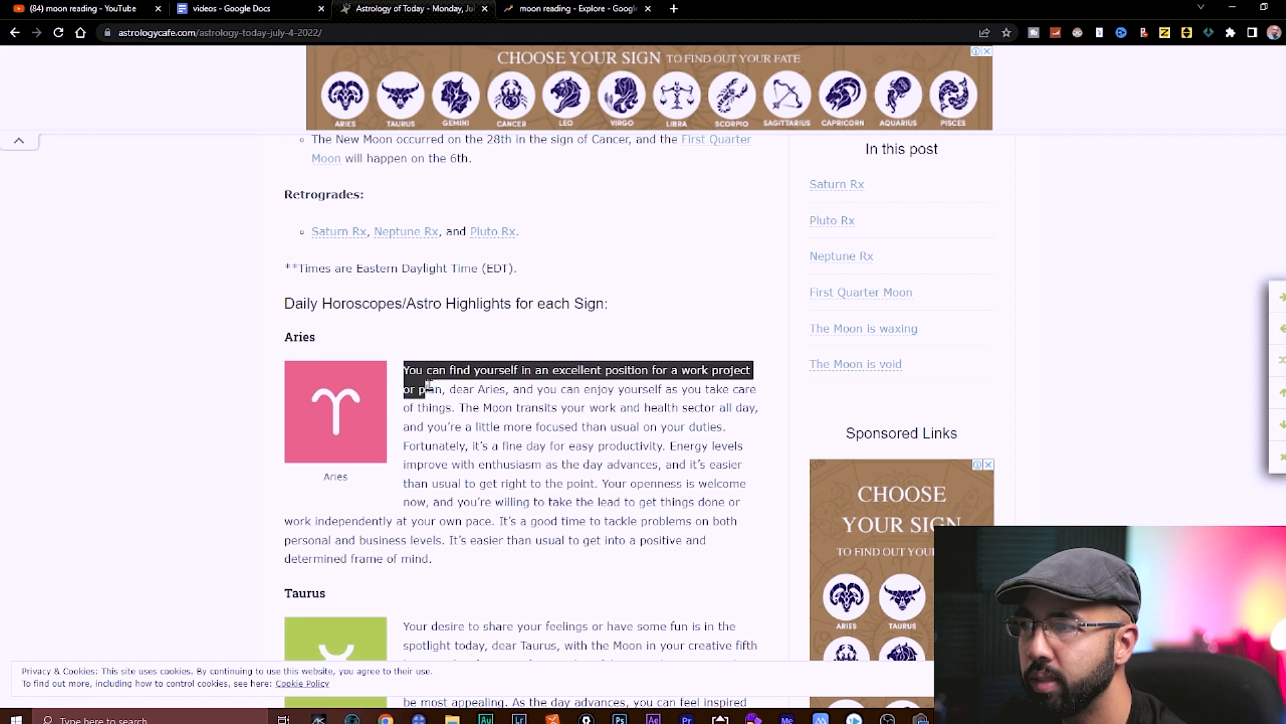
{"action": "left_click_drag", "start_coordinate": [426, 382], "coordinate": [480, 410]}
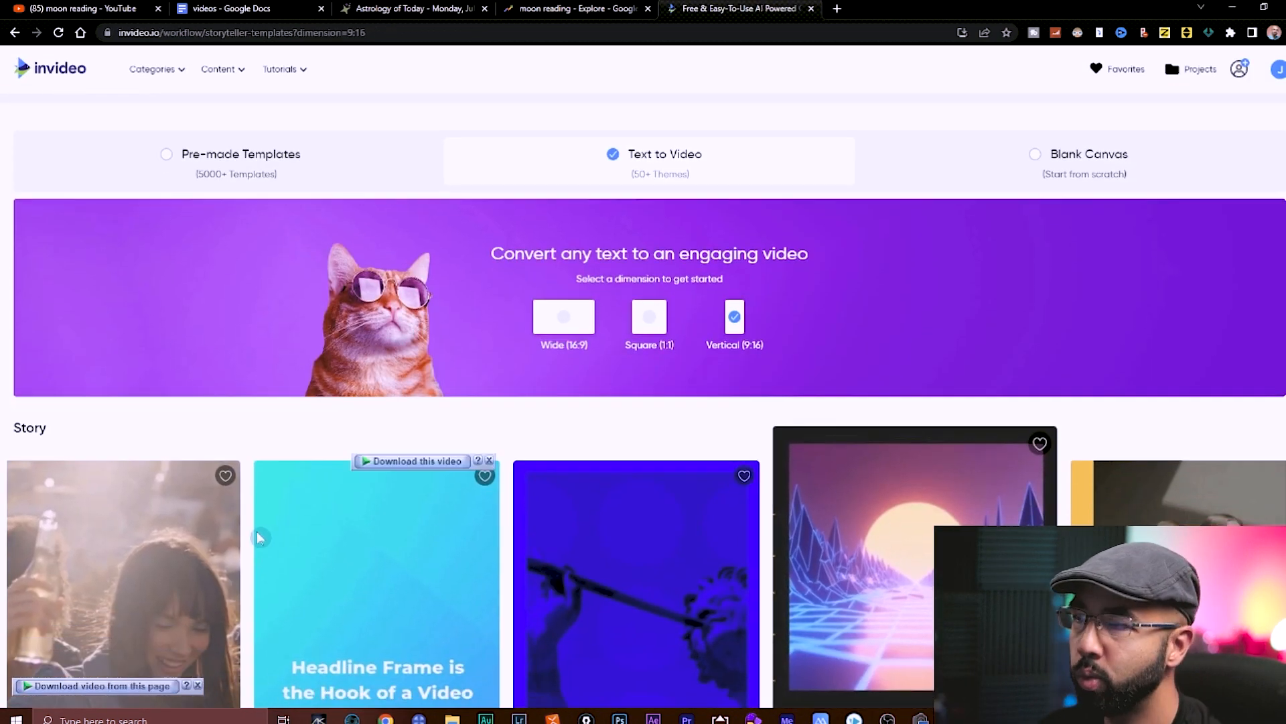
- Proceed with the 'Aries Moon Reading' script to a vertical storyboard and browse aries images
{"action": "scroll", "scroll_direction": "down", "scroll_amount": 3}
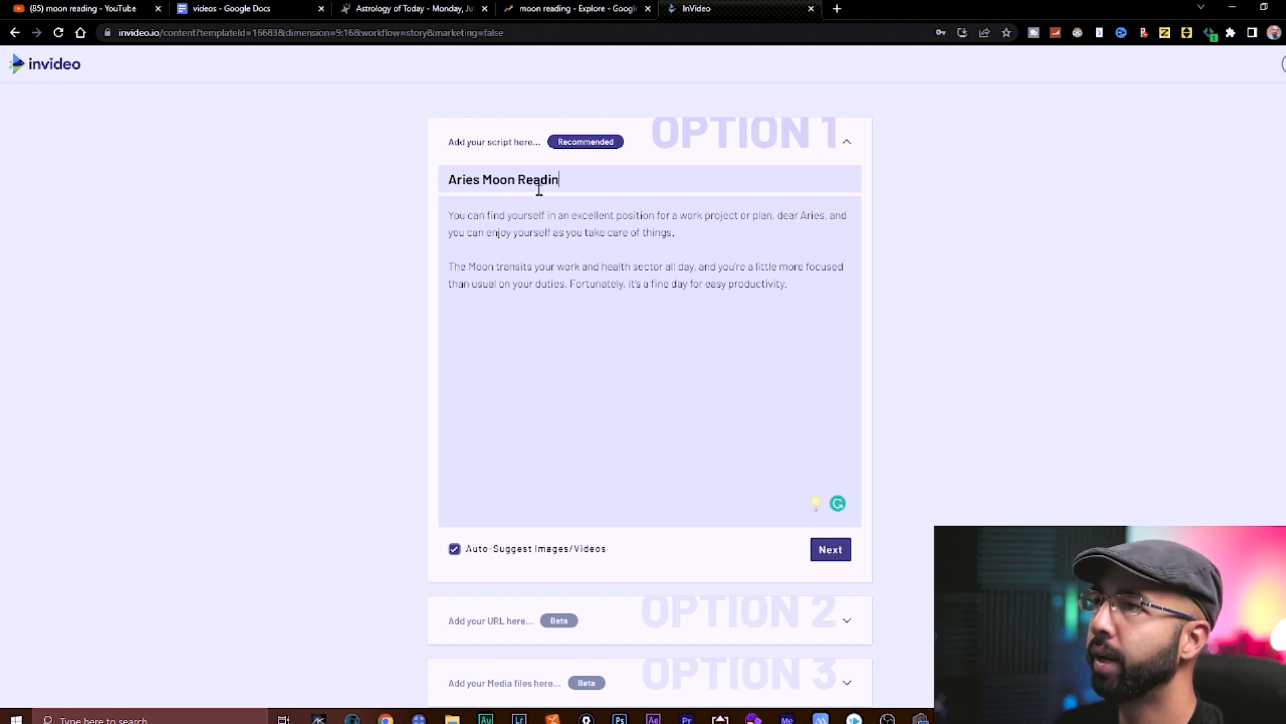
{"action": "left_click", "coordinate": [831, 549]}
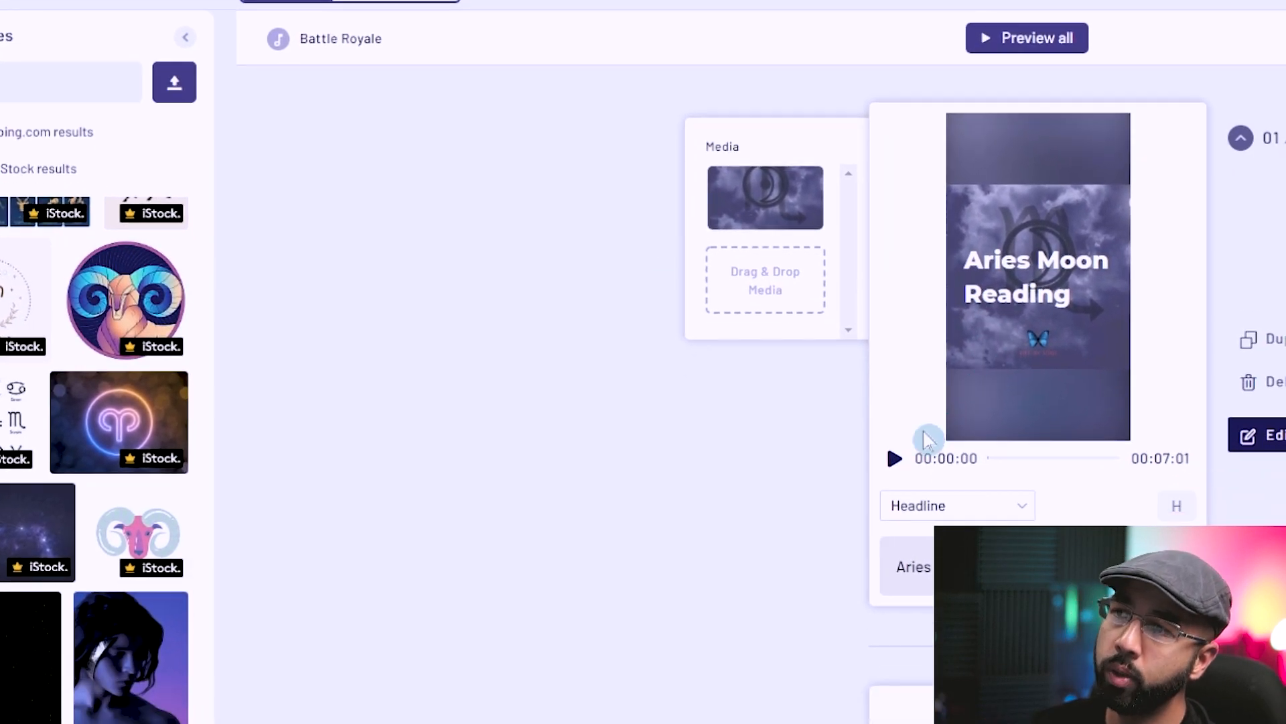
{"action": "left_click", "coordinate": [895, 459]}
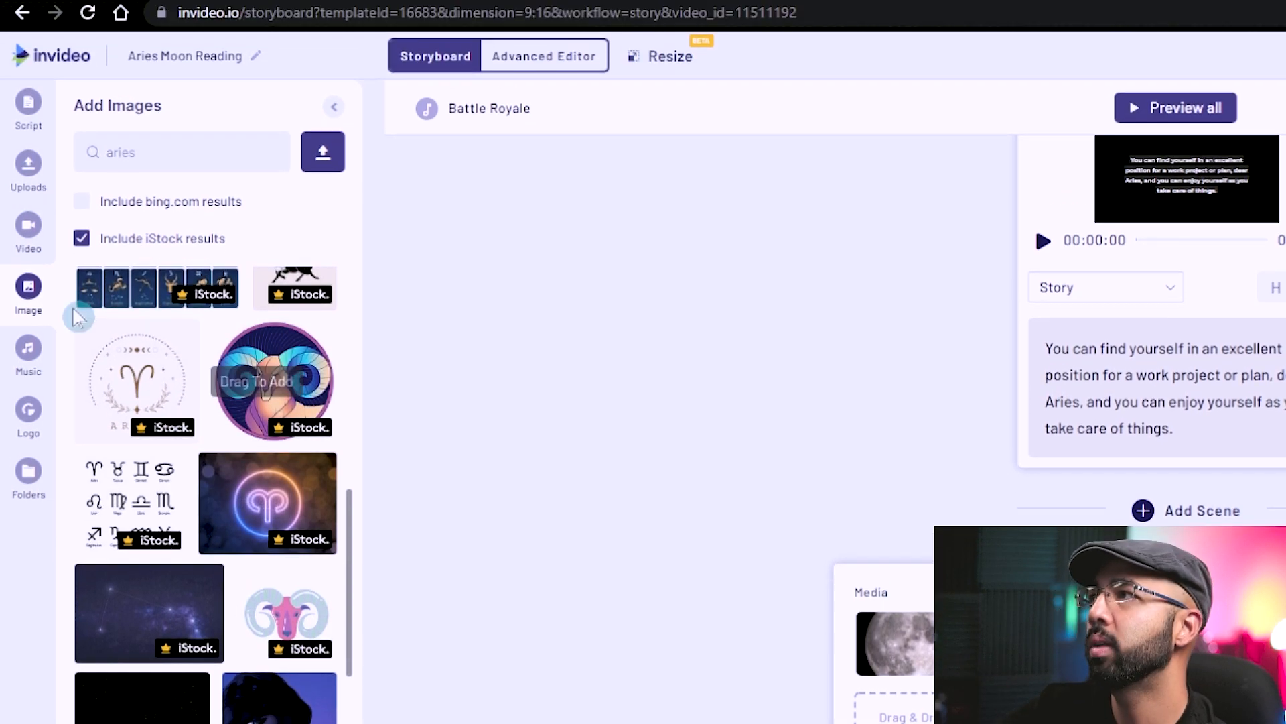
{"action": "scroll", "scroll_direction": "down", "scroll_amount": 3}
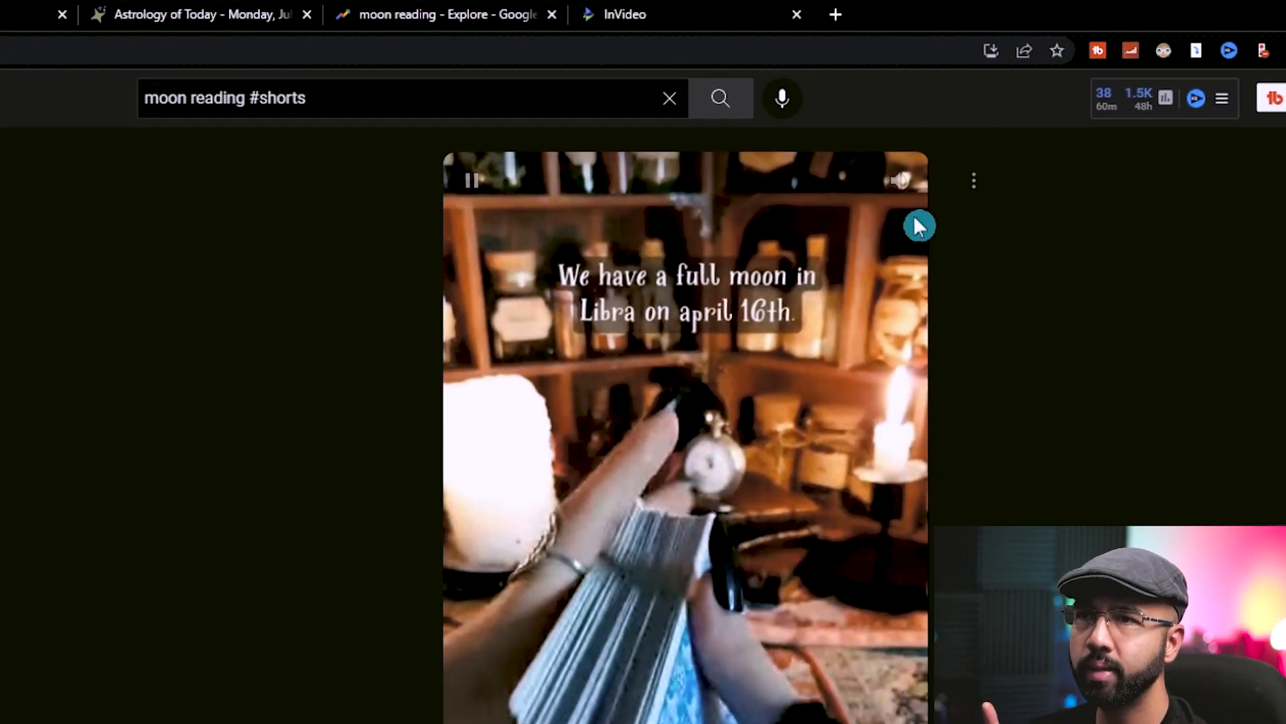
- Show the description of a 'moon reading #shorts' result from its three-dot menu
{"action": "left_click", "coordinate": [973, 180]}
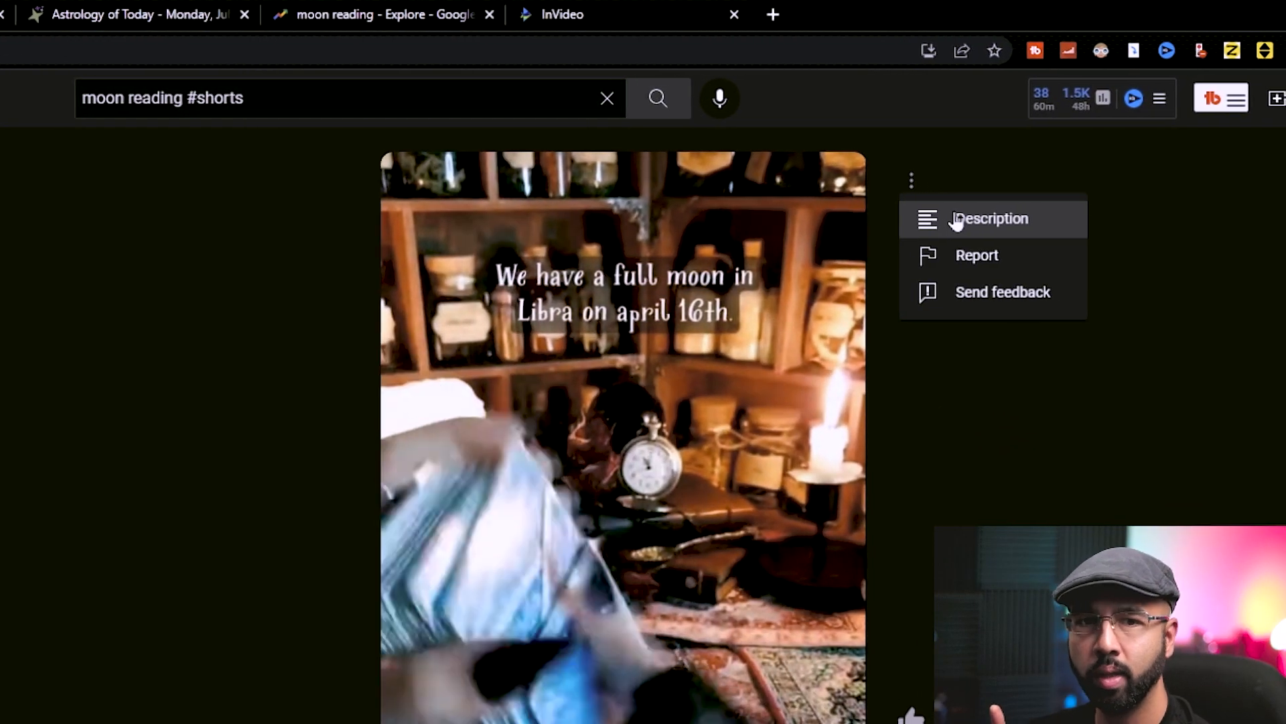
{"action": "left_click", "coordinate": [989, 219]}
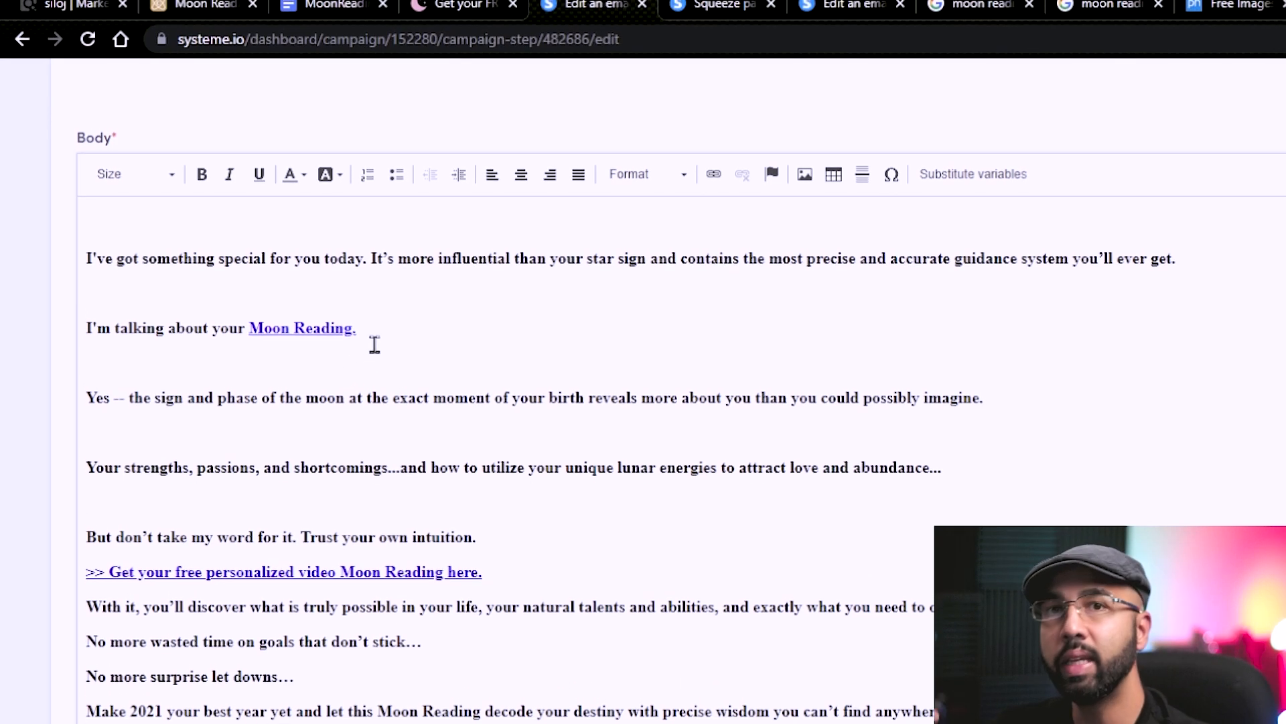
- Scroll the Moon Reading email body down to the name and birth date instructions
{"action": "scroll", "scroll_direction": "down", "scroll_amount": 3}
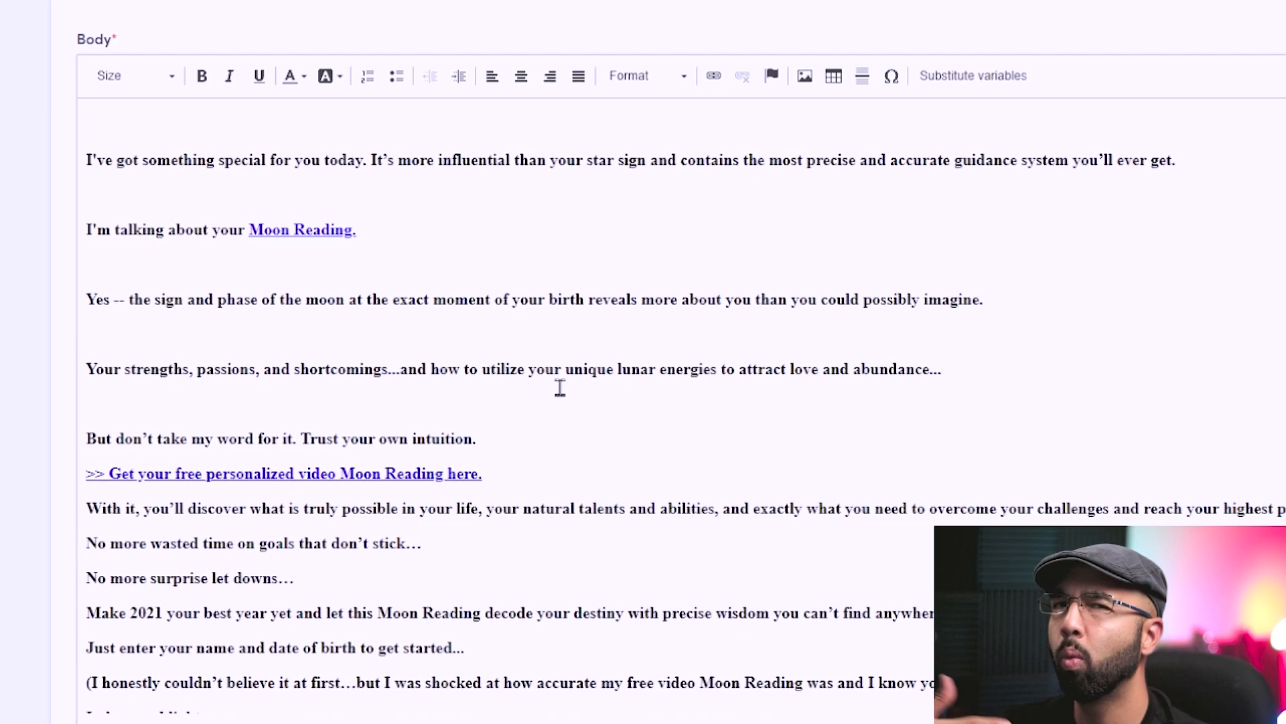